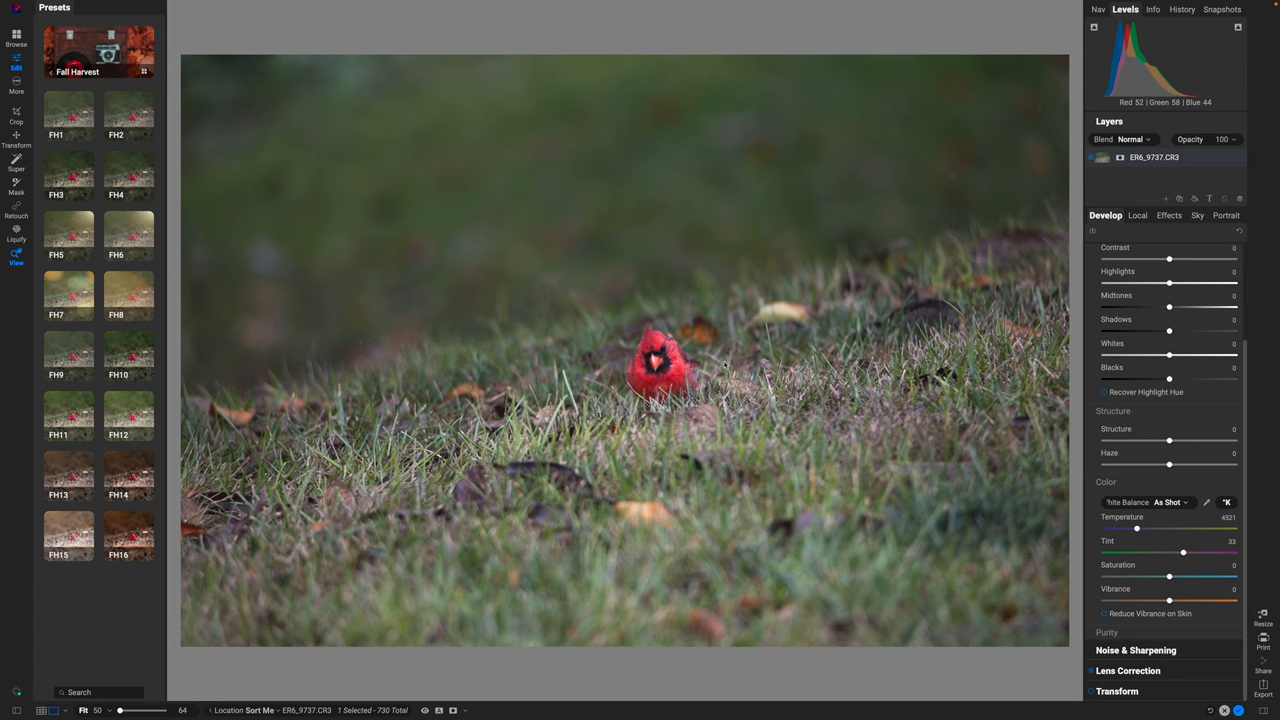
{"action": "mouse_move", "coordinate": [1080, 390]}
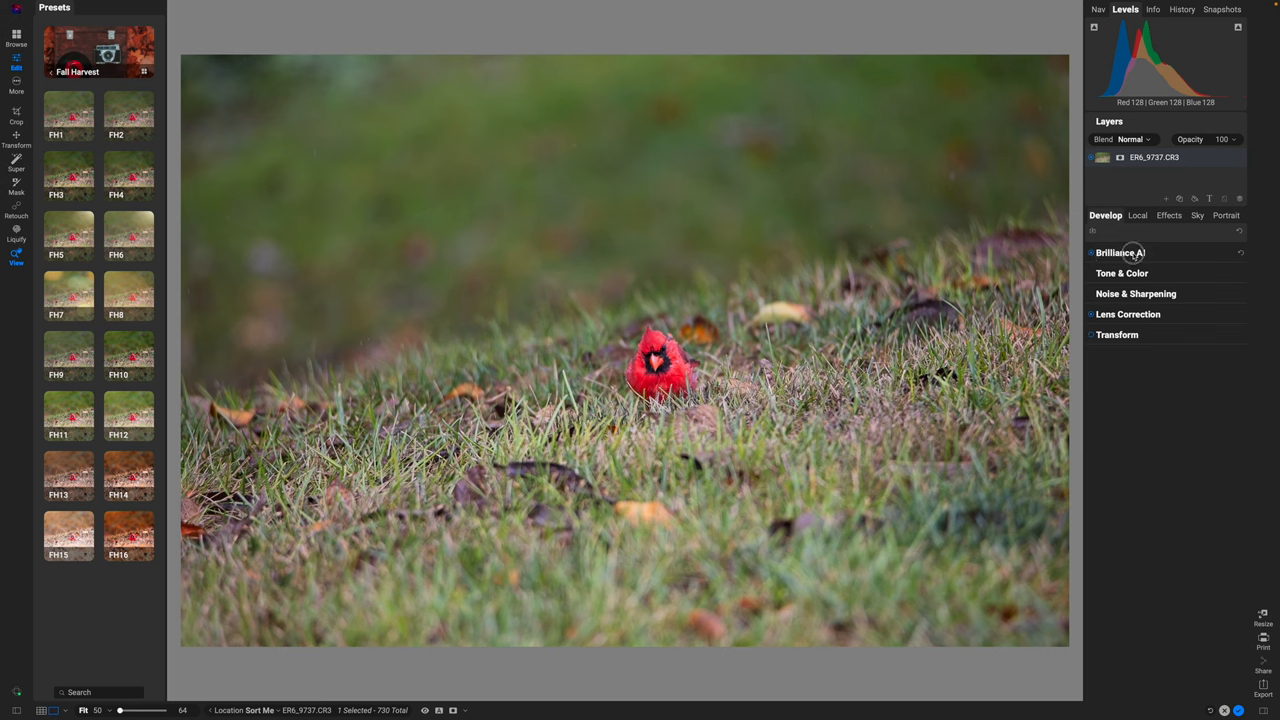
Expand Brilliance AI and lower its Color Amount from 100 to about 65, leaving Tone Amount at 100.
{"action": "left_click", "coordinate": [1120, 252]}
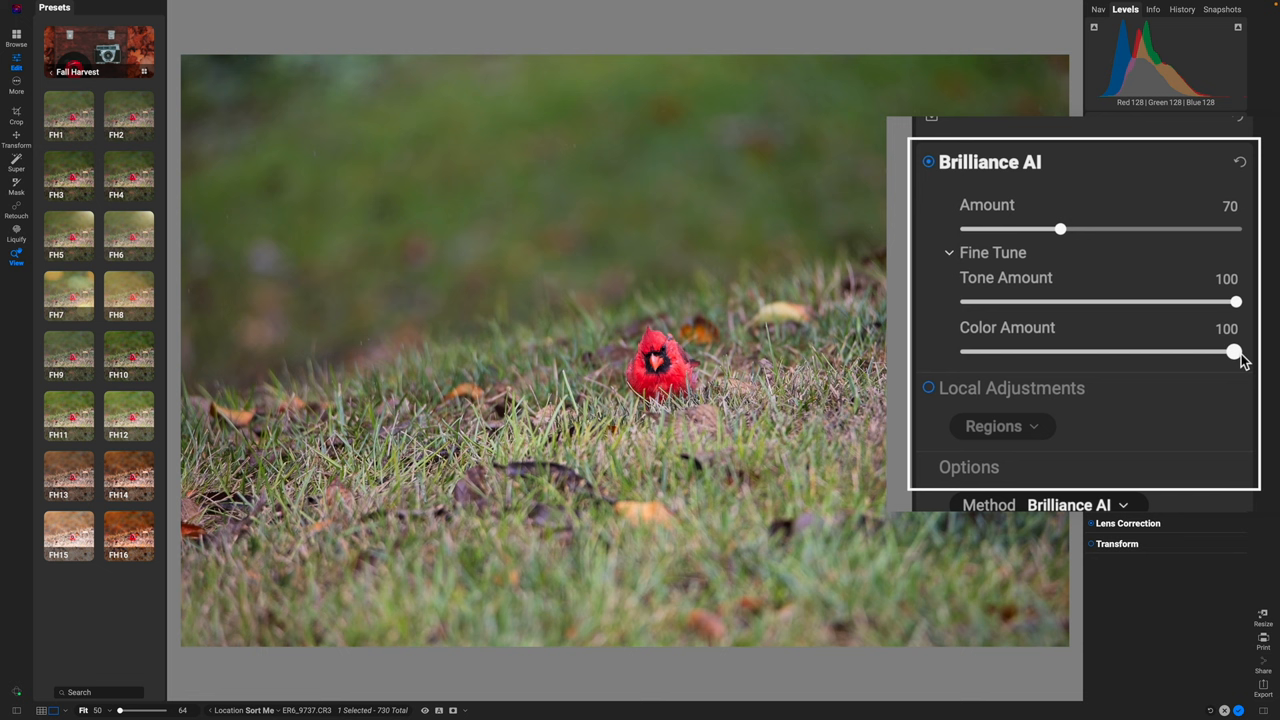
{"action": "left_click_drag", "start_coordinate": [1236, 352], "coordinate": [1140, 352]}
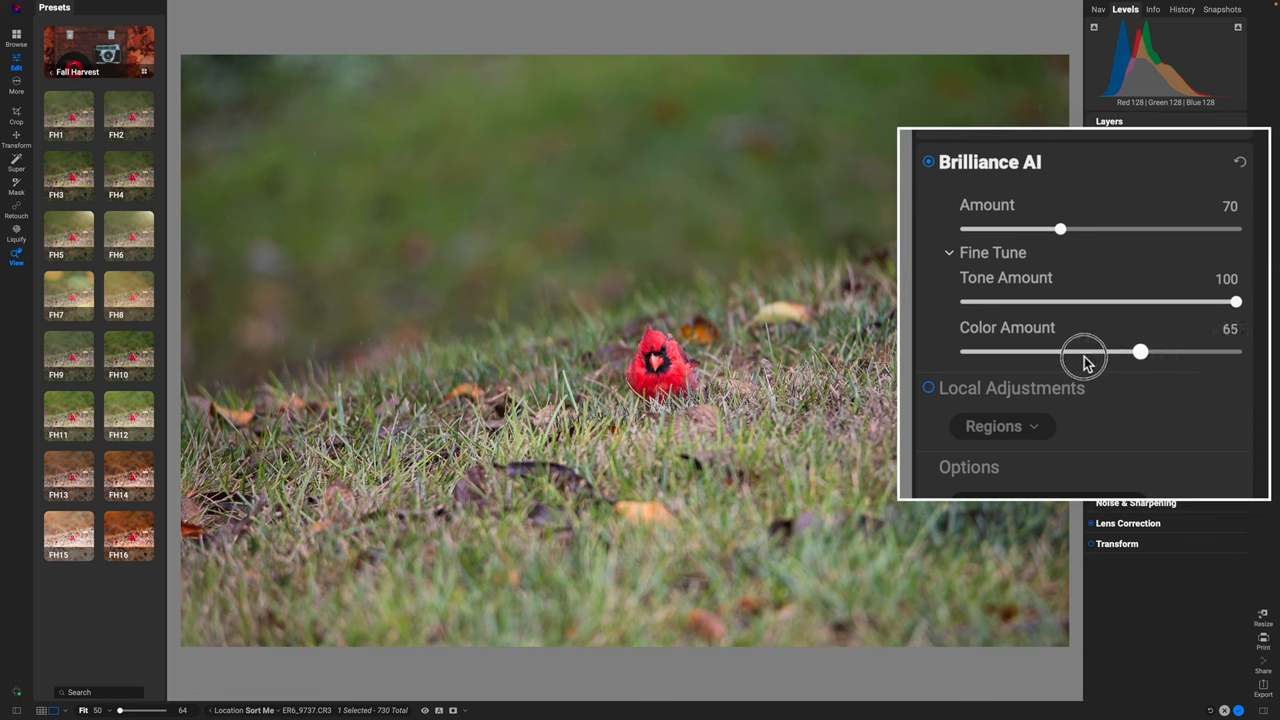
{"action": "left_click_drag", "start_coordinate": [1140, 352], "coordinate": [1080, 352]}
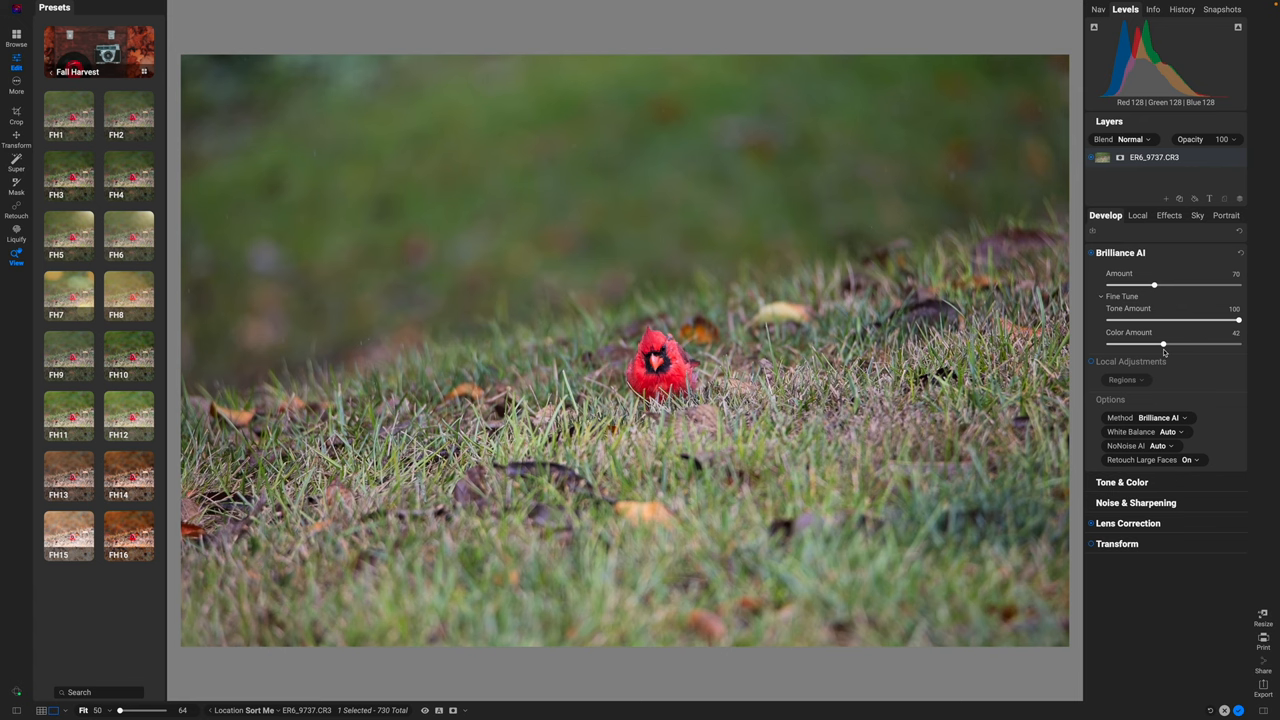
{"action": "mouse_move", "coordinate": [1162, 252]}
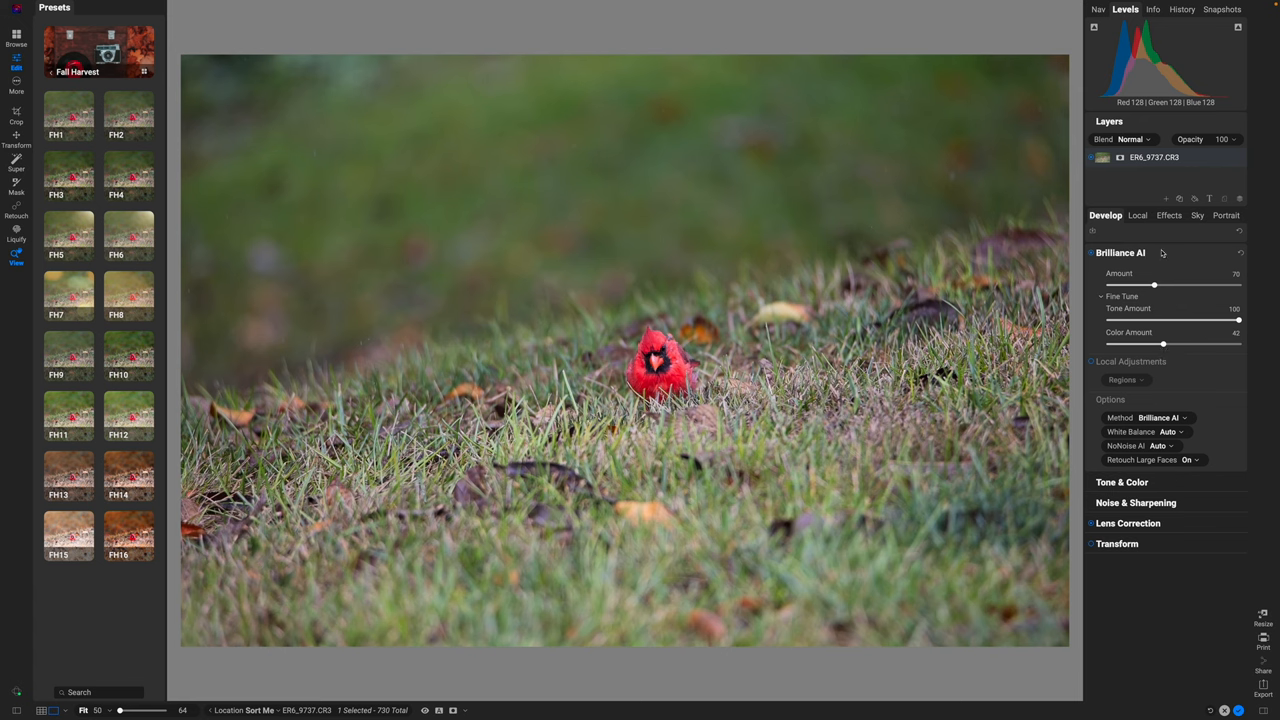
Collapse Brilliance AI, move to the Effects stage and toggle the presets pane off and back on.
{"action": "left_click", "coordinate": [1120, 252]}
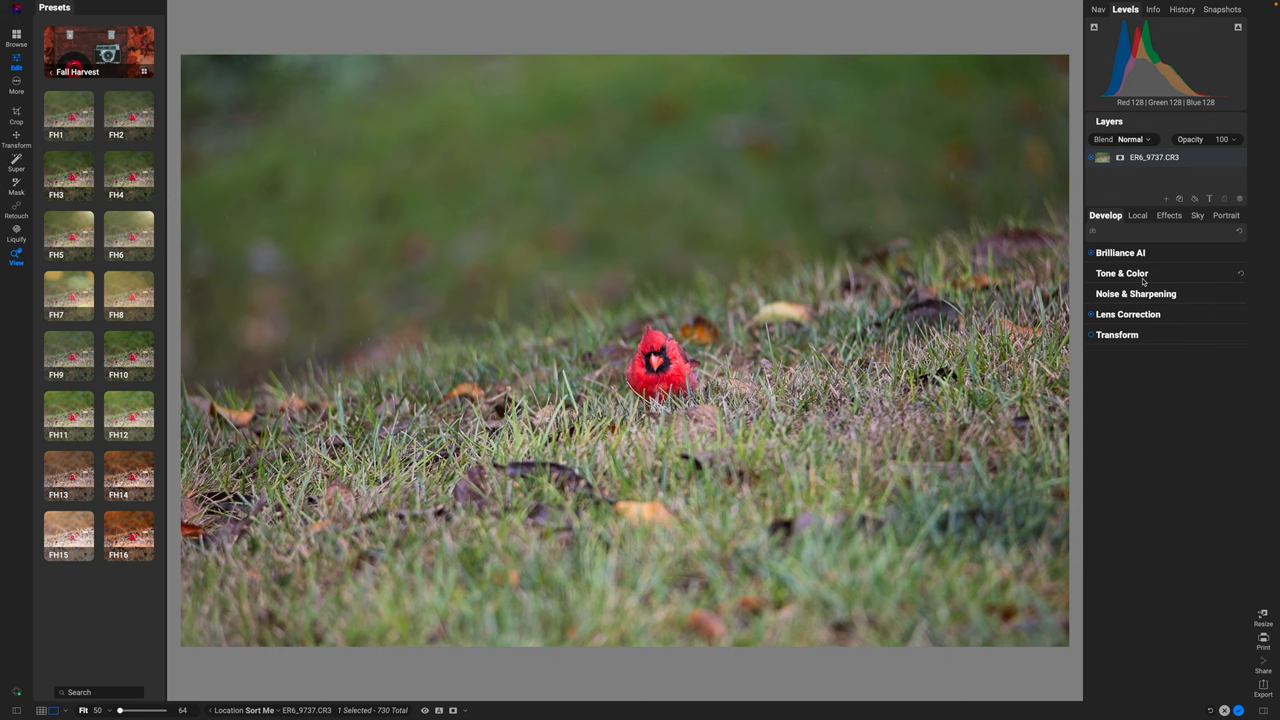
{"action": "mouse_move", "coordinate": [1148, 262]}
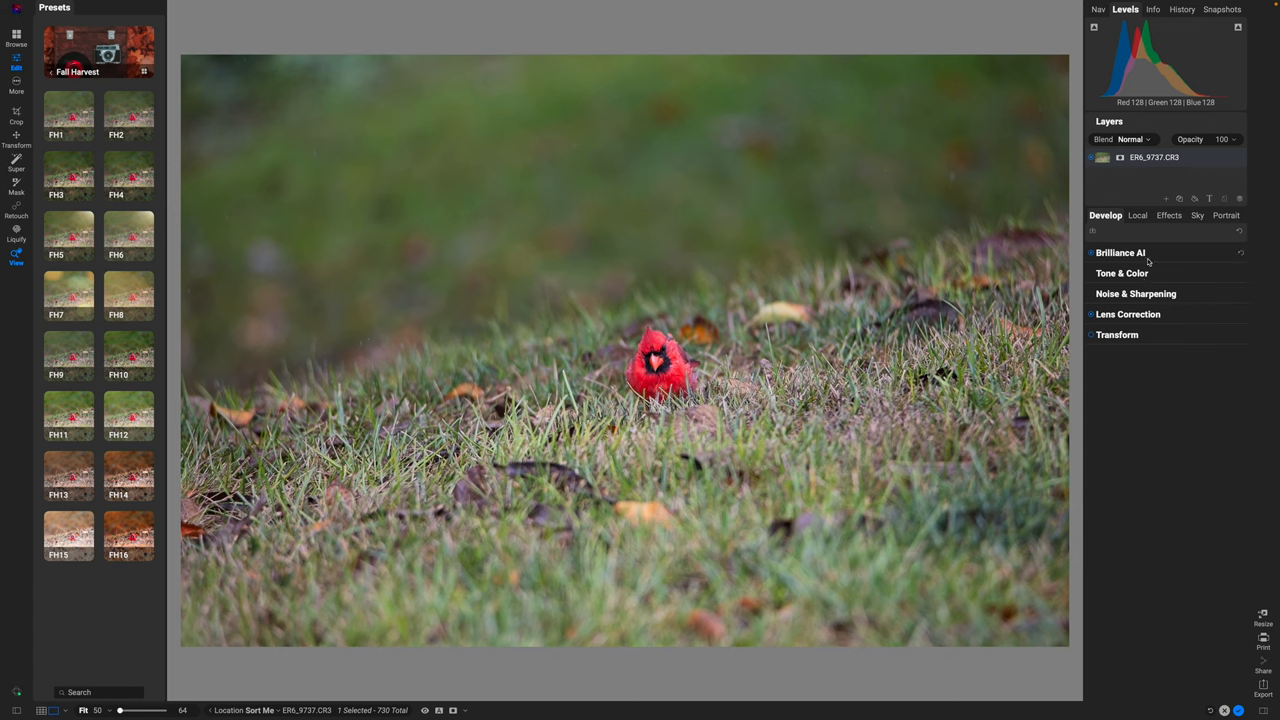
{"action": "left_click", "coordinate": [1168, 216]}
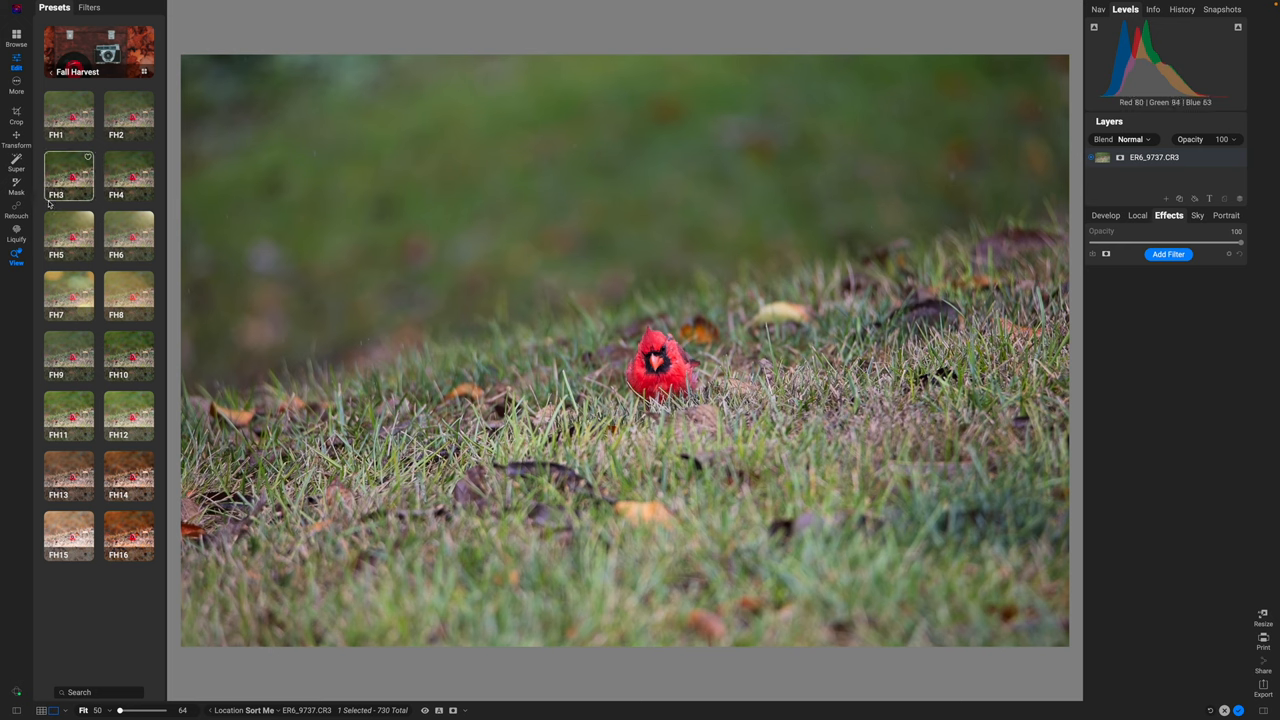
{"action": "left_click", "coordinate": [52, 72]}
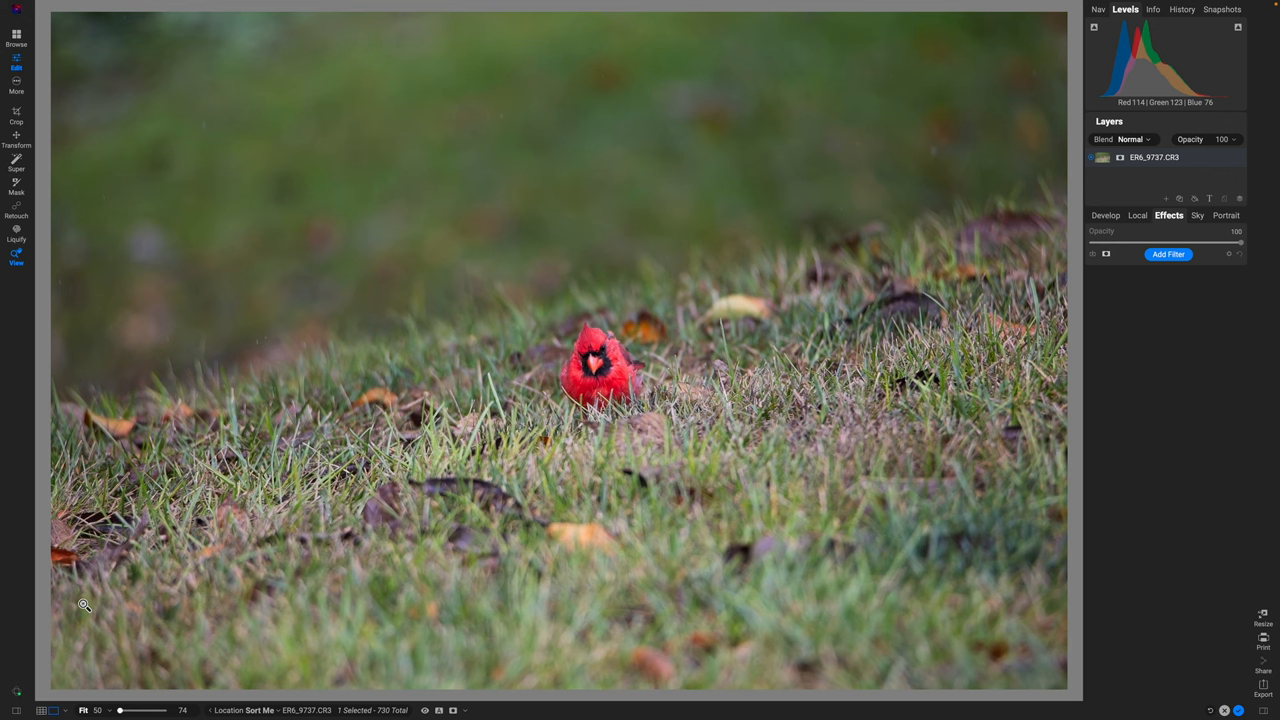
{"action": "left_click", "coordinate": [40, 696]}
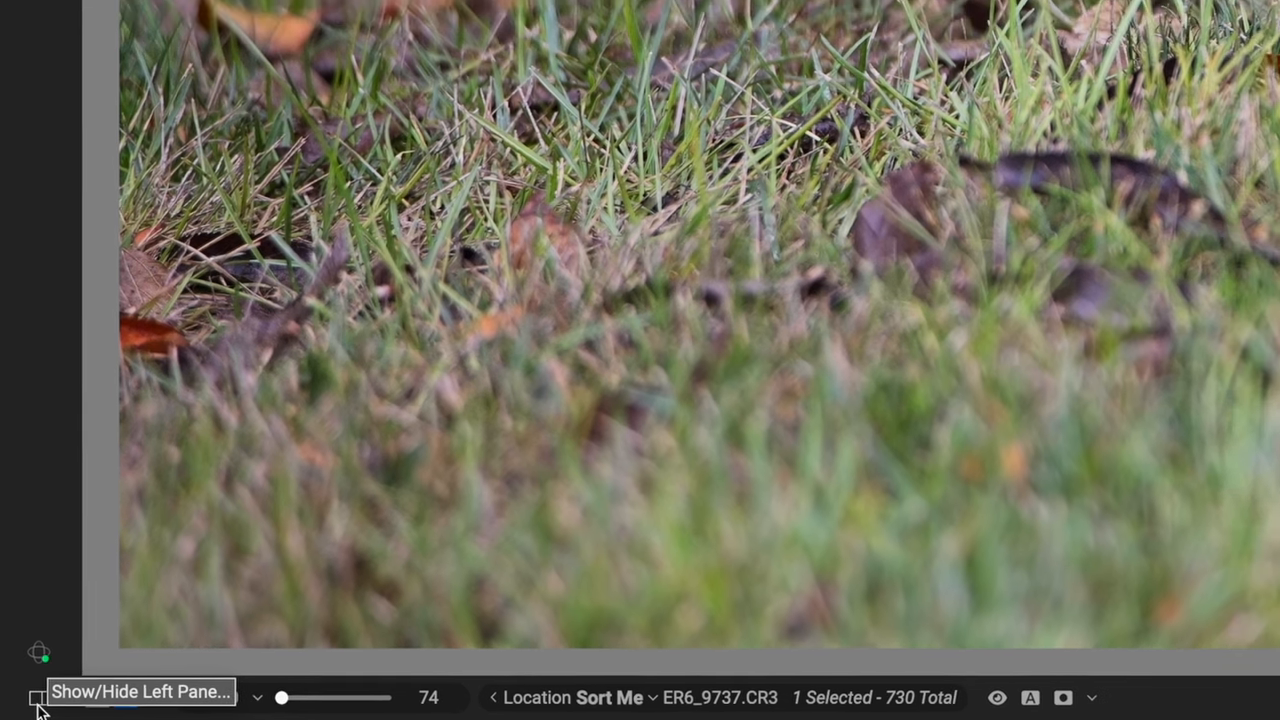
{"action": "left_click", "coordinate": [36, 696]}
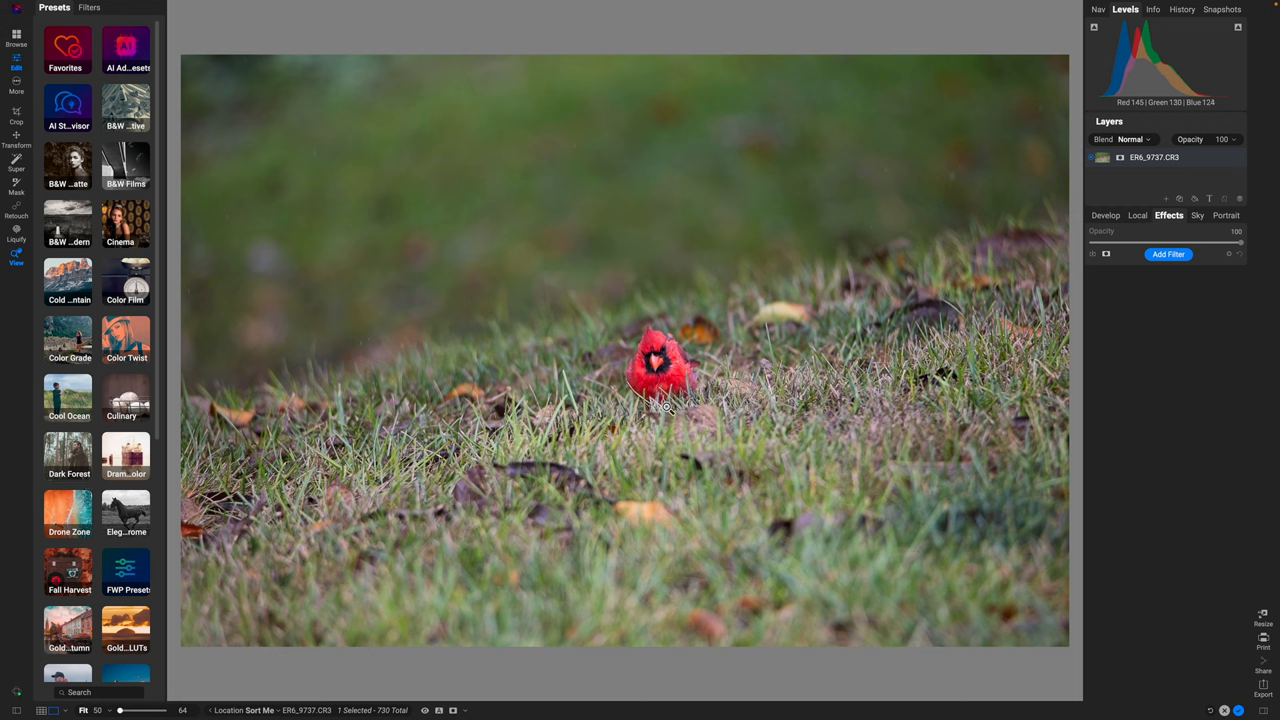
{"action": "mouse_move", "coordinate": [604, 408]}
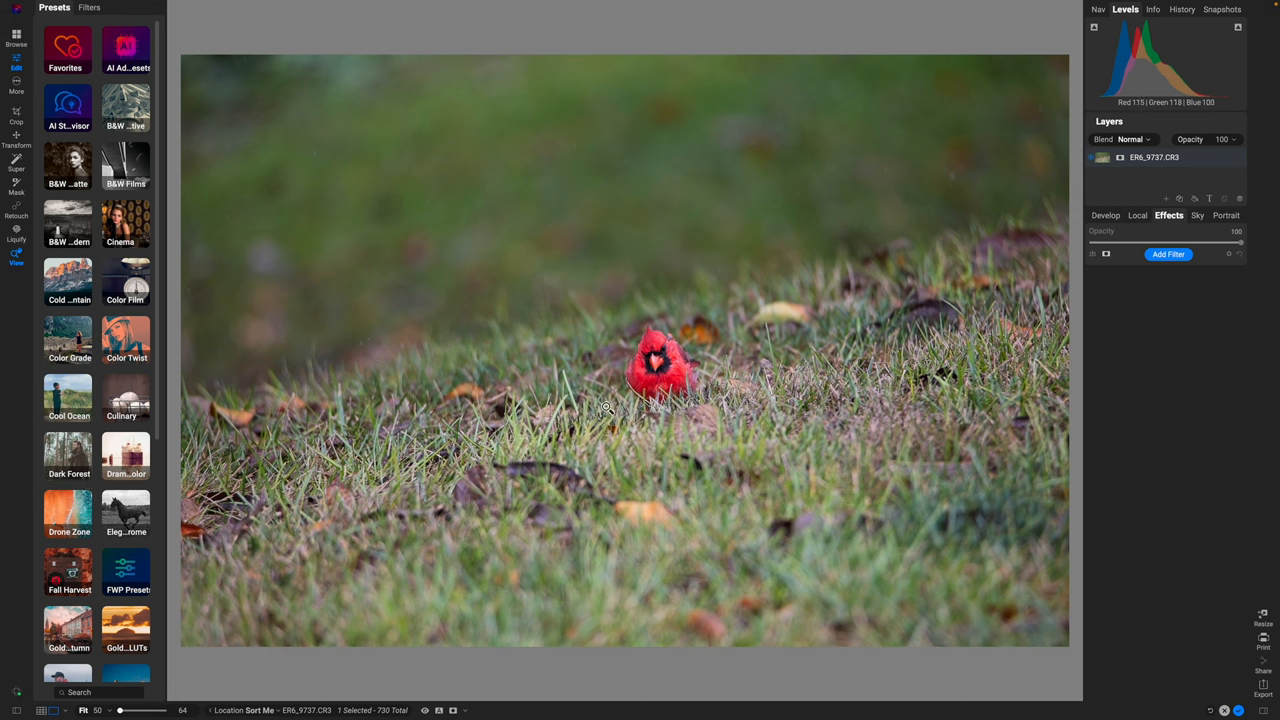
{"action": "mouse_move", "coordinate": [236, 418]}
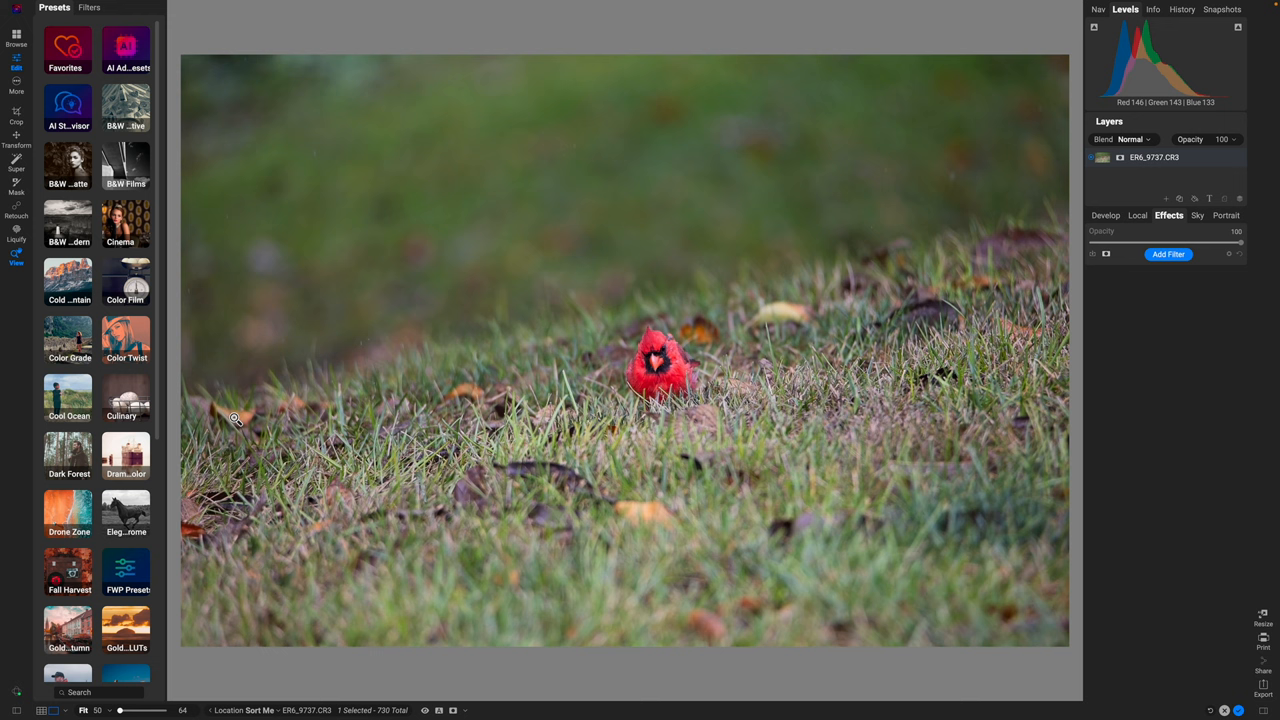
{"action": "mouse_move", "coordinate": [892, 360]}
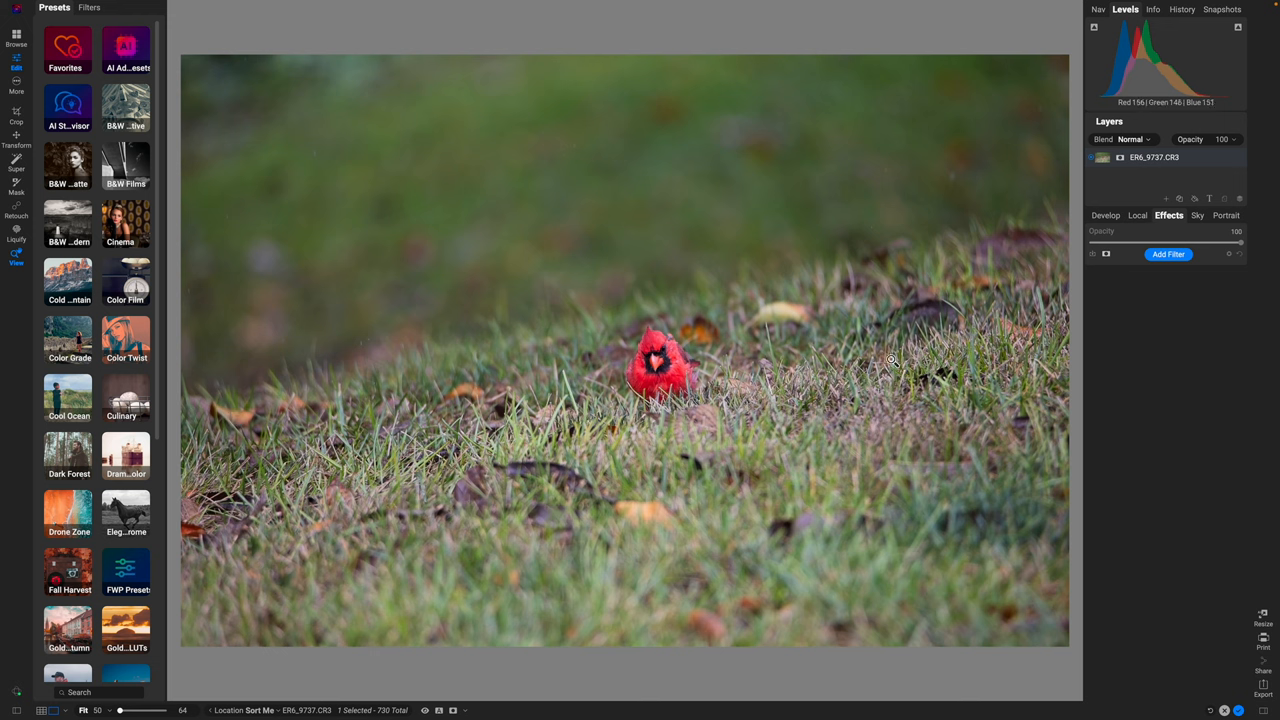
{"action": "mouse_move", "coordinate": [568, 518]}
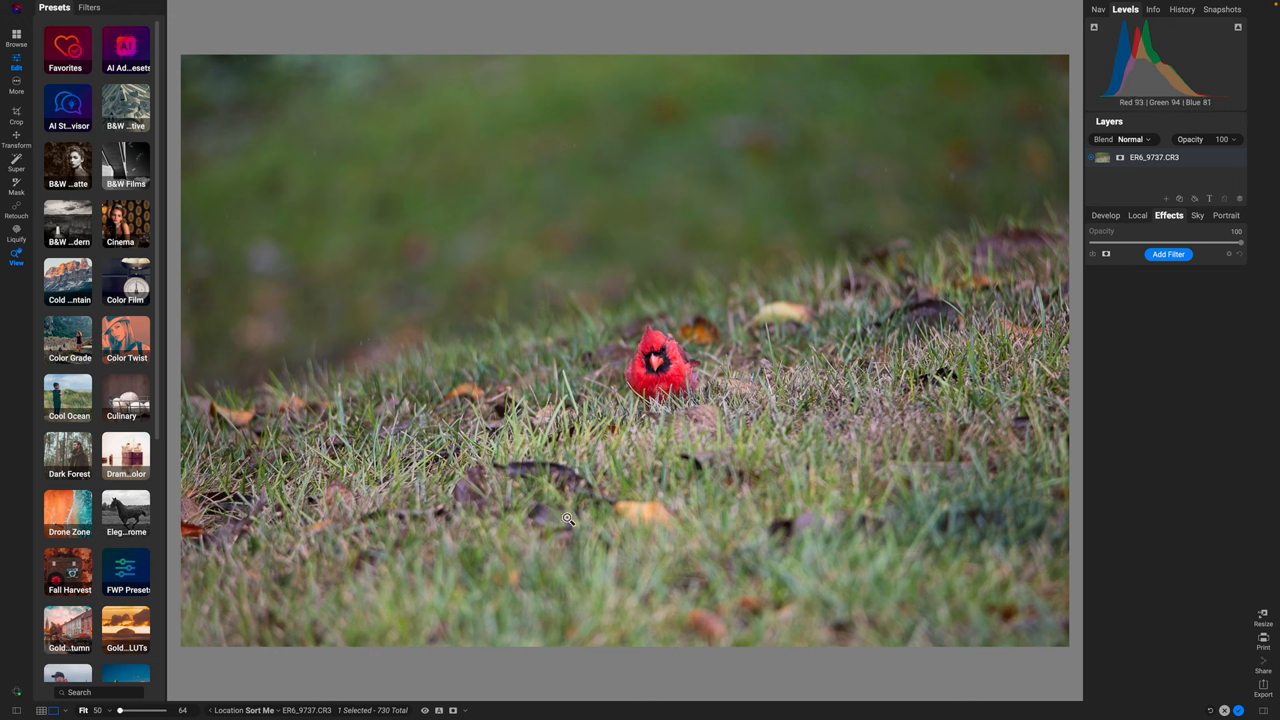
Scroll the preset categories and open Fall Harvest to preview its presets FH1 to FH16.
{"action": "scroll", "scroll_direction": "down", "scroll_amount": 3}
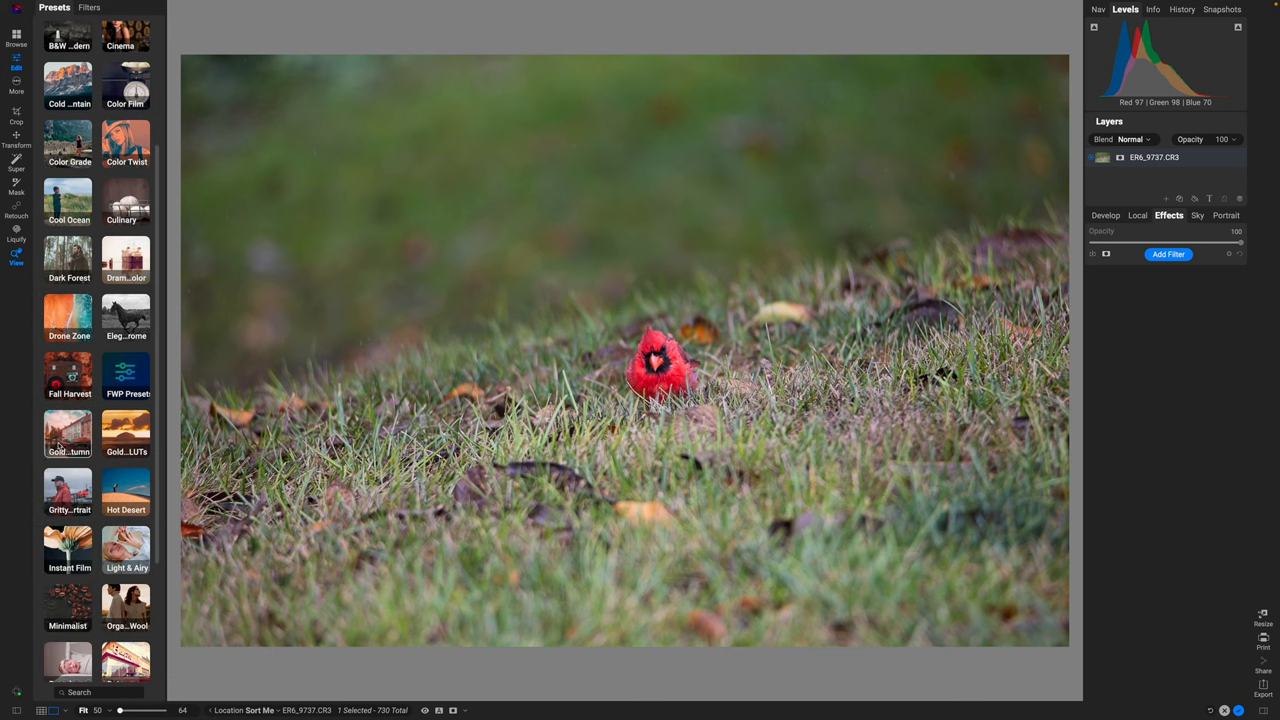
{"action": "scroll", "scroll_direction": "down", "scroll_amount": 3}
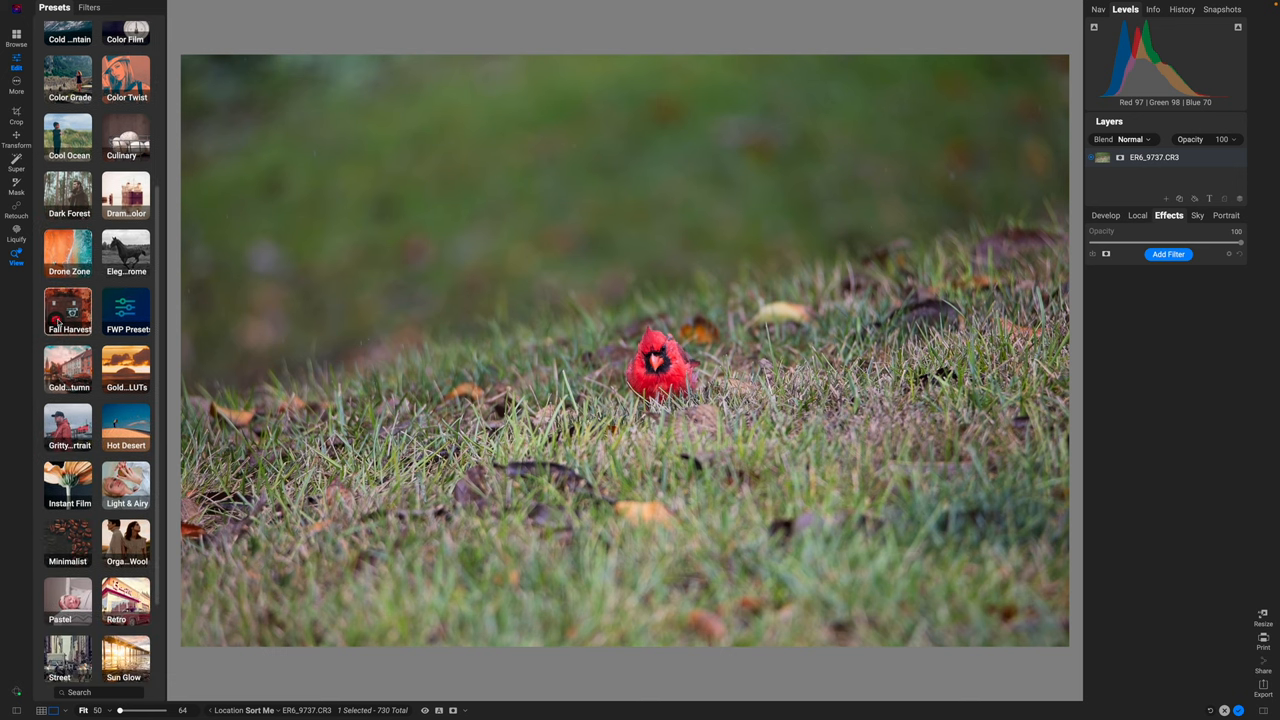
{"action": "left_click", "coordinate": [68, 312]}
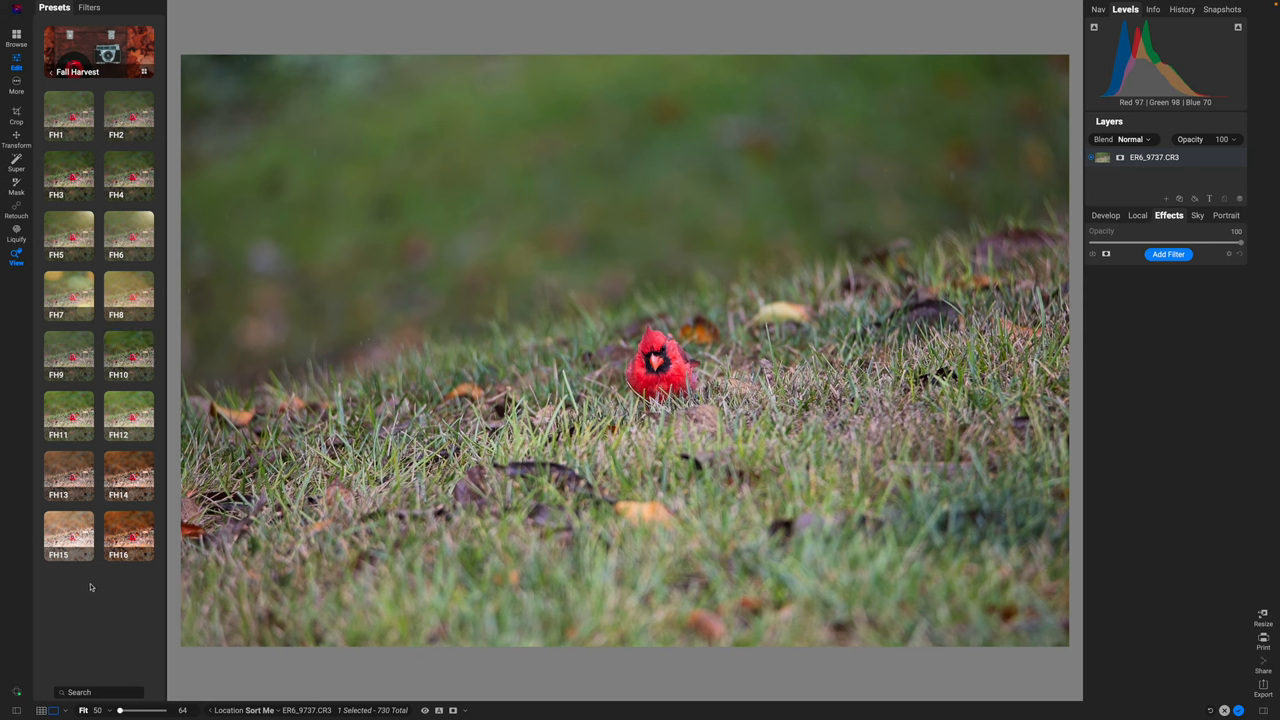
{"action": "mouse_move", "coordinate": [144, 76]}
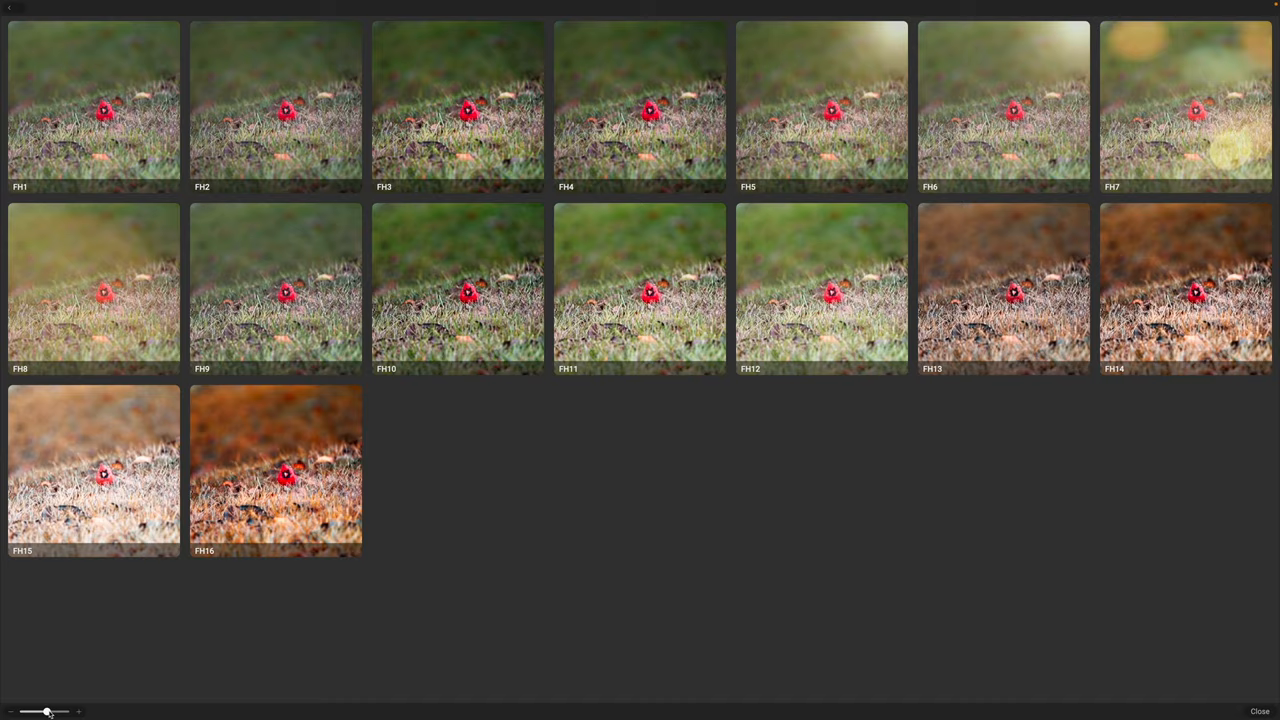
Enlarge the preview thumbnails and apply a chosen Fall Harvest preset to the cardinal photo.
{"action": "left_click_drag", "start_coordinate": [46, 712], "coordinate": [56, 712]}
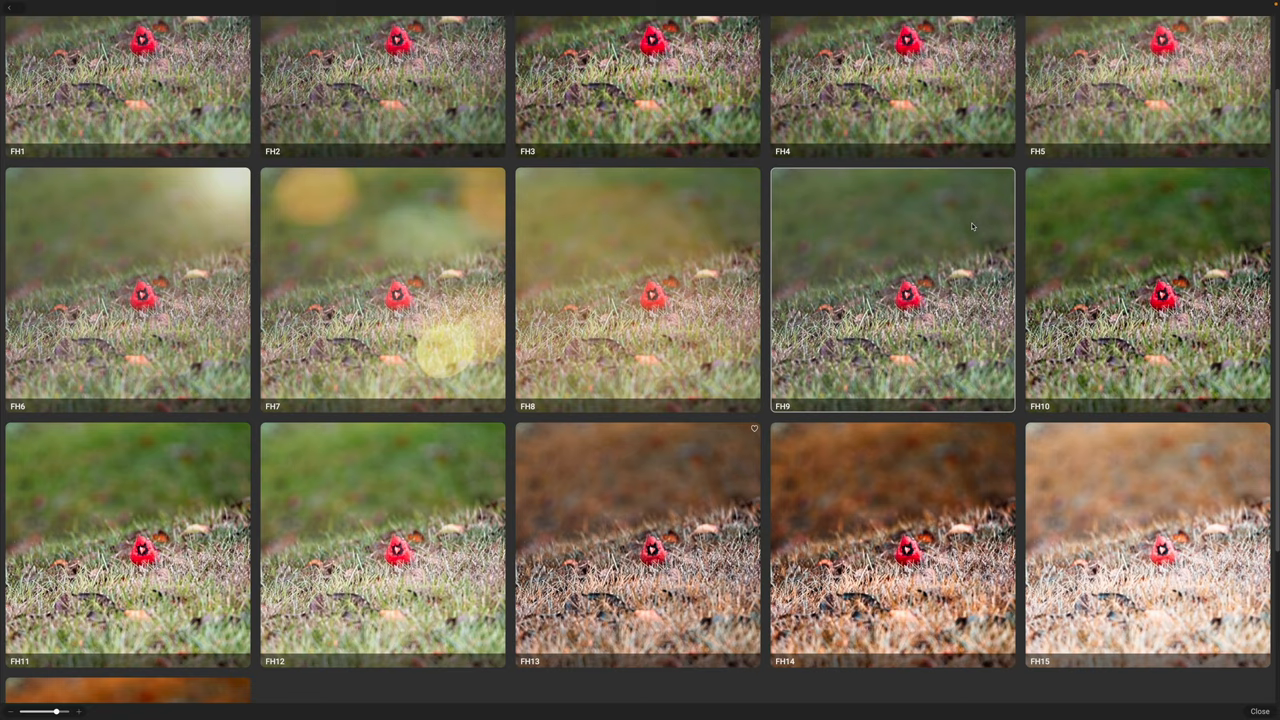
{"action": "scroll", "scroll_direction": "down", "scroll_amount": 3}
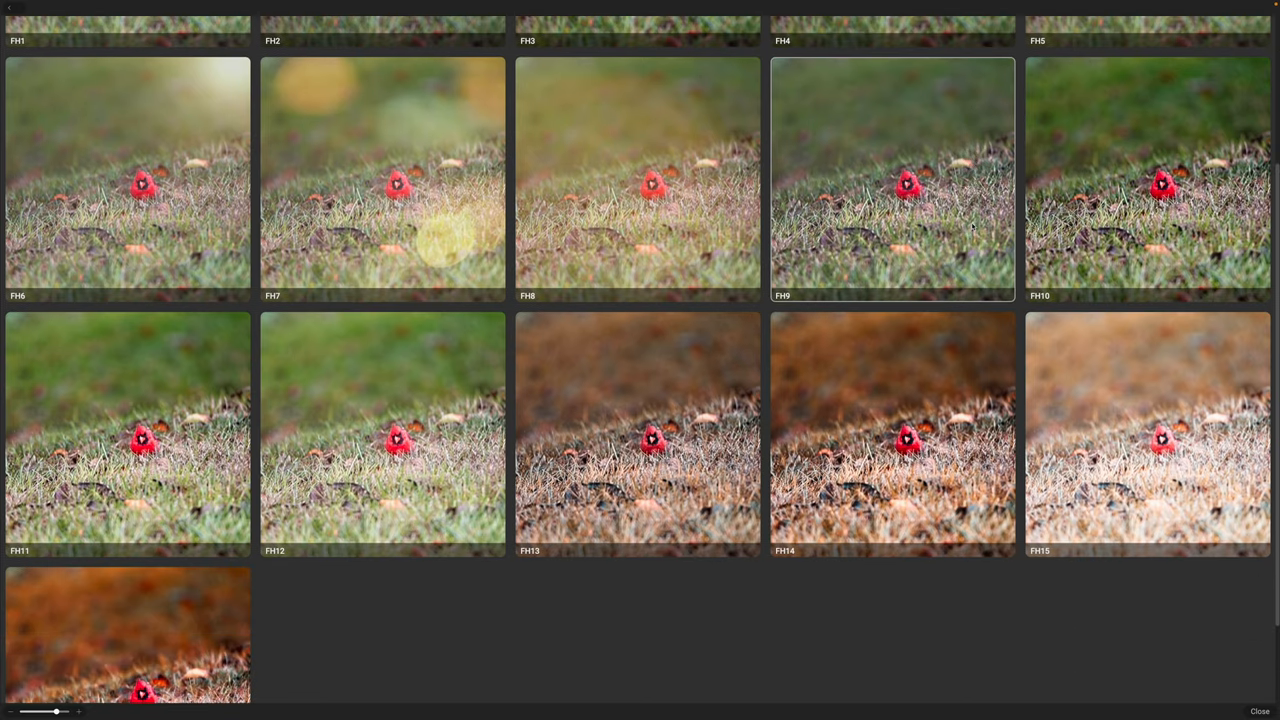
{"action": "scroll", "scroll_direction": "down", "scroll_amount": 3}
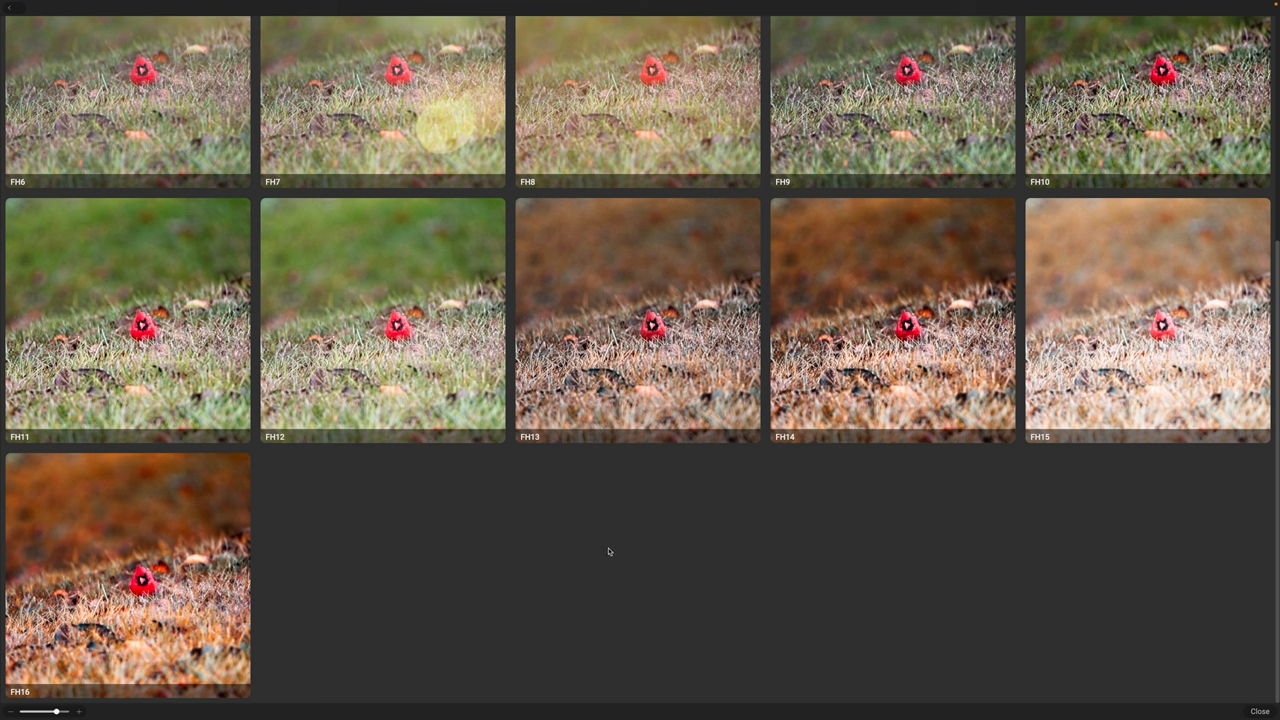
{"action": "left_click", "coordinate": [124, 576]}
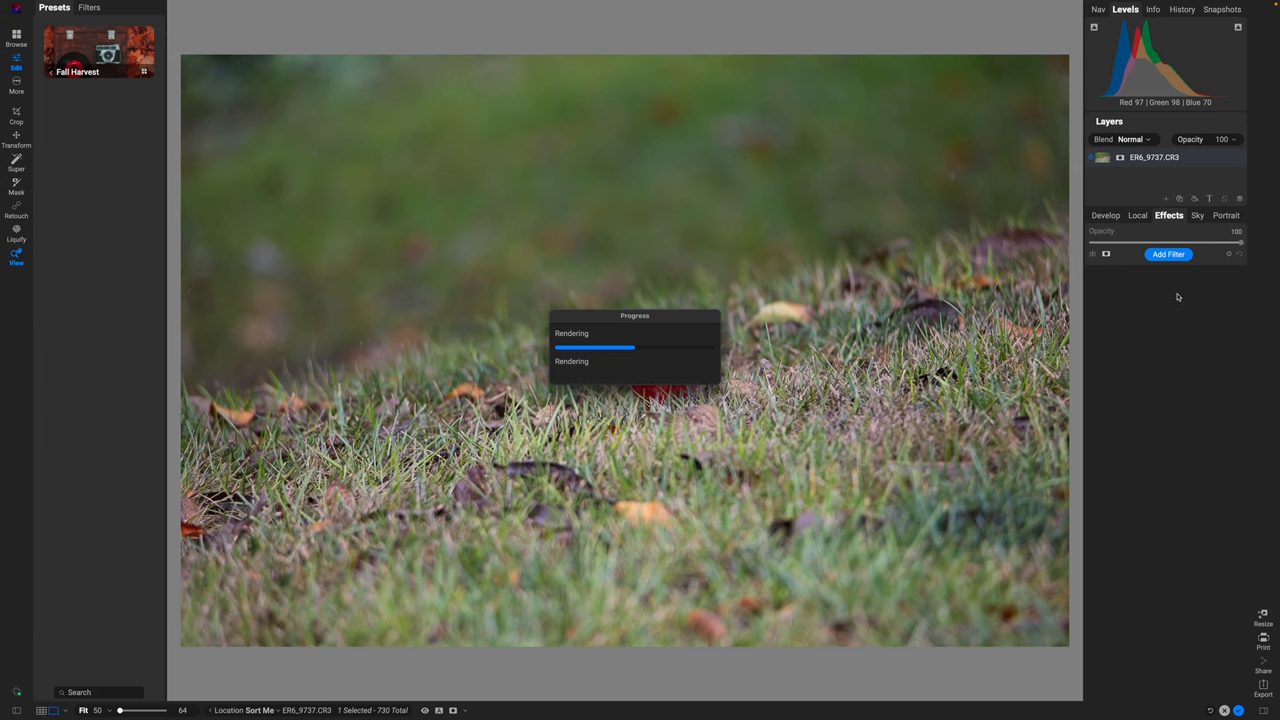
Try lower master Opacity values for the Fall Harvest effects, then restore it to 100.
{"action": "left_click", "coordinate": [128, 536]}
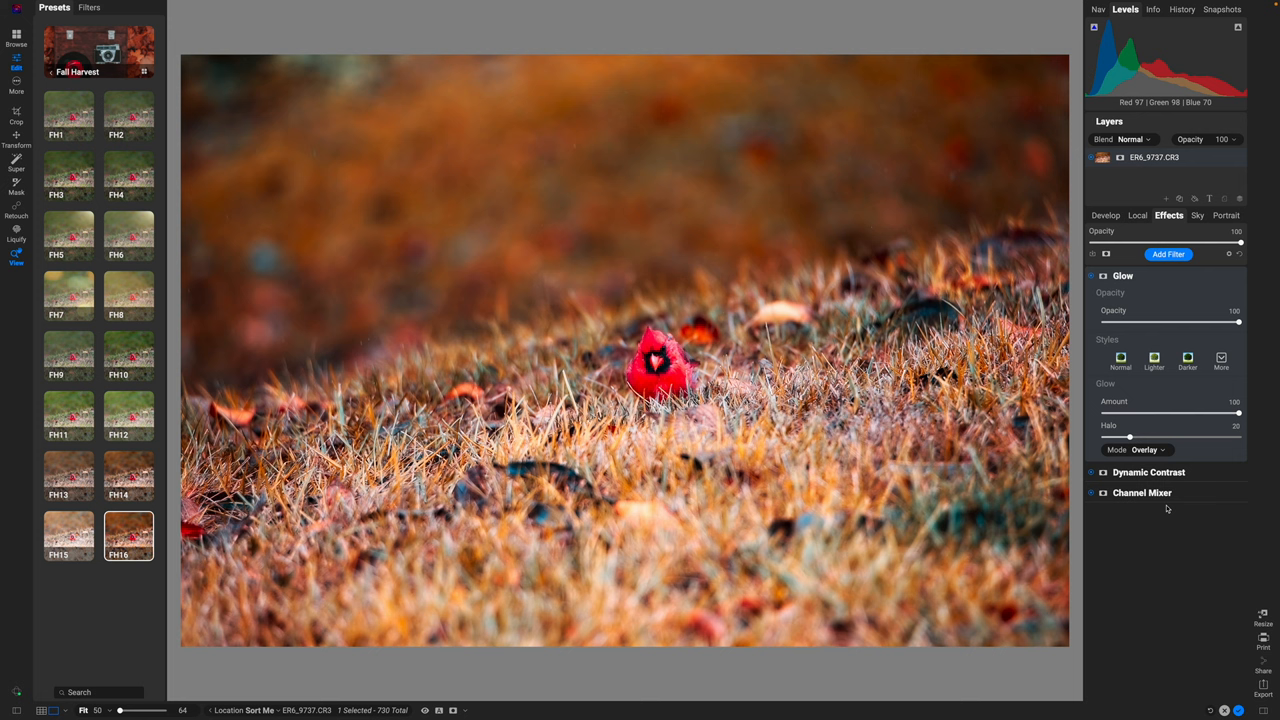
{"action": "mouse_move", "coordinate": [1164, 508]}
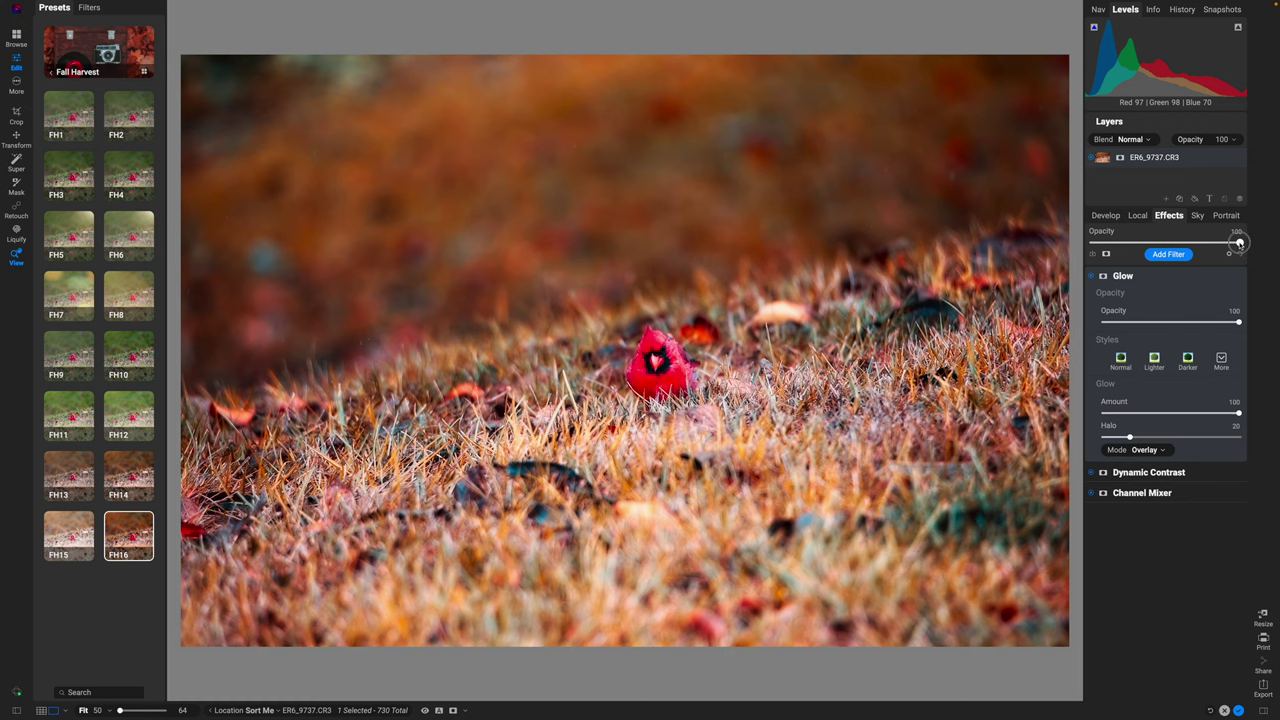
{"action": "left_click_drag", "start_coordinate": [1240, 244], "coordinate": [1212, 244]}
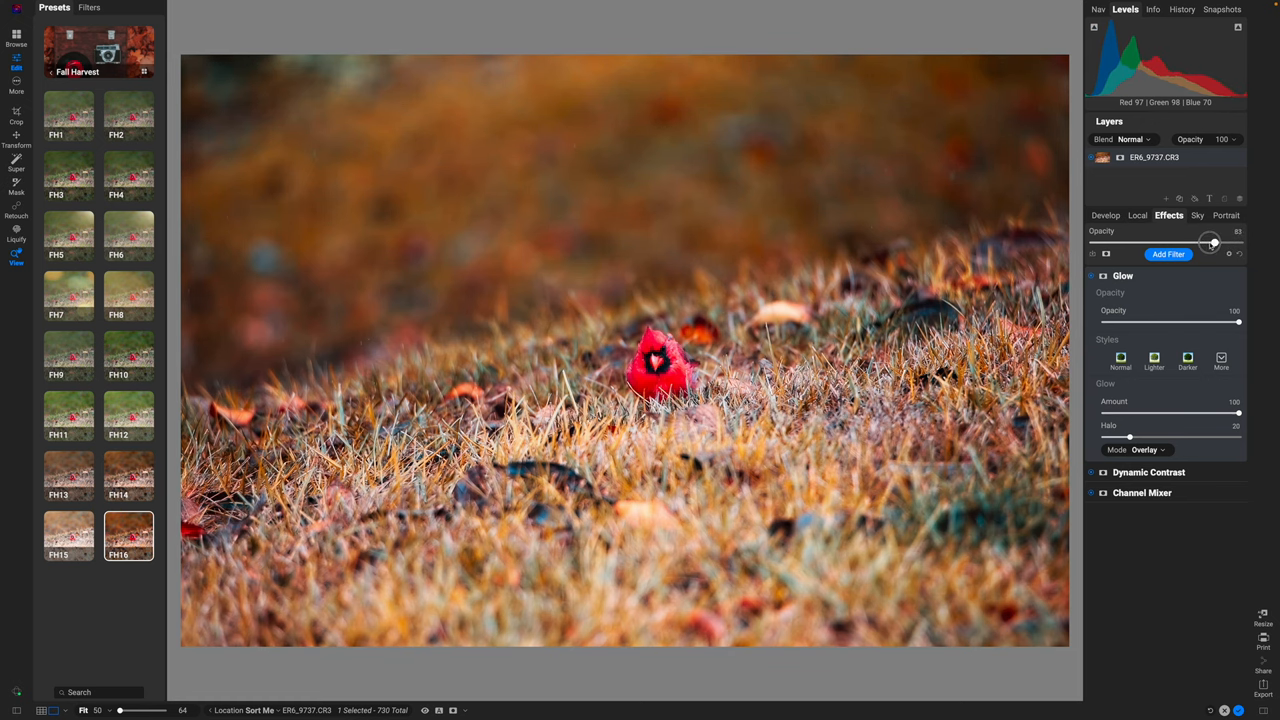
{"action": "left_click_drag", "start_coordinate": [1212, 244], "coordinate": [1136, 236]}
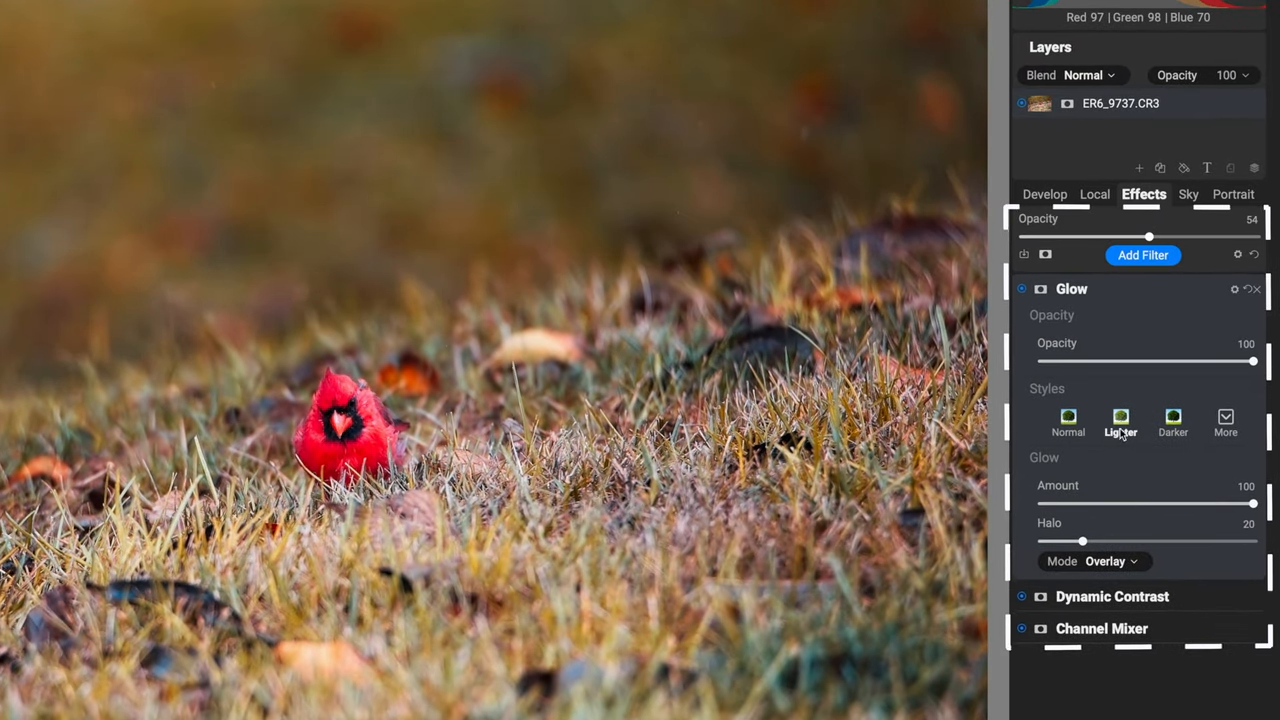
{"action": "left_click", "coordinate": [1120, 420]}
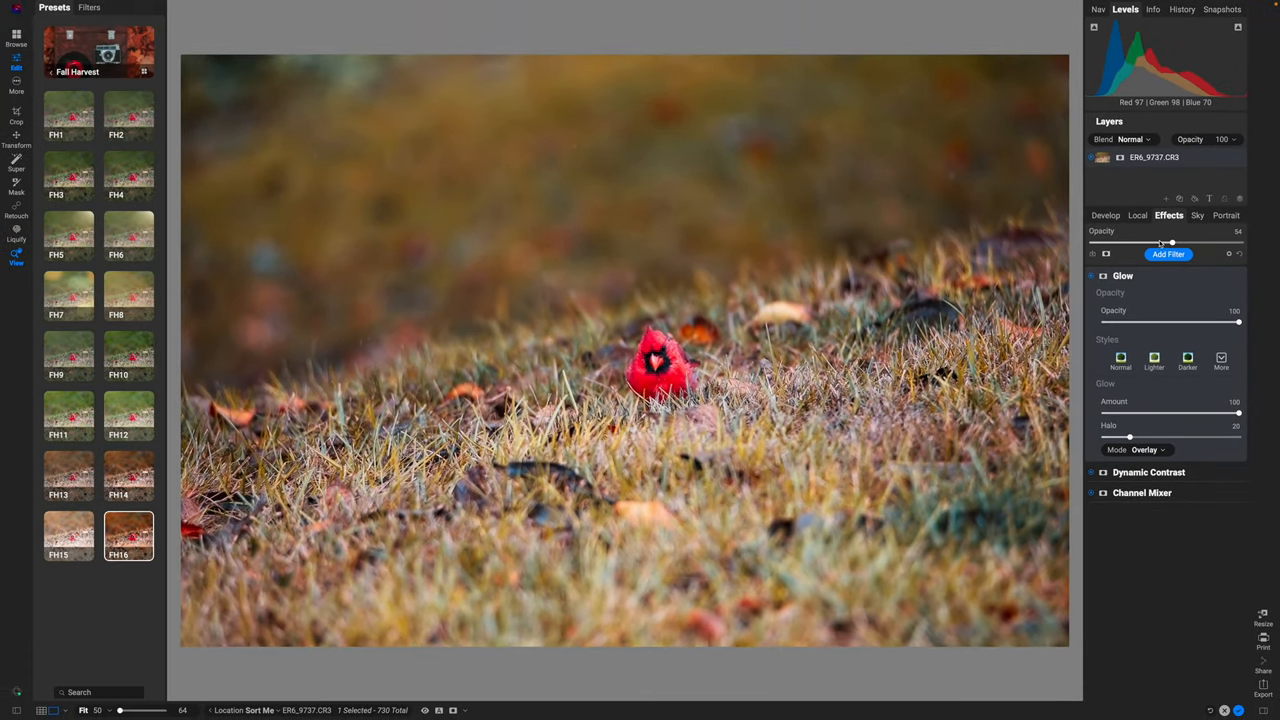
{"action": "left_click_drag", "start_coordinate": [1170, 242], "coordinate": [1232, 242]}
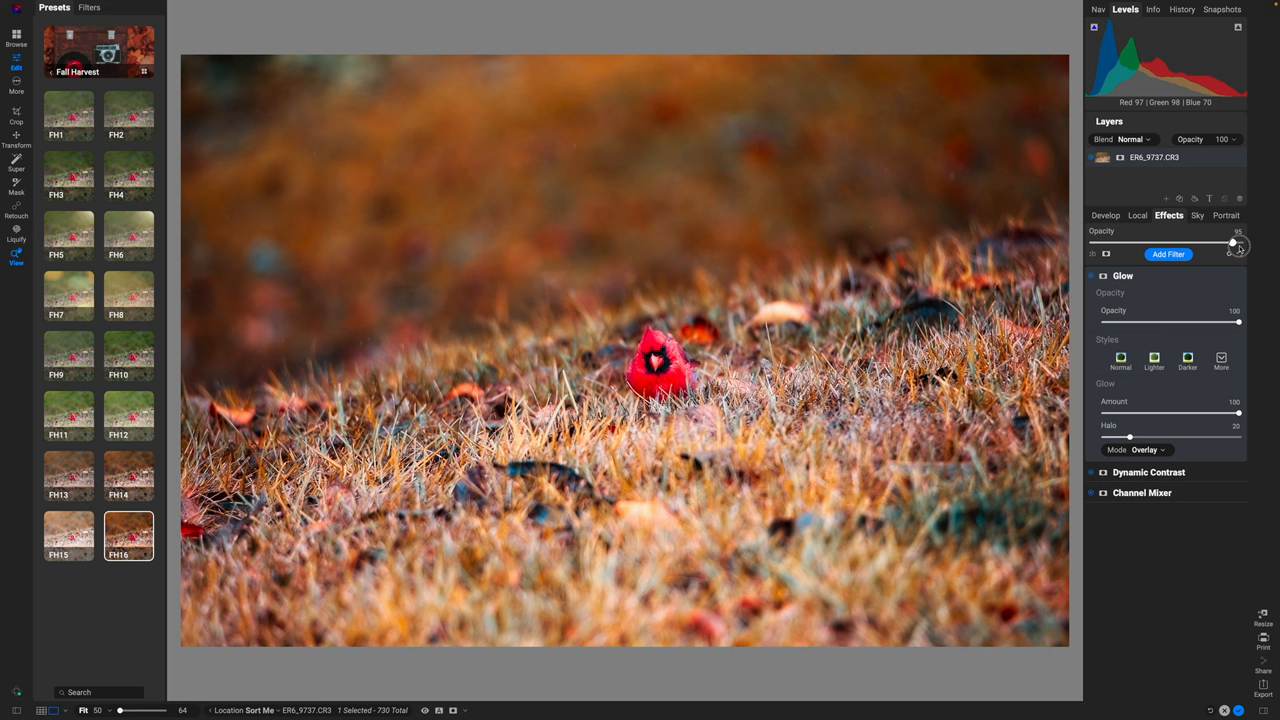
{"action": "left_click_drag", "start_coordinate": [1232, 242], "coordinate": [1240, 242]}
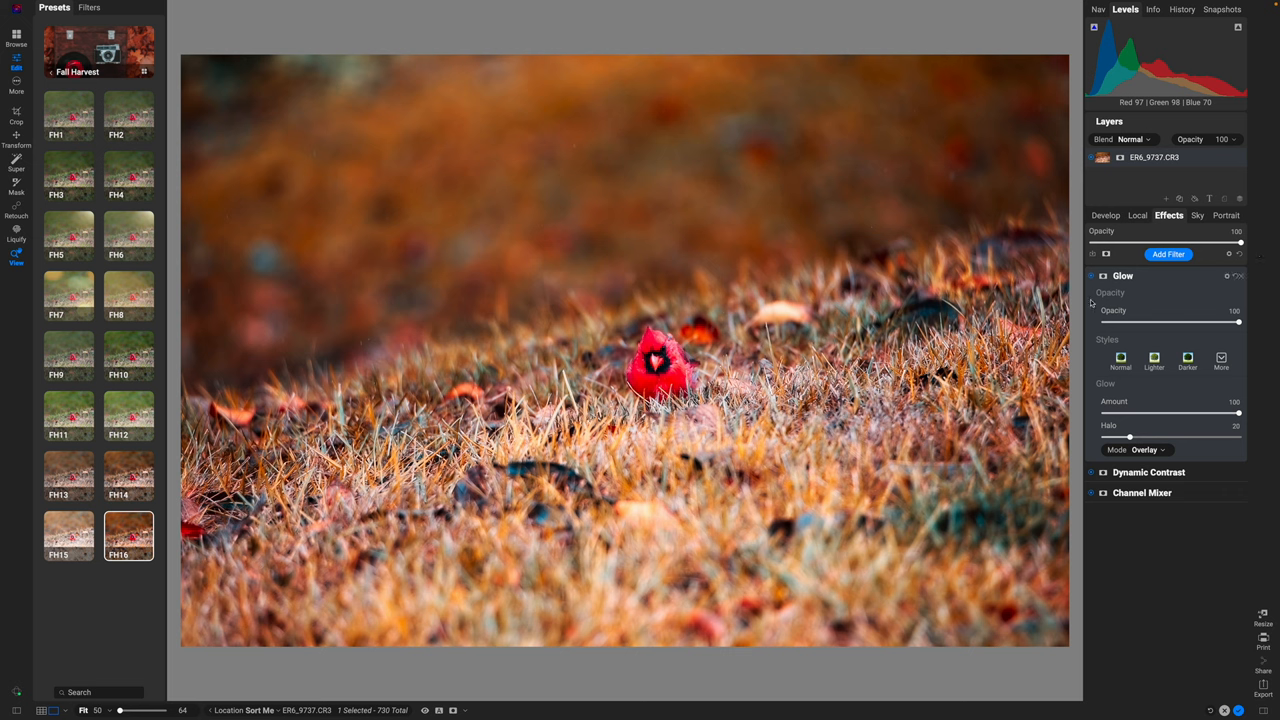
Collapse the Glow filter and switch off Channel Mixer so the grass turns green again.
{"action": "left_click", "coordinate": [1092, 276]}
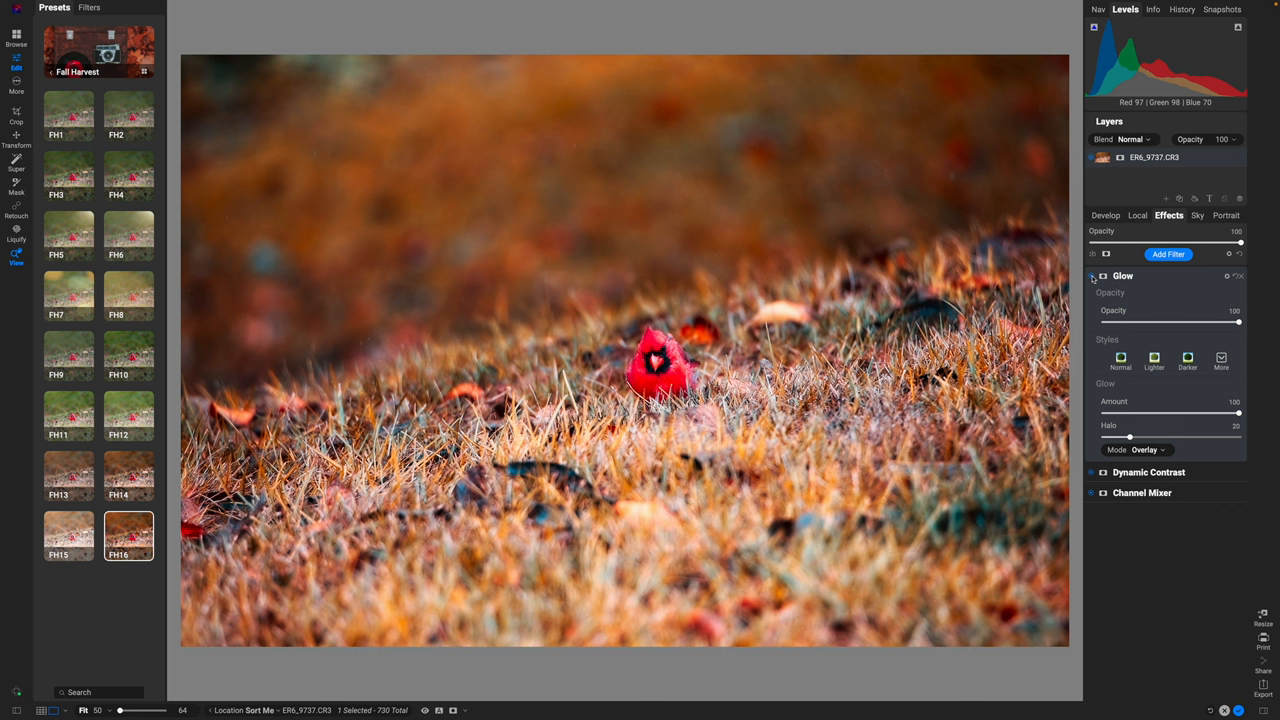
{"action": "left_click", "coordinate": [1092, 276]}
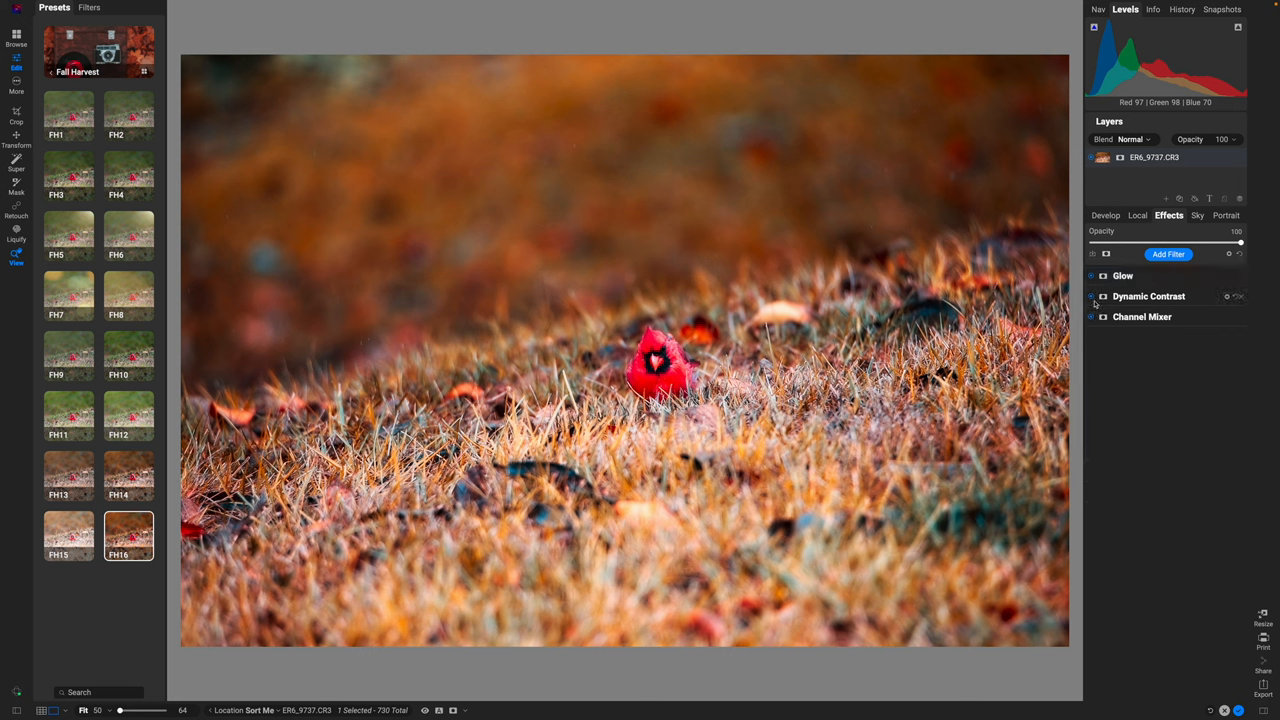
{"action": "left_click", "coordinate": [1092, 296]}
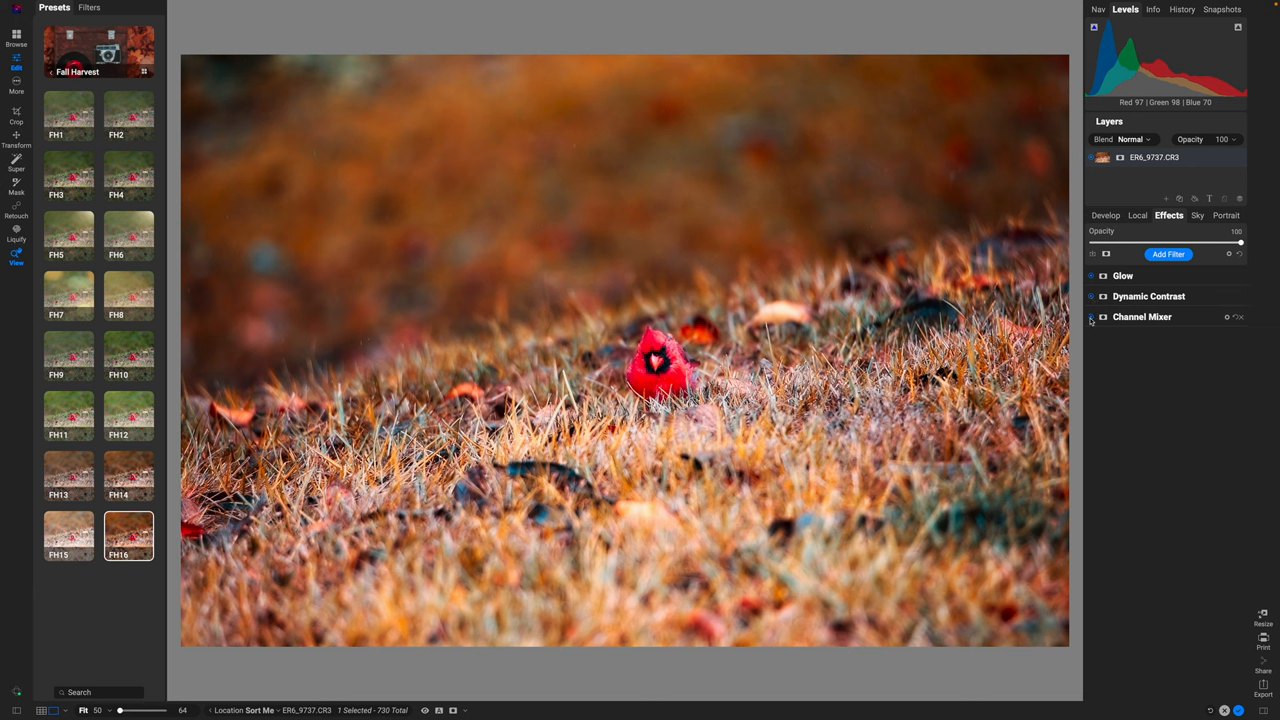
{"action": "left_click", "coordinate": [1092, 316]}
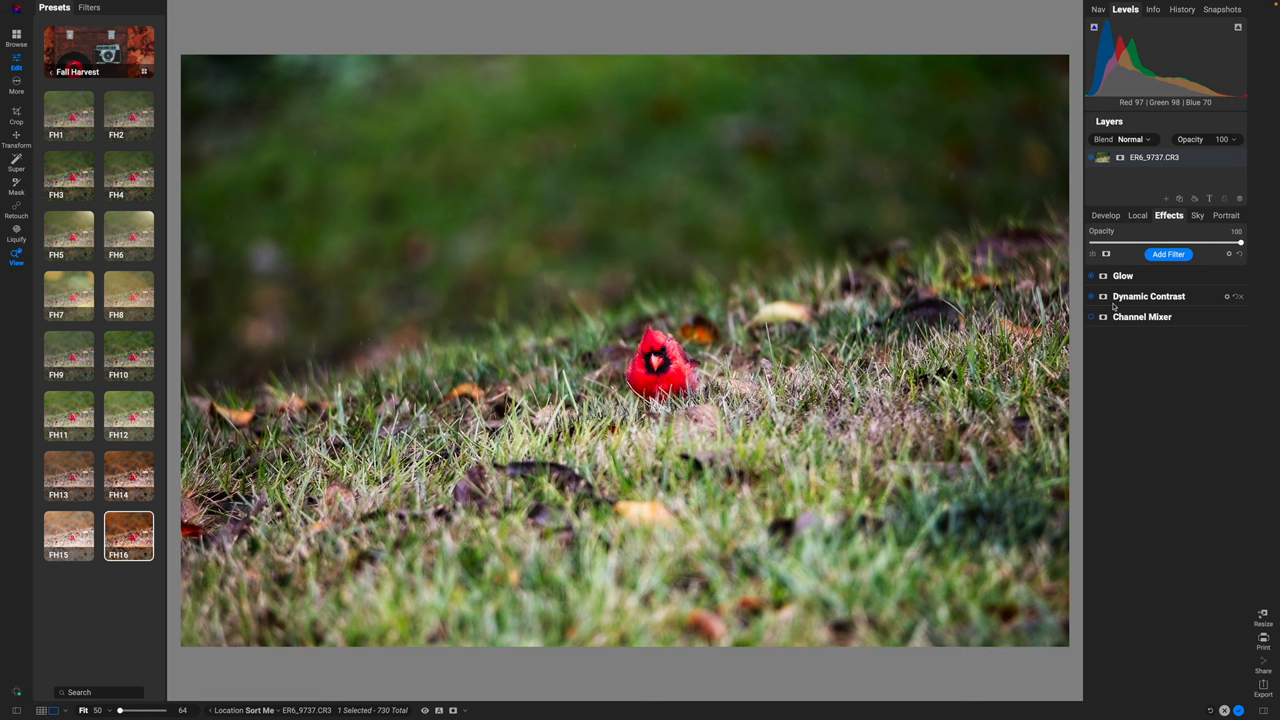
{"action": "mouse_move", "coordinate": [1116, 288]}
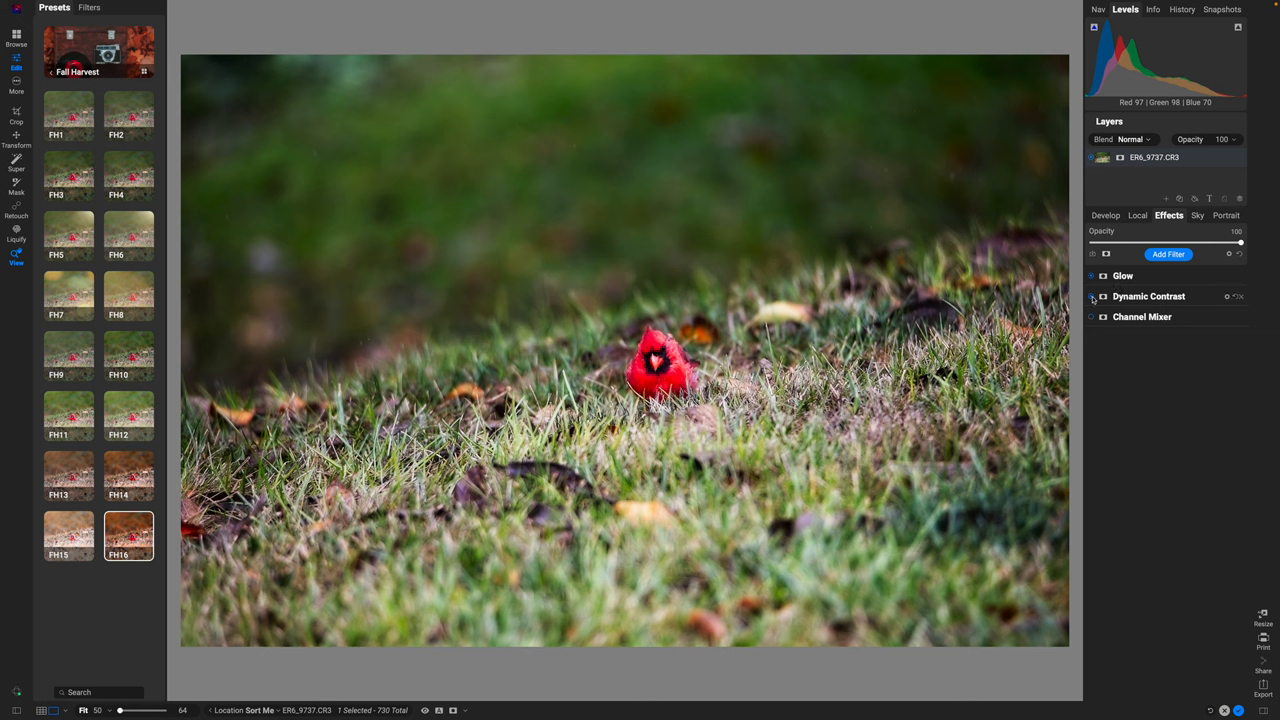
{"action": "left_click", "coordinate": [1092, 296]}
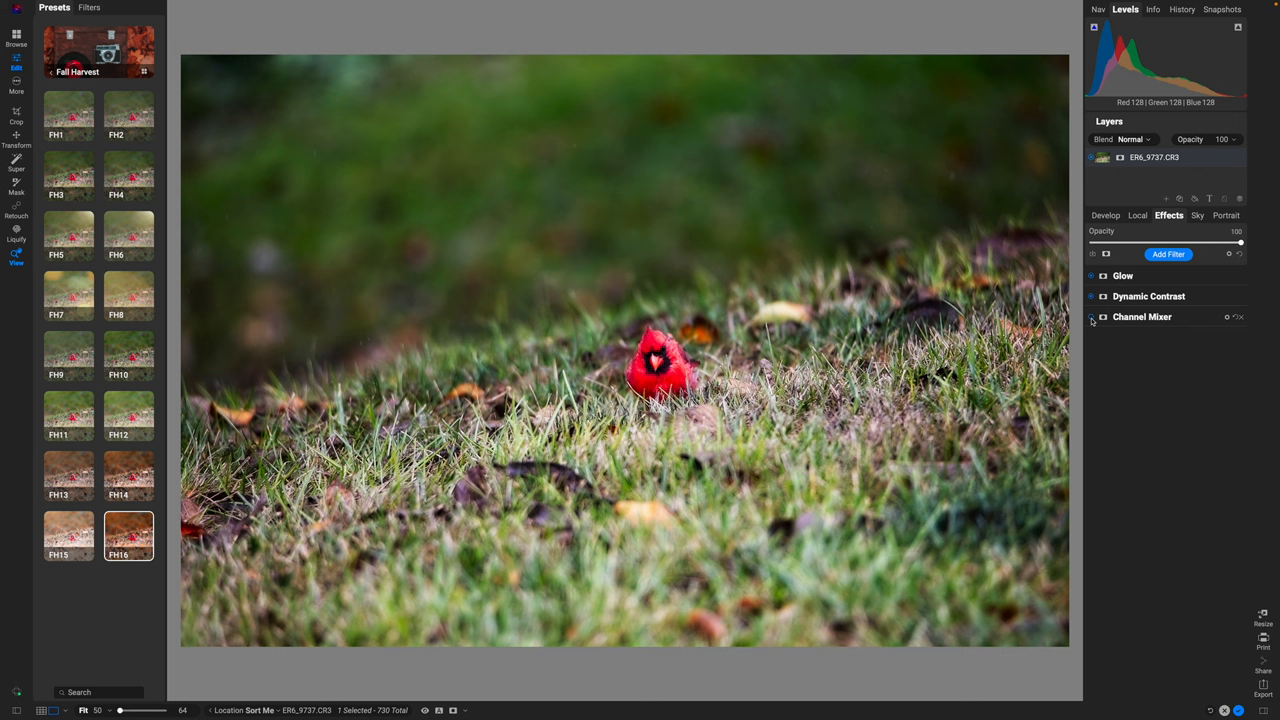
{"action": "mouse_move", "coordinate": [1120, 360]}
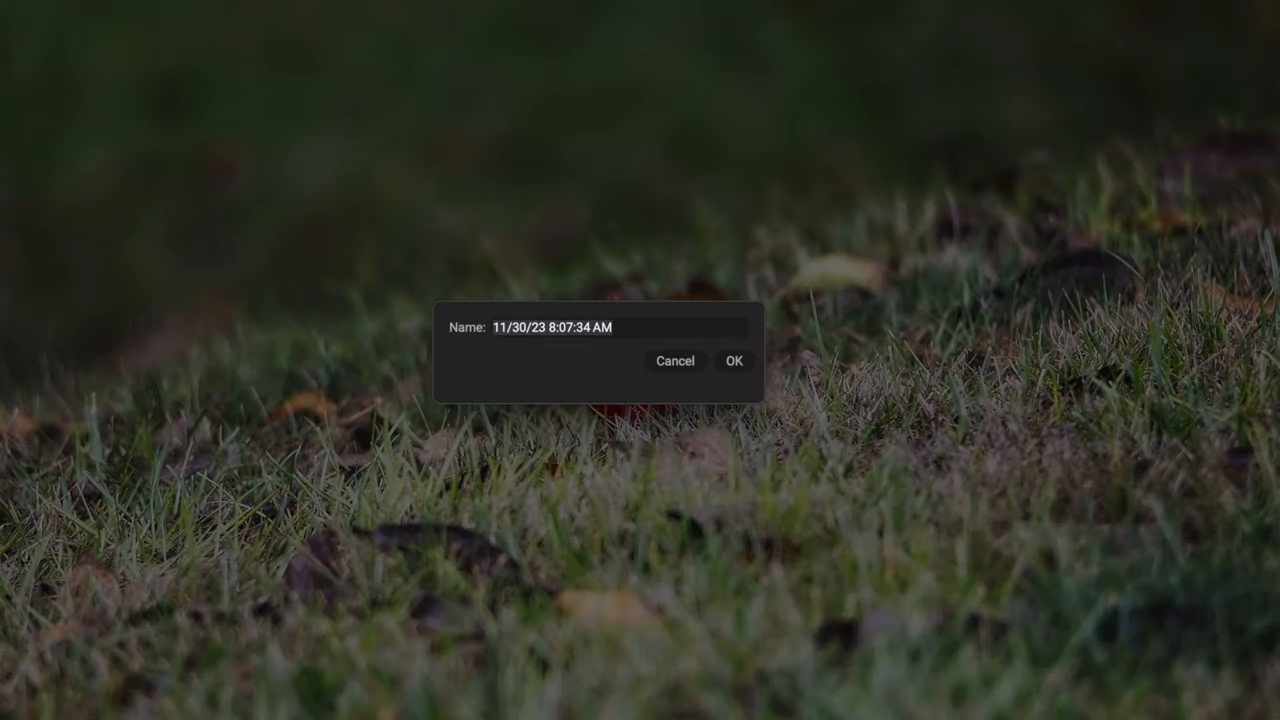
Save a snapshot named Green Look, then re-enable Channel Mixer and expand its settings.
{"action": "type", "text": "G"}
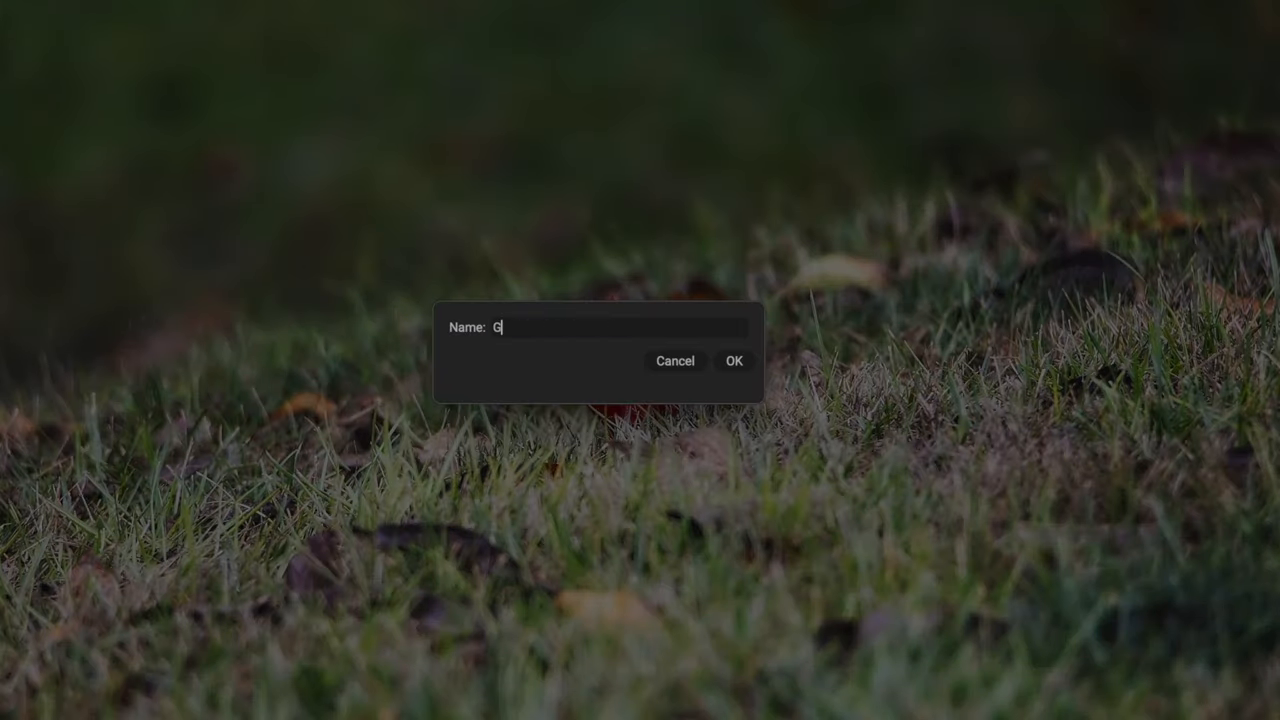
{"action": "type", "text": "reen Lo"}
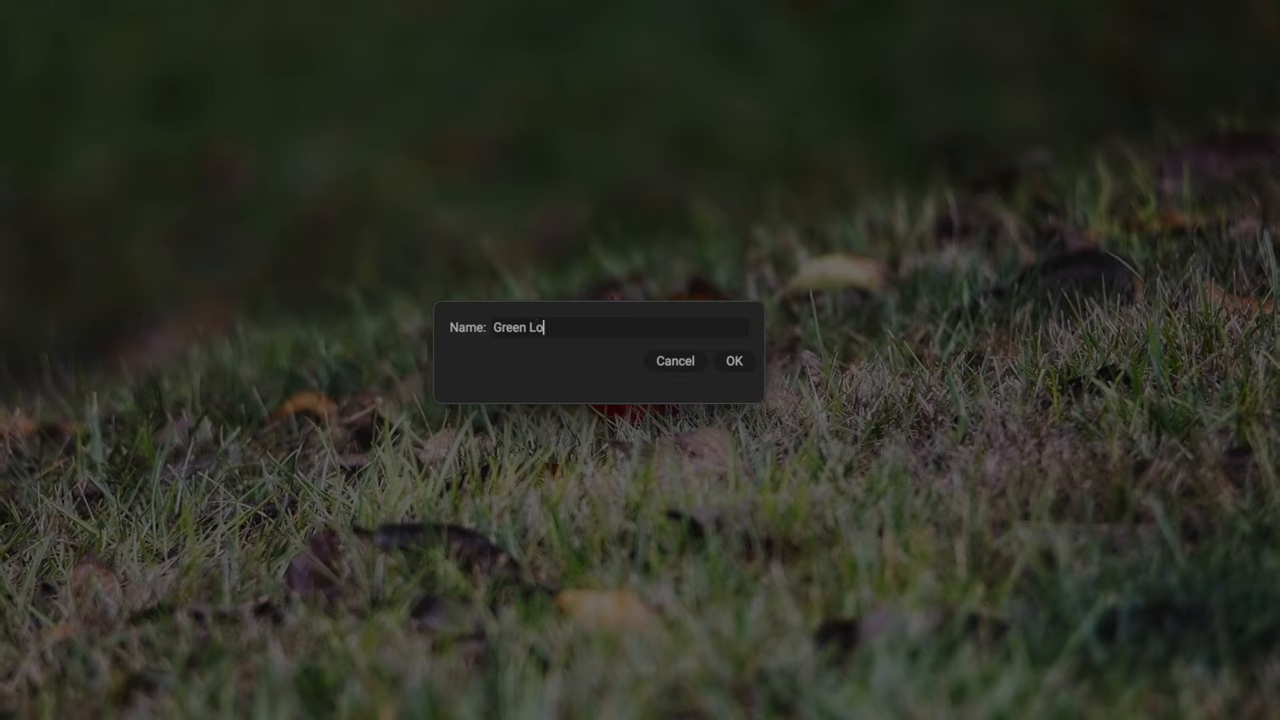
{"action": "left_click", "coordinate": [734, 360]}
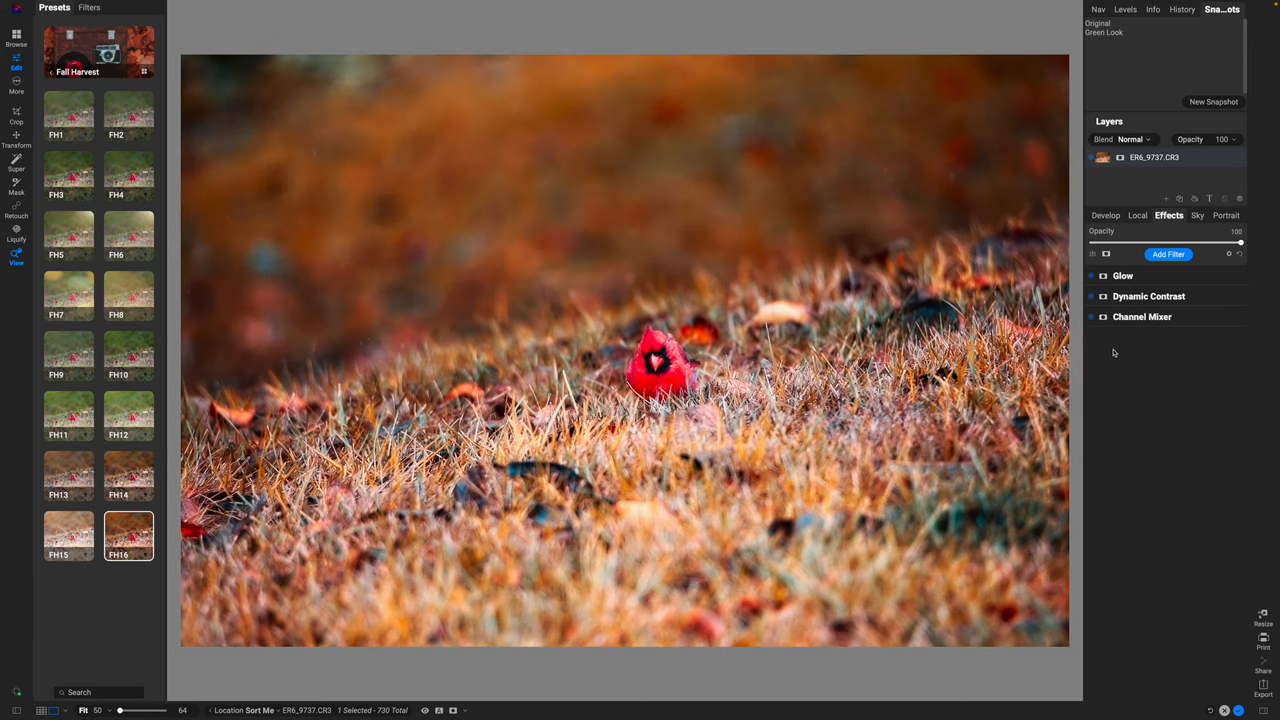
{"action": "mouse_move", "coordinate": [1098, 286]}
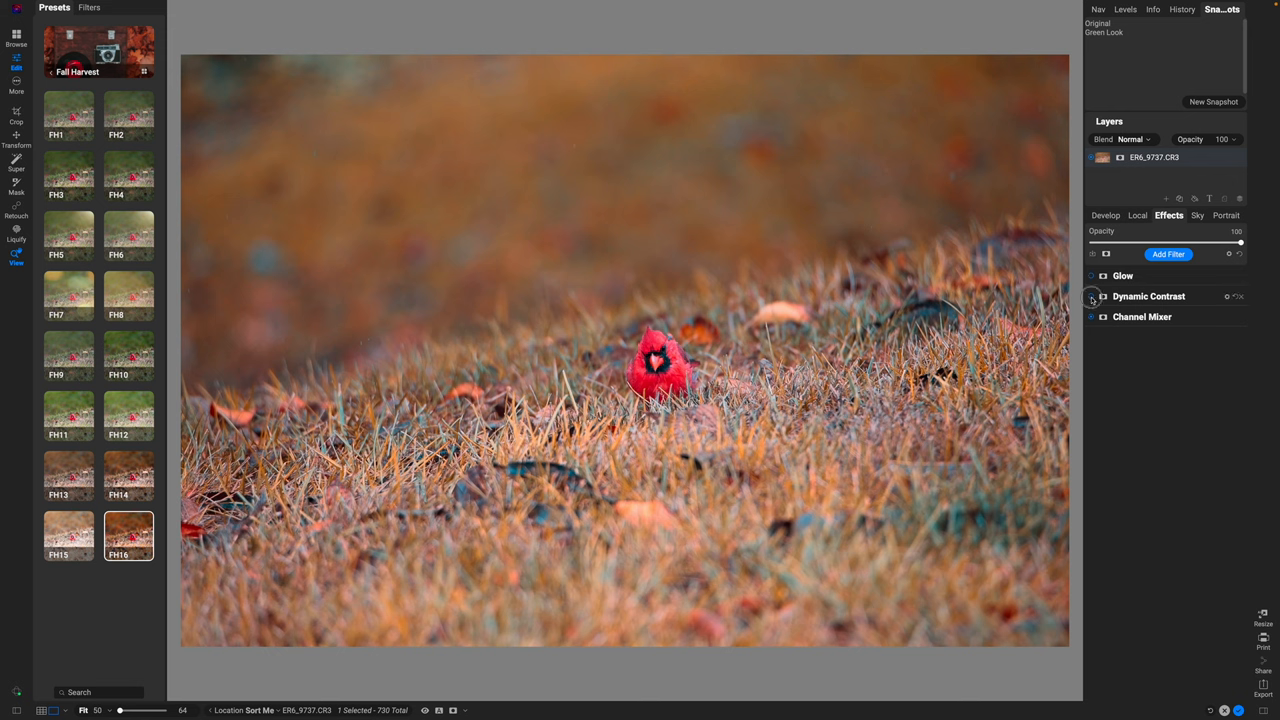
{"action": "left_click", "coordinate": [1092, 296]}
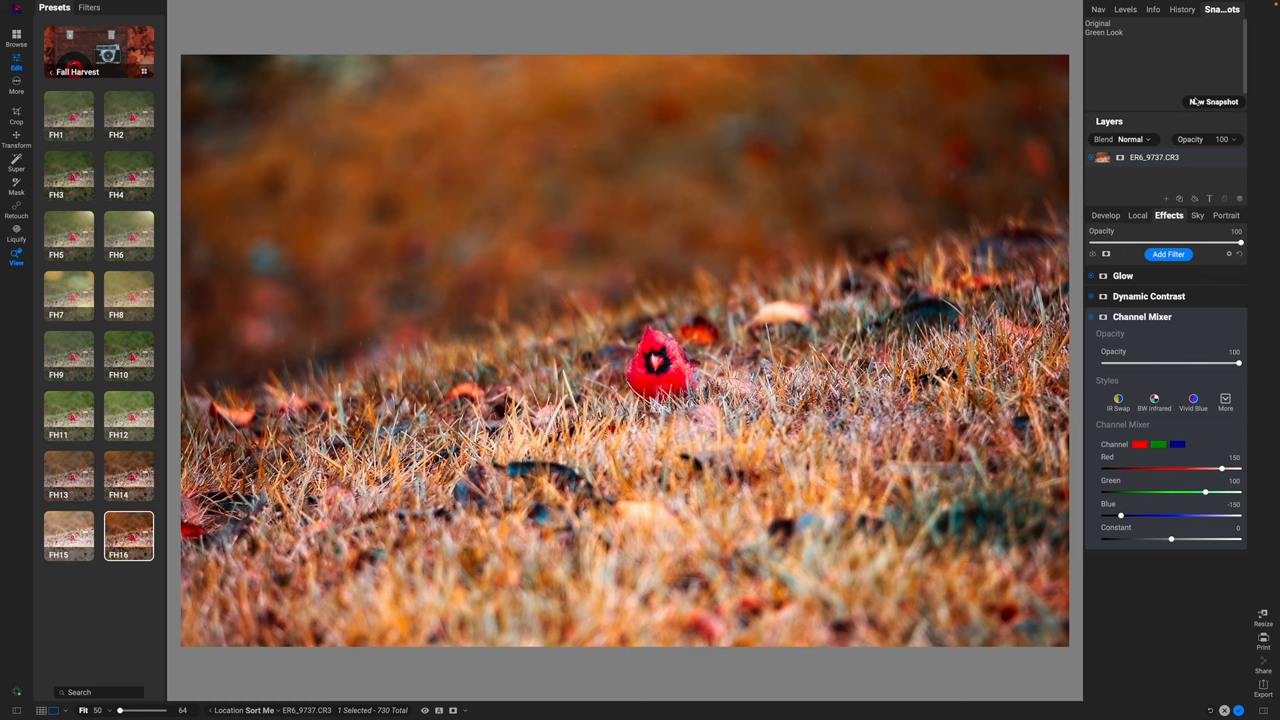
Save the current orange look as a new snapshot named Fall Look.
{"action": "left_click", "coordinate": [1212, 100]}
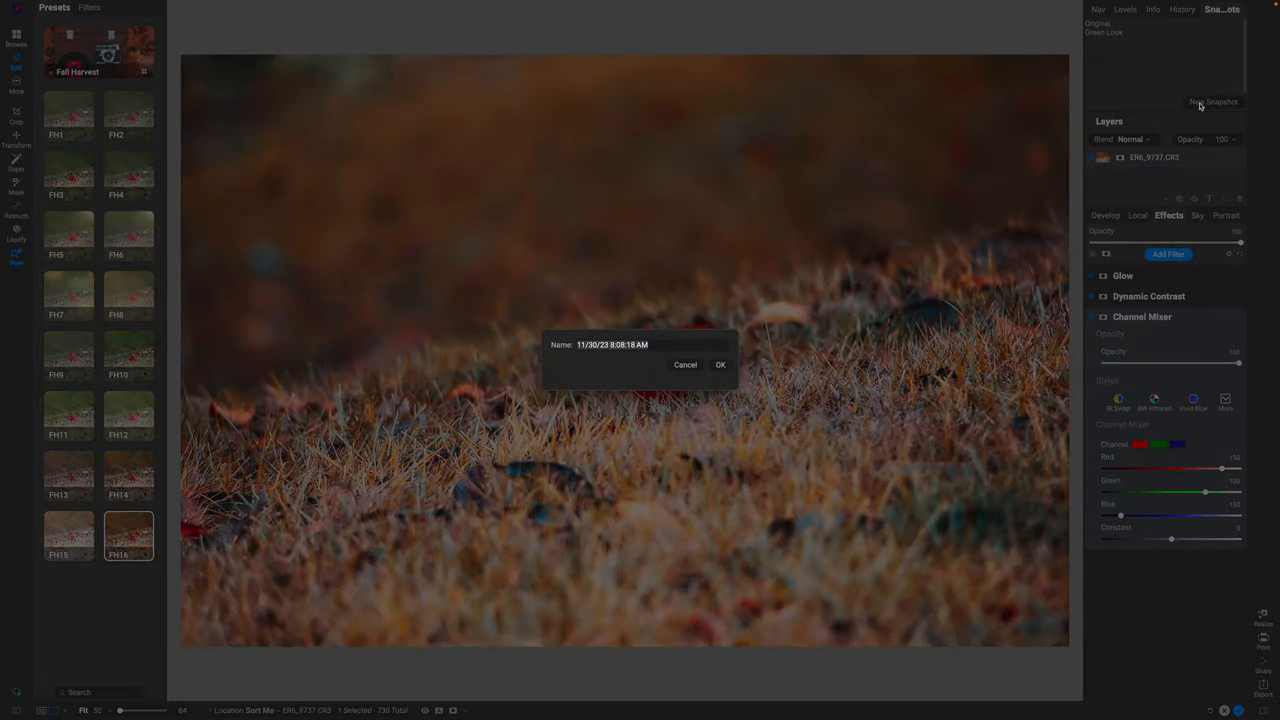
{"action": "type", "text": "Fall"}
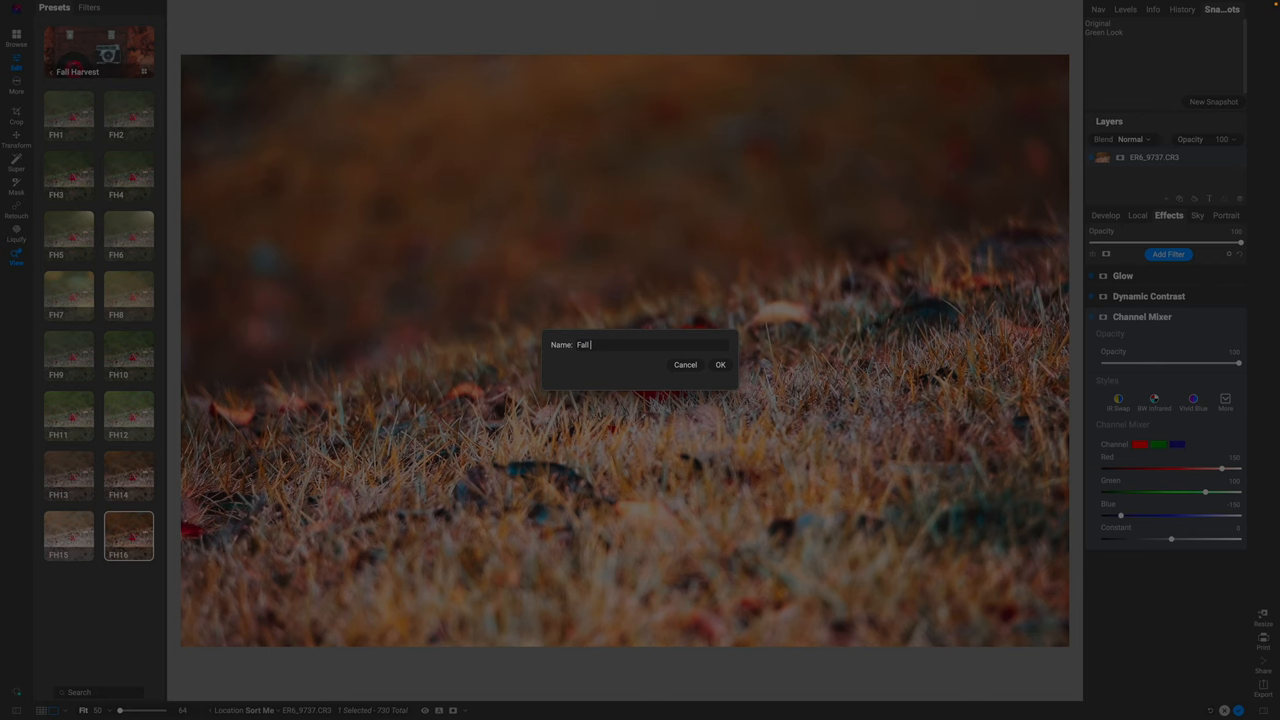
{"action": "left_click", "coordinate": [720, 364]}
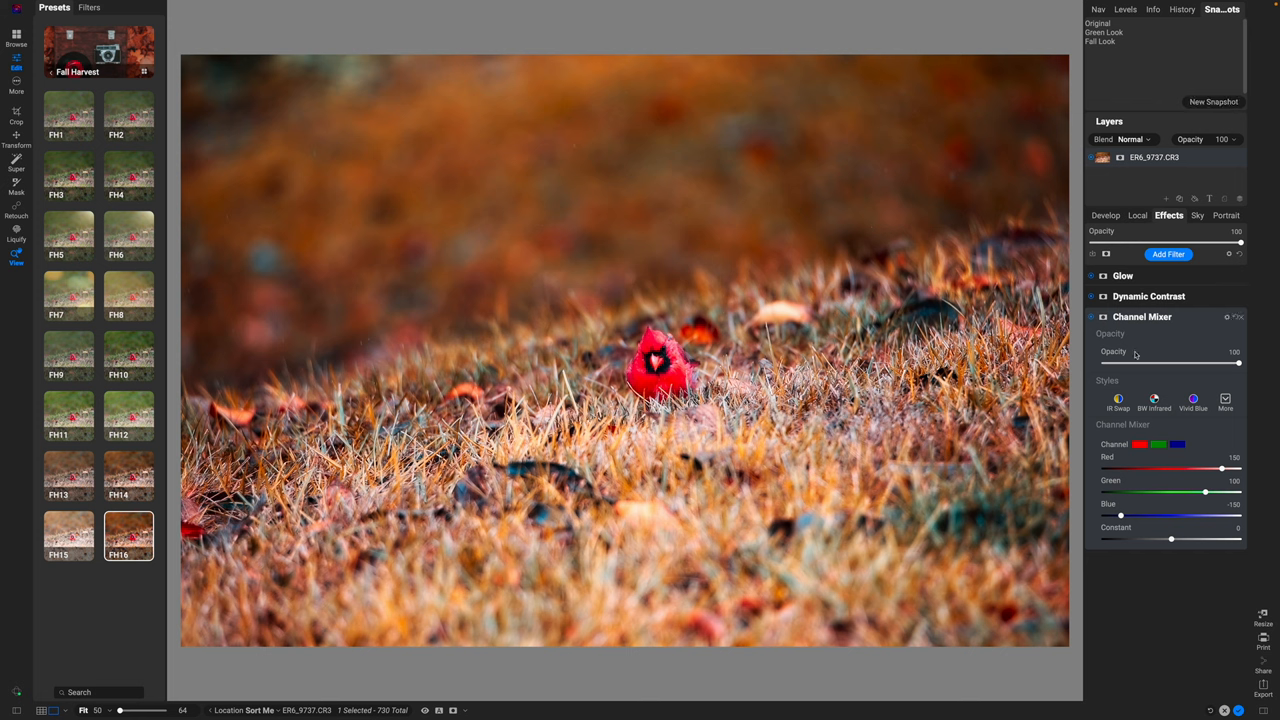
{"action": "mouse_move", "coordinate": [1136, 352]}
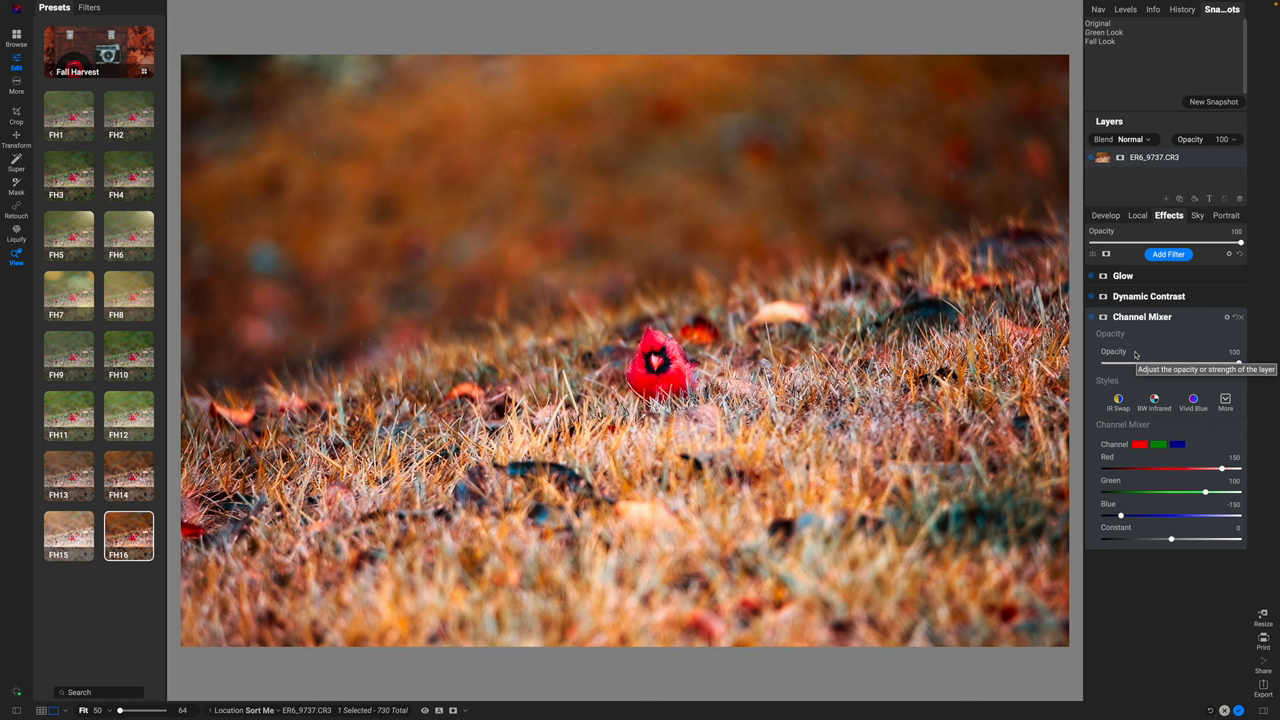
{"action": "mouse_move", "coordinate": [1128, 438]}
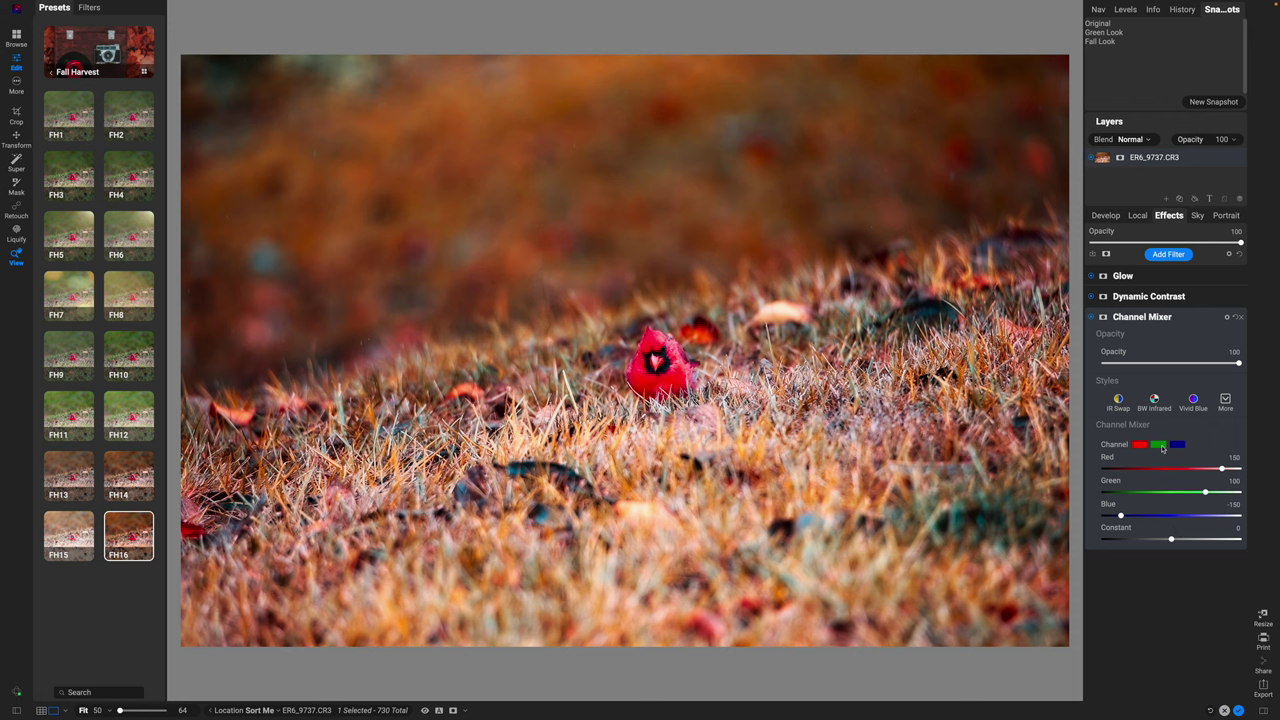
{"action": "mouse_move", "coordinate": [1148, 490]}
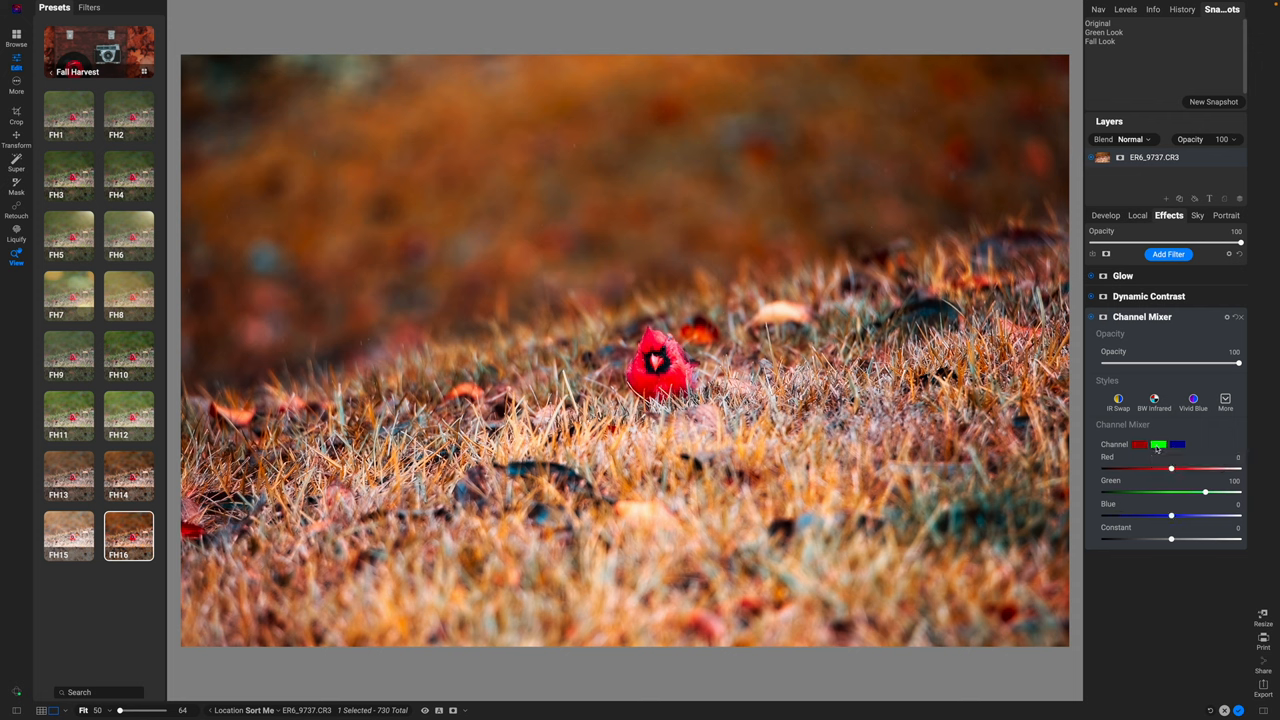
Inspect the Channel Mixer channels and reduce the filter's opacity to about 75.
{"action": "left_click", "coordinate": [1178, 444]}
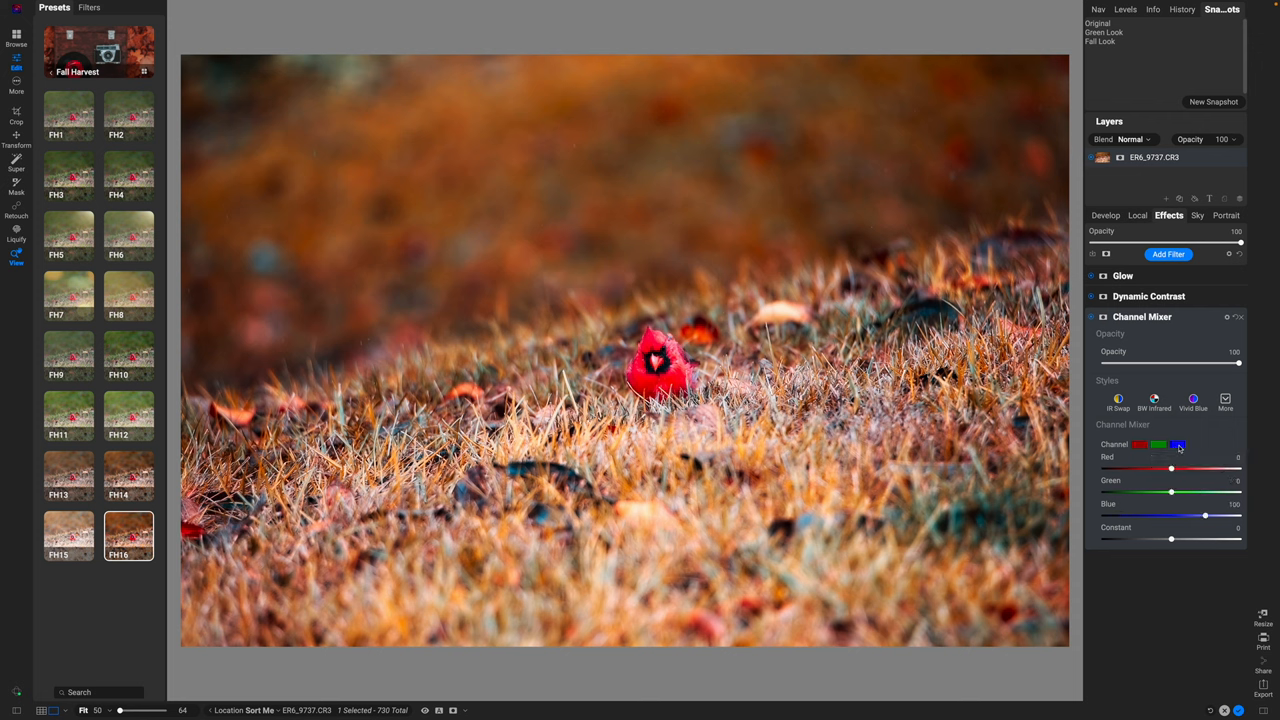
{"action": "left_click", "coordinate": [1158, 444]}
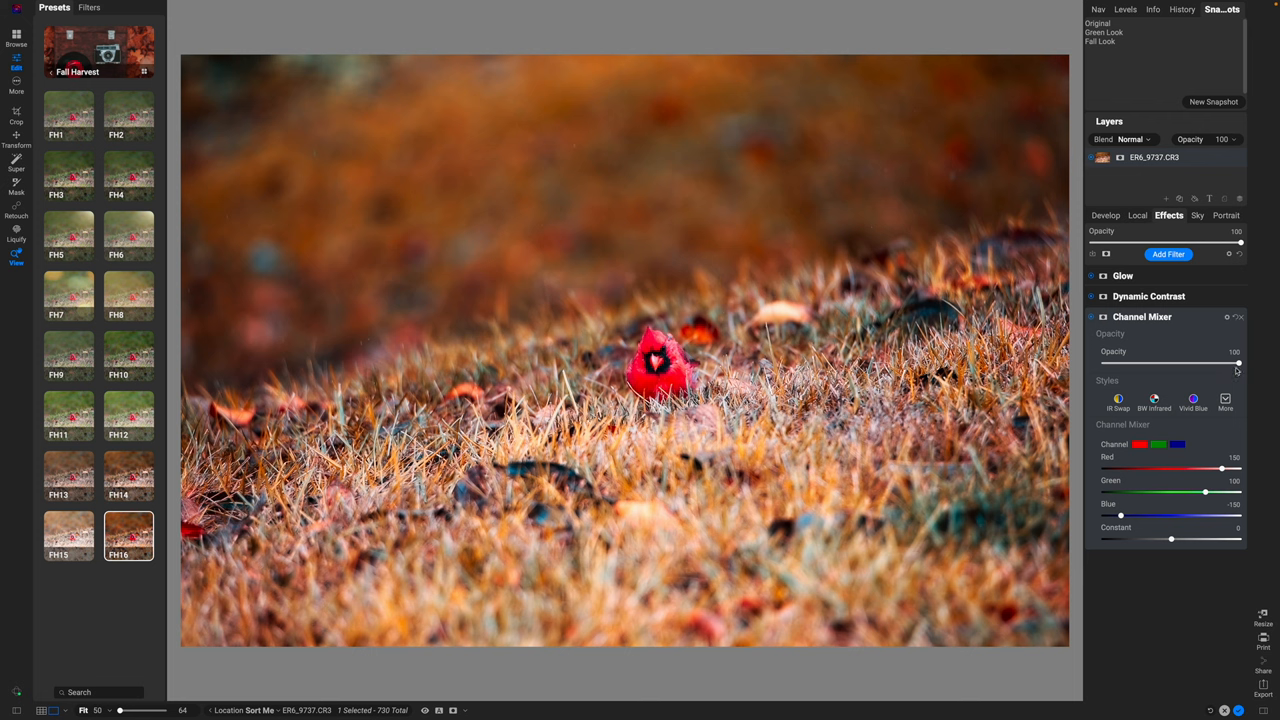
{"action": "left_click_drag", "start_coordinate": [1240, 364], "coordinate": [1210, 364]}
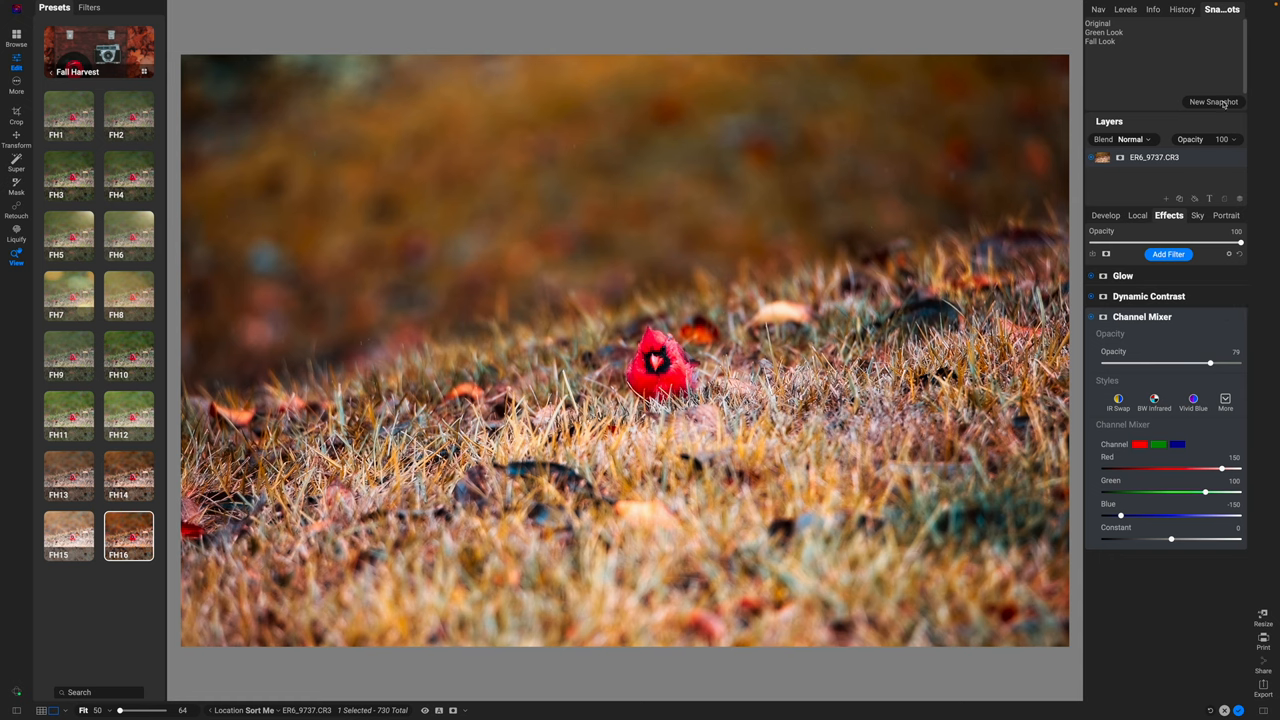
Save the softened orange look as a new snapshot named Fall Look 2.
{"action": "left_click", "coordinate": [1212, 100]}
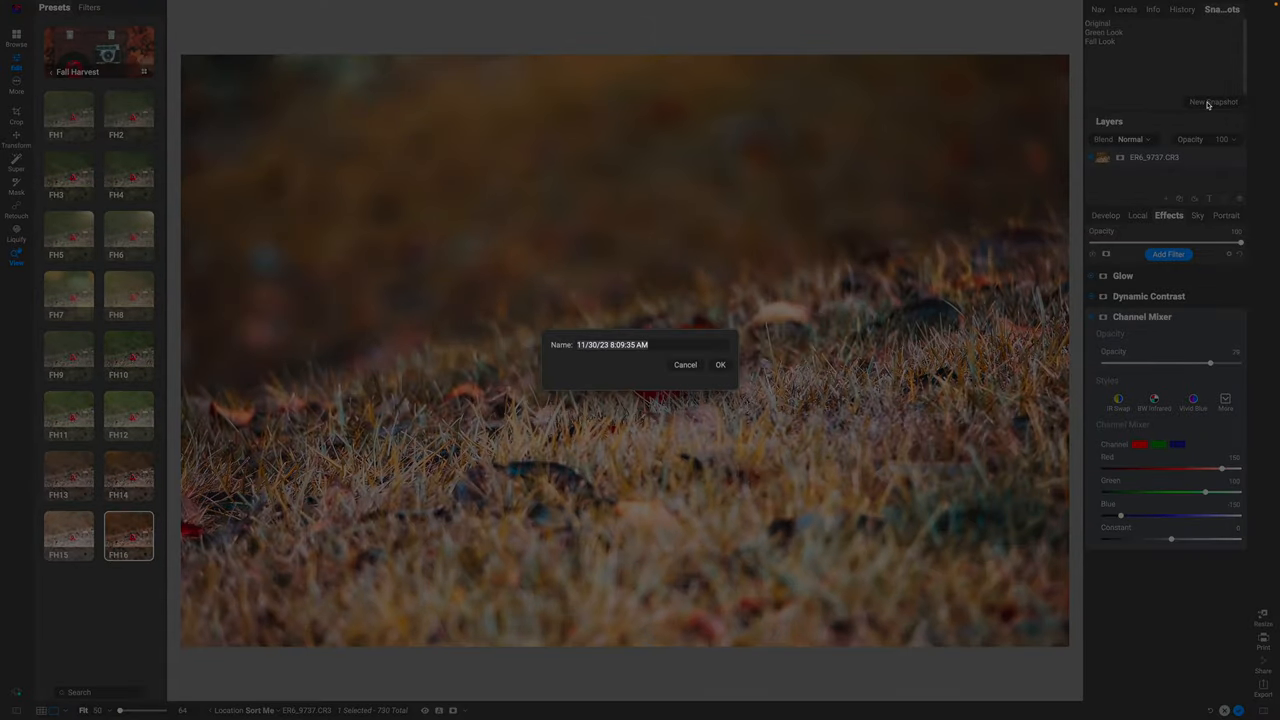
{"action": "type", "text": "Fall"}
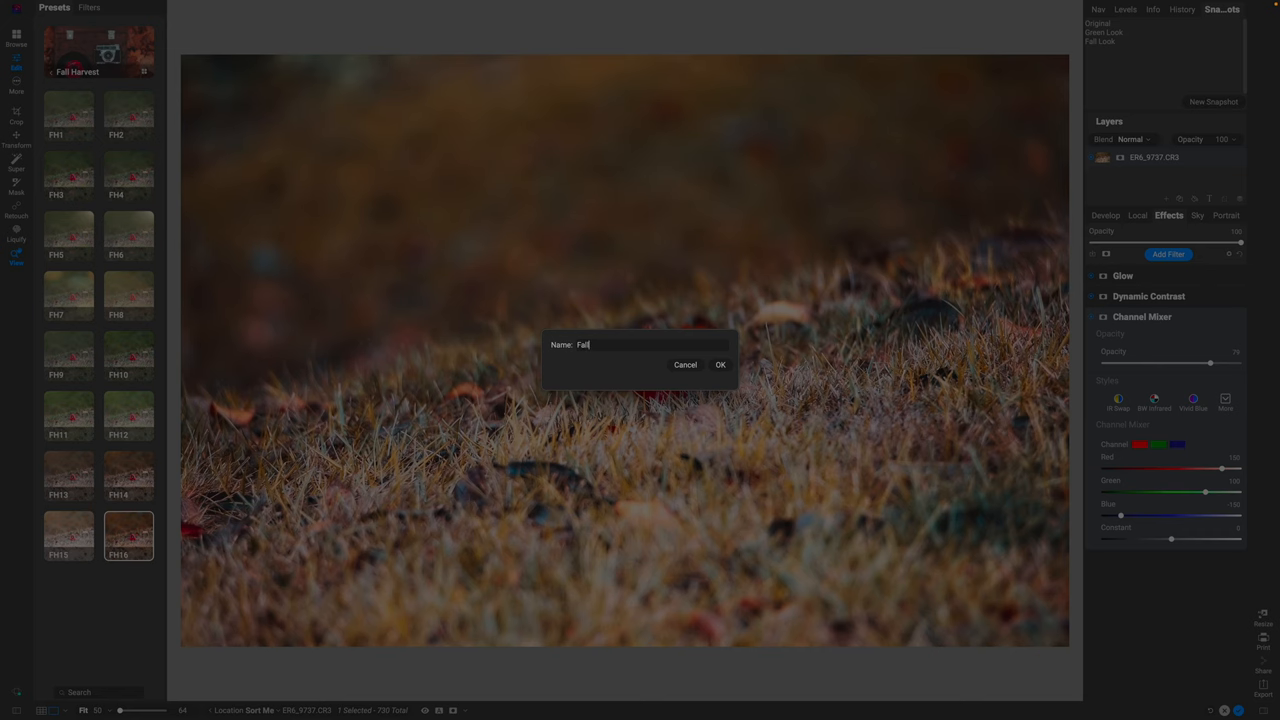
{"action": "type", "text": "Look 2"}
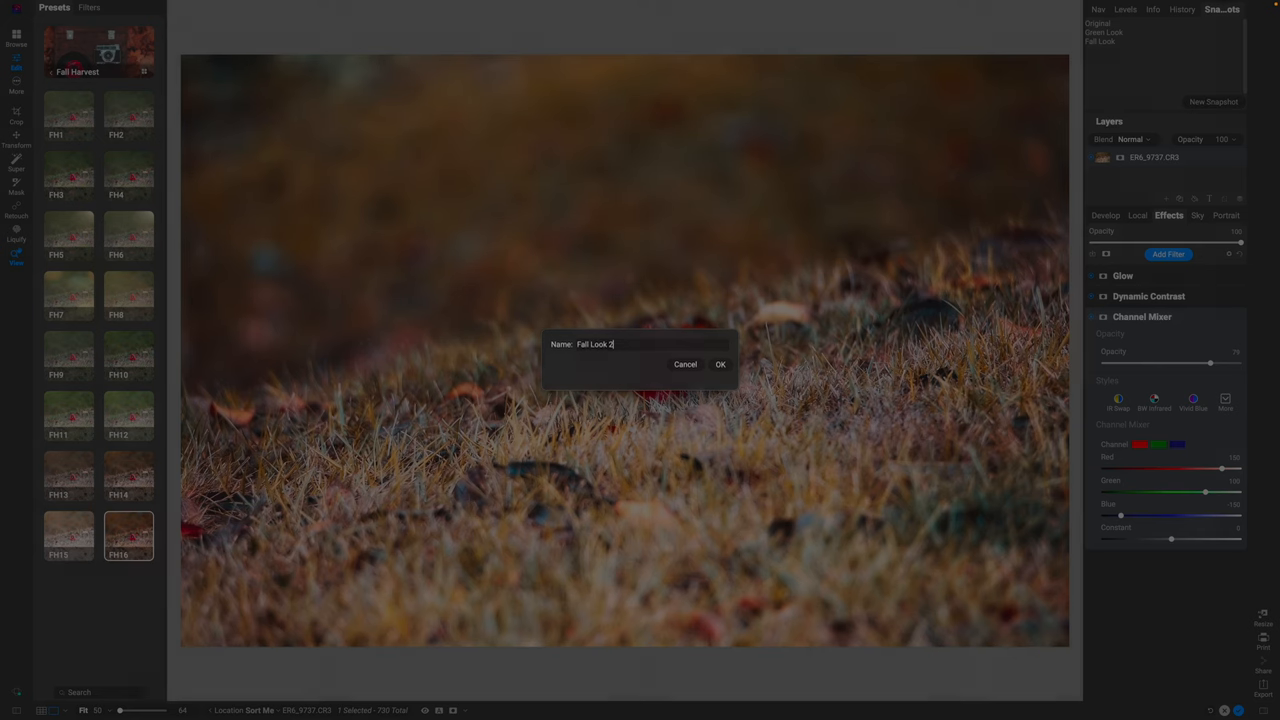
{"action": "left_click", "coordinate": [720, 364]}
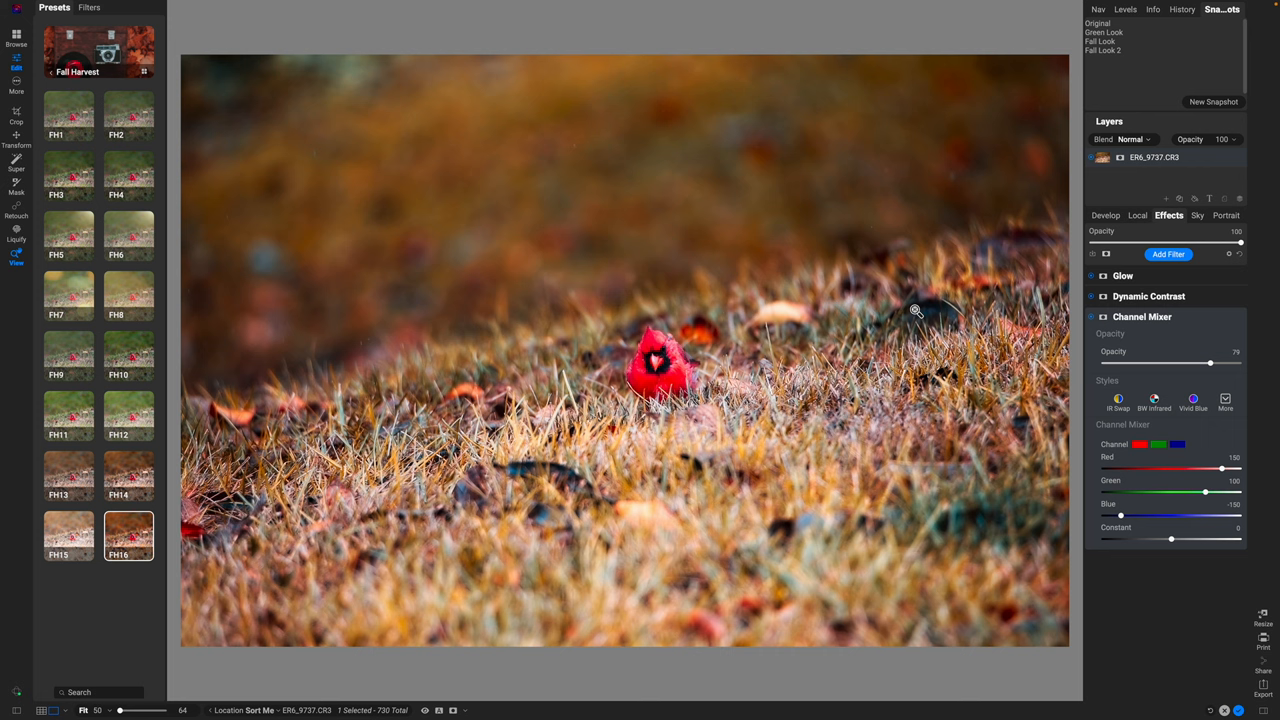
{"action": "mouse_move", "coordinate": [948, 392]}
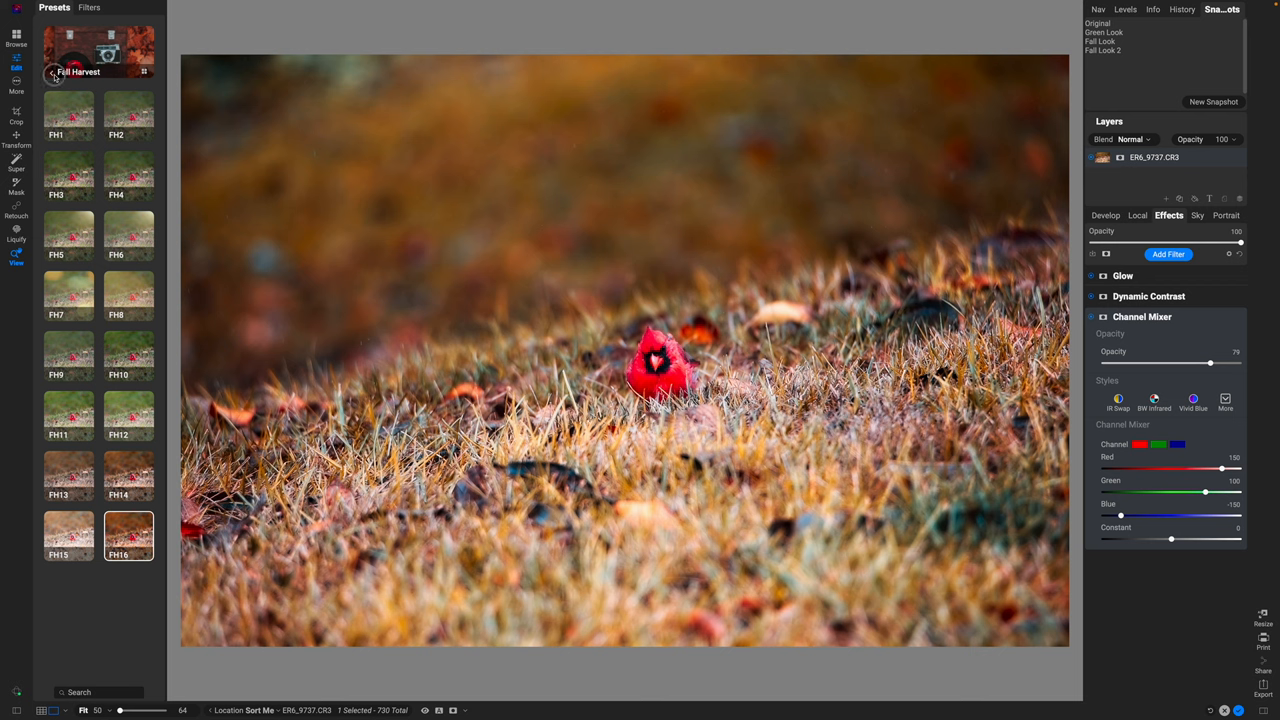
Return to the preset categories, choose B&W Modern and show its presets as large previews.
{"action": "left_click", "coordinate": [52, 72]}
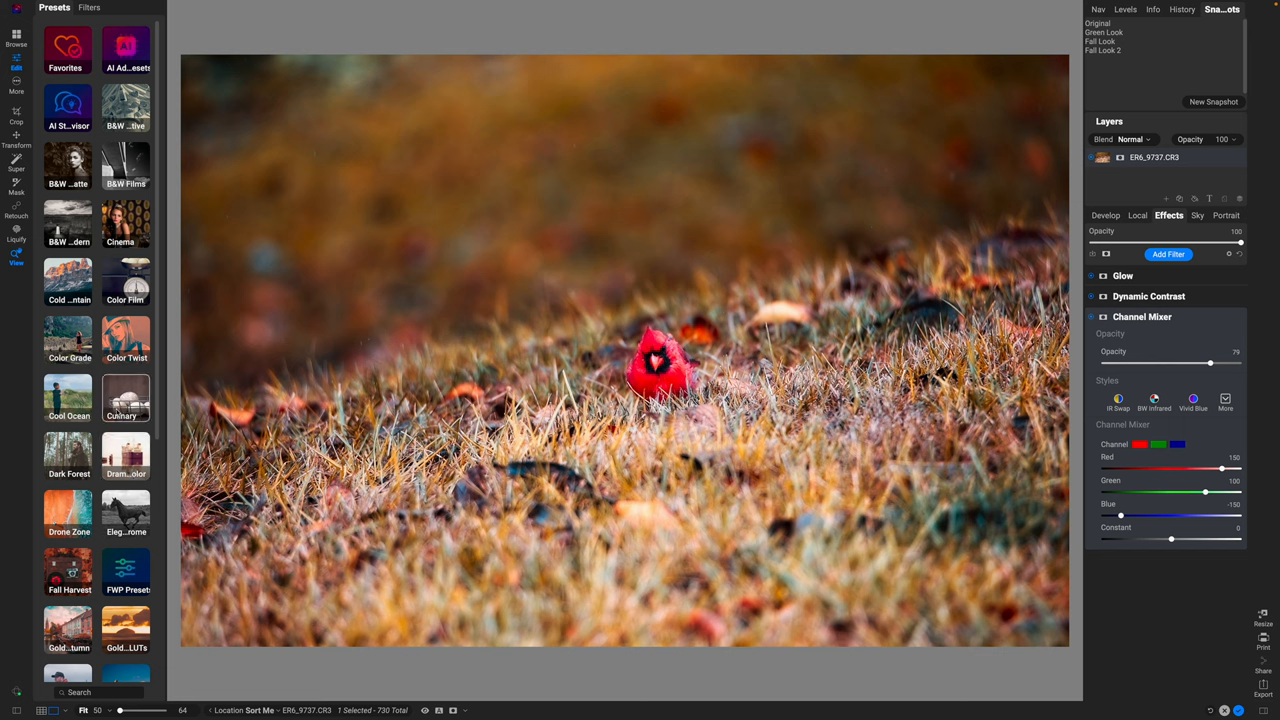
{"action": "left_click", "coordinate": [68, 340]}
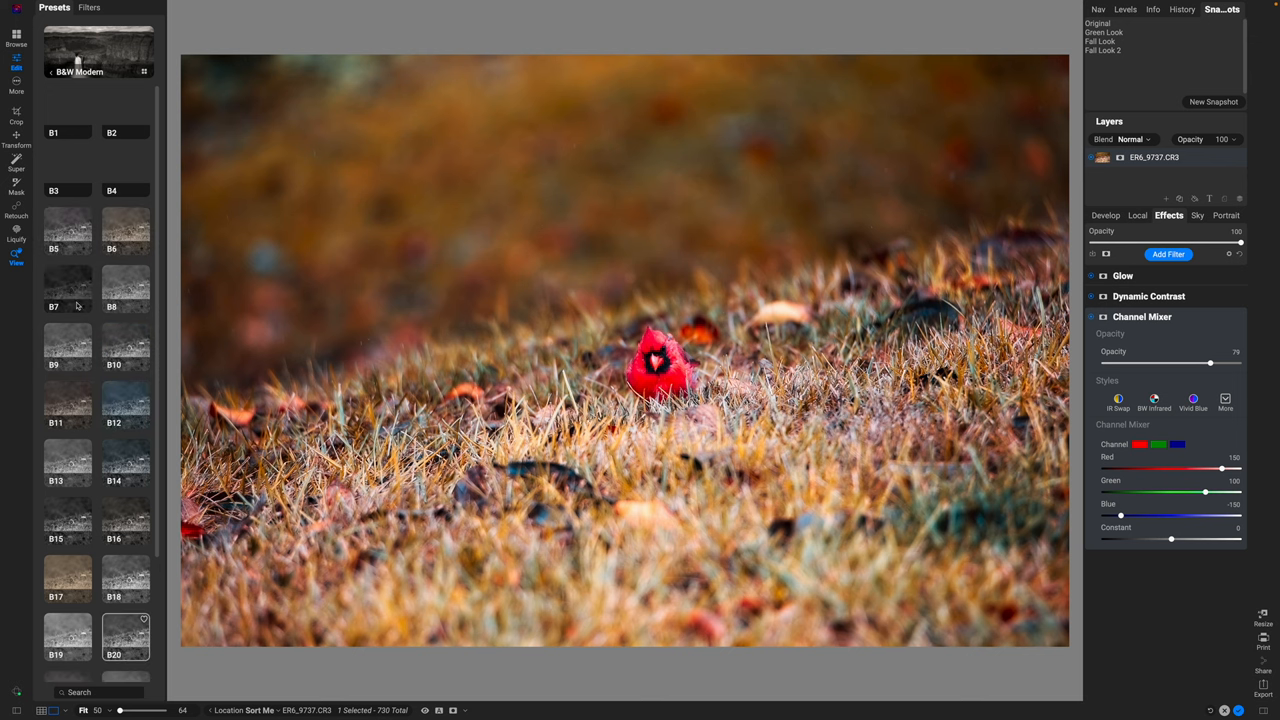
{"action": "left_click", "coordinate": [68, 114]}
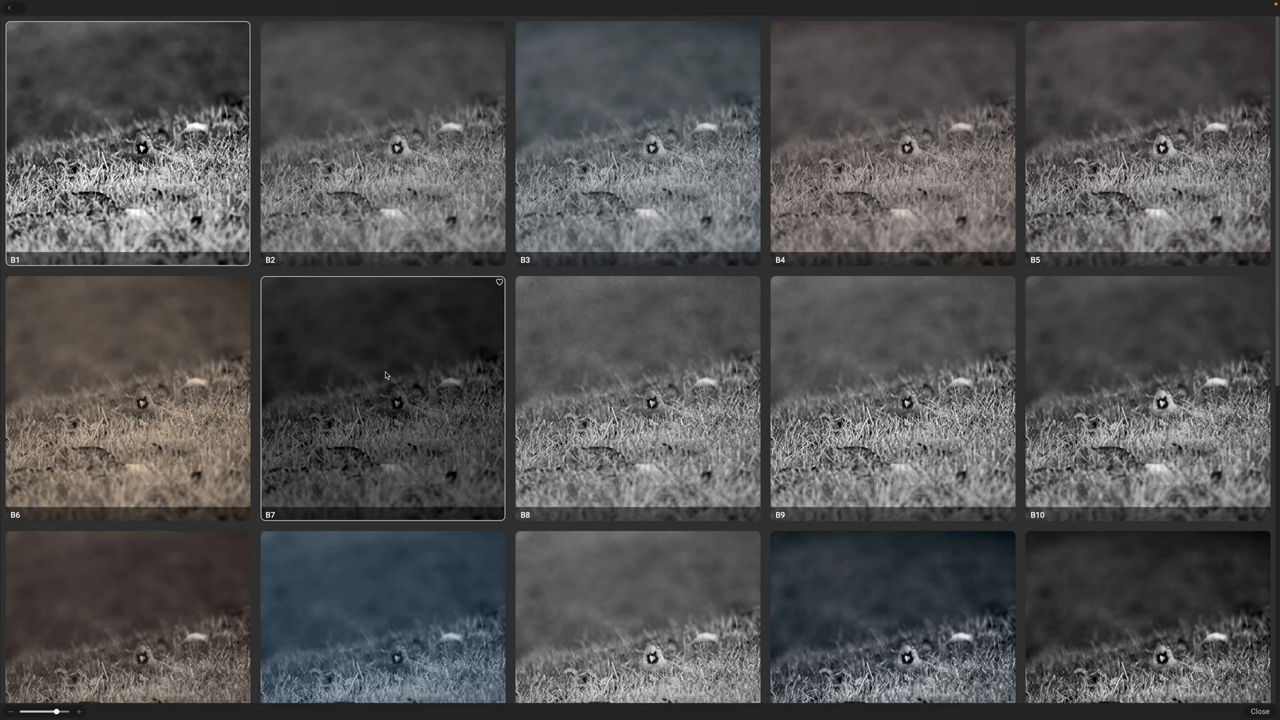
Apply a B&W Modern preset to the cardinal photo, then scroll through the remaining previews.
{"action": "left_click", "coordinate": [636, 396]}
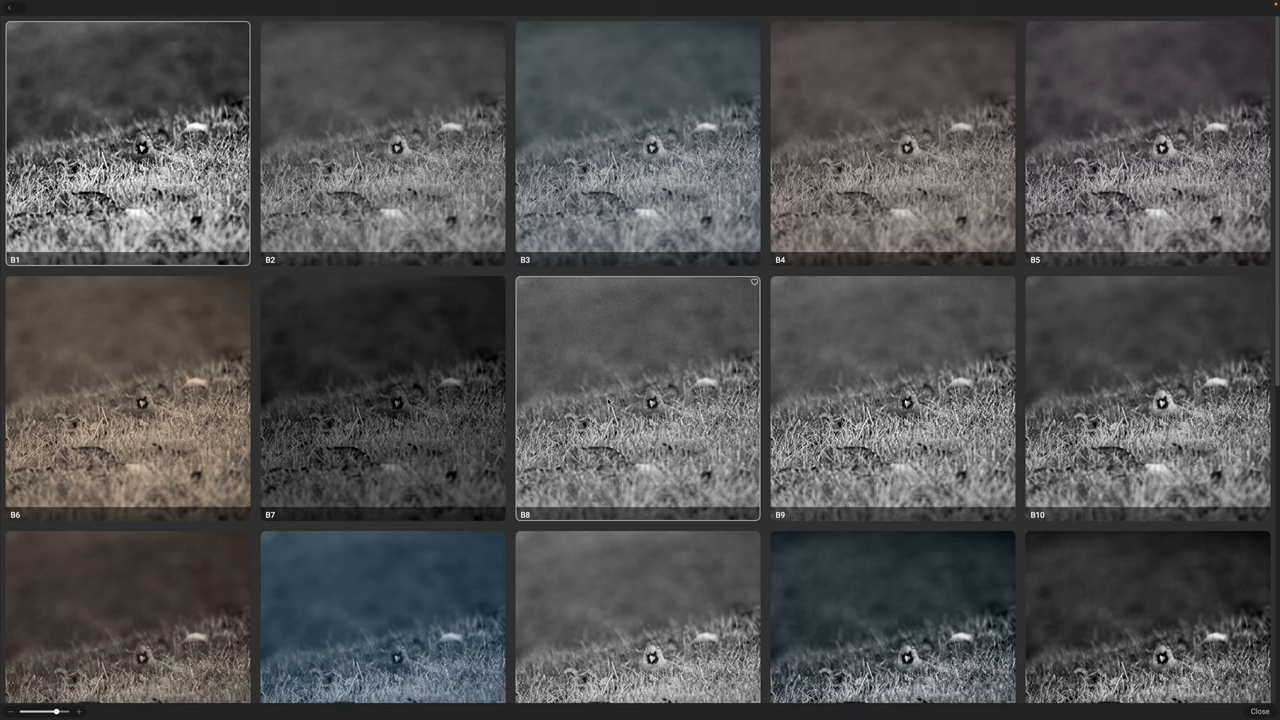
{"action": "scroll", "scroll_direction": "down", "scroll_amount": 3}
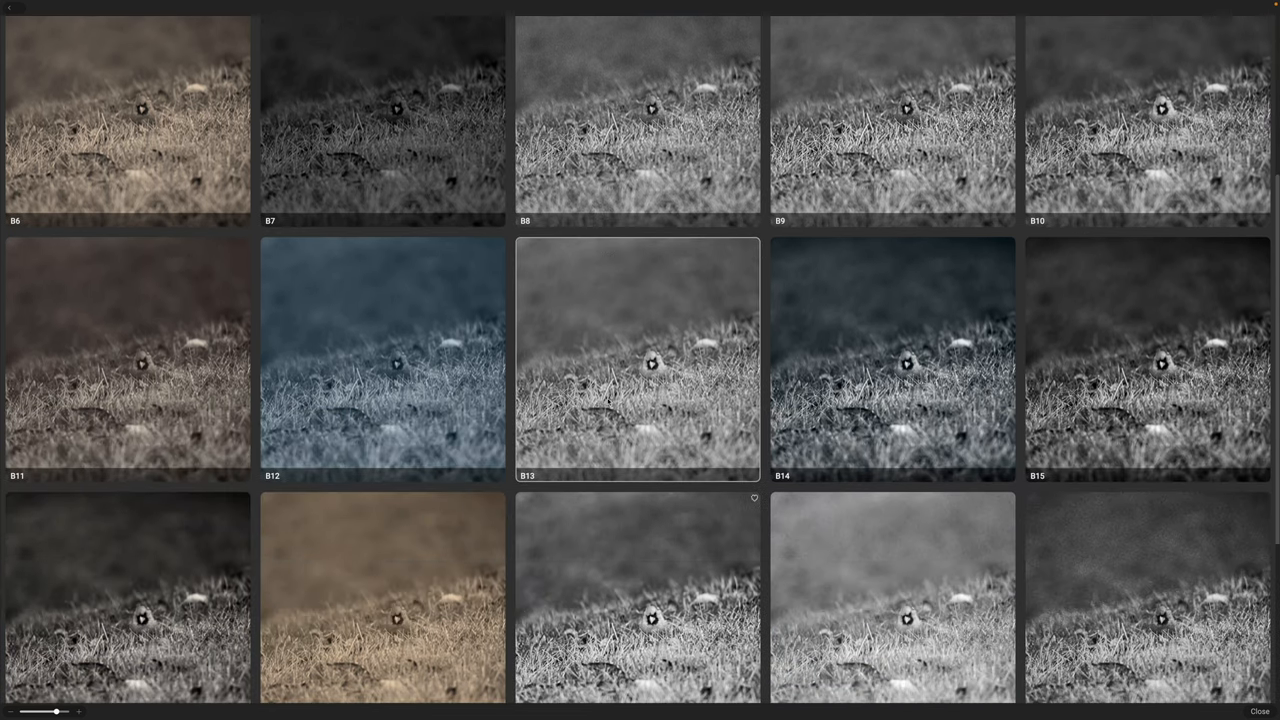
{"action": "scroll", "scroll_direction": "down", "scroll_amount": 3}
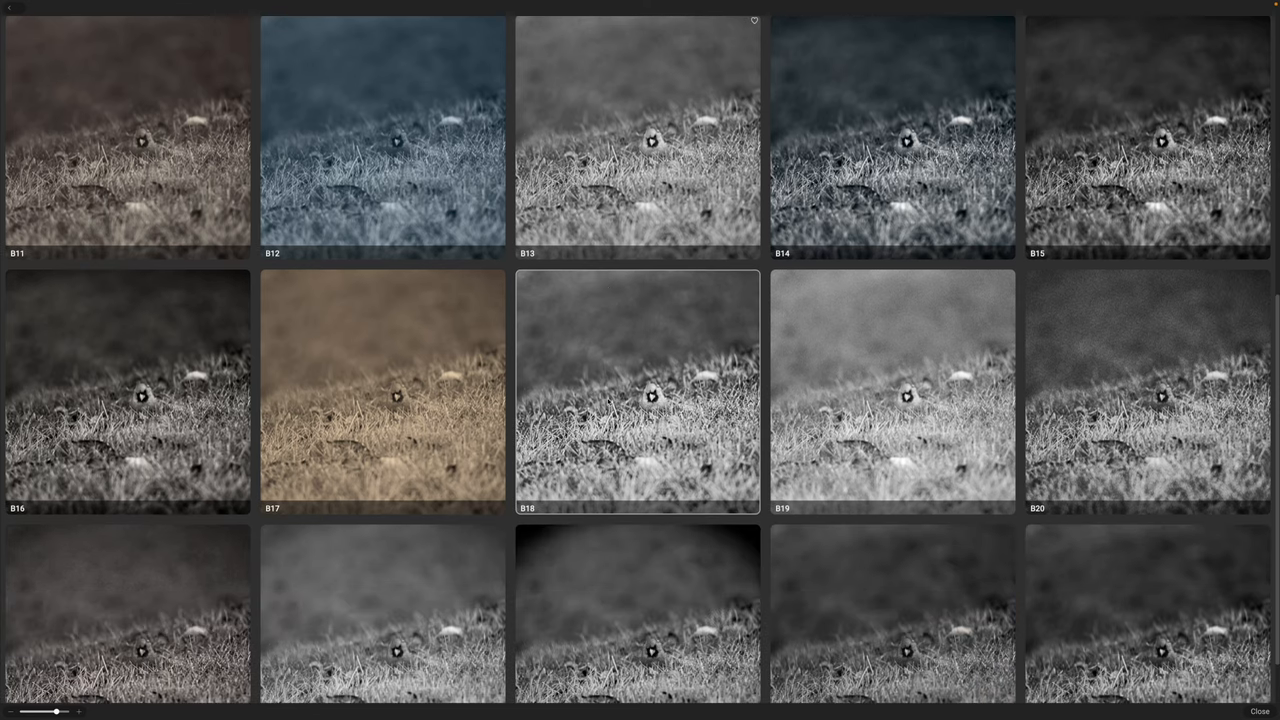
{"action": "scroll", "scroll_direction": "down", "scroll_amount": 3}
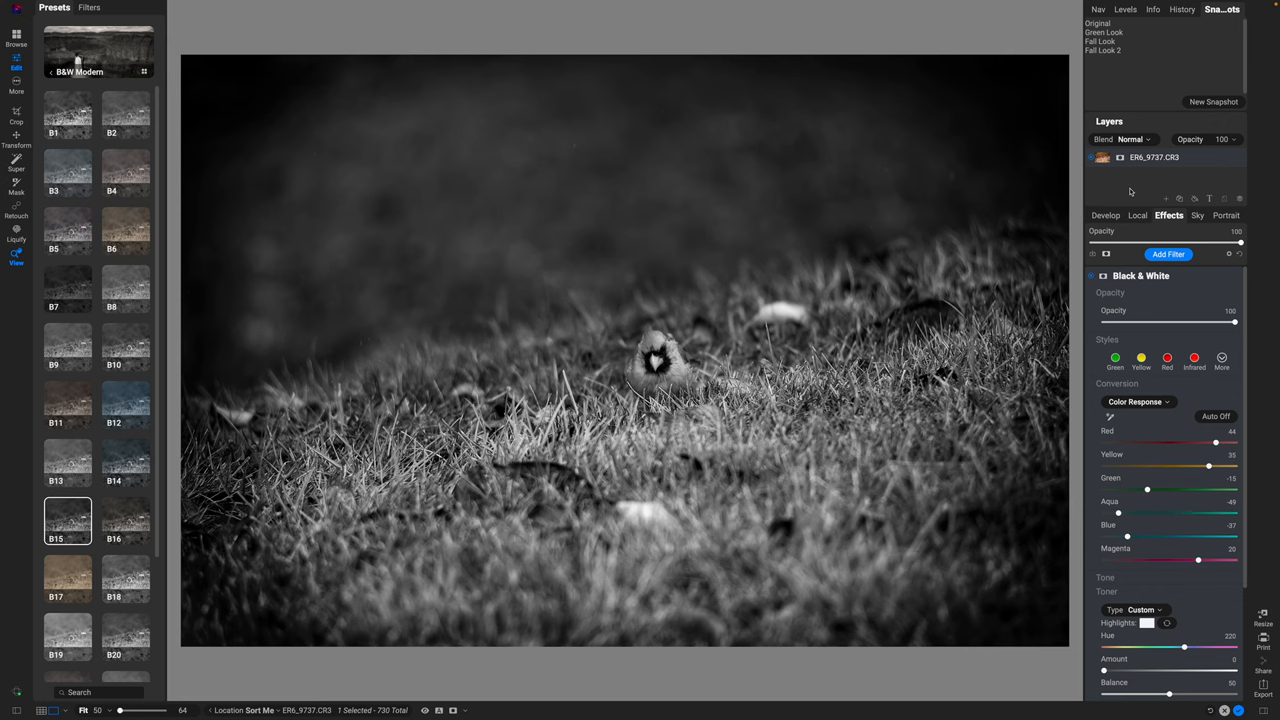
{"action": "mouse_move", "coordinate": [1154, 288]}
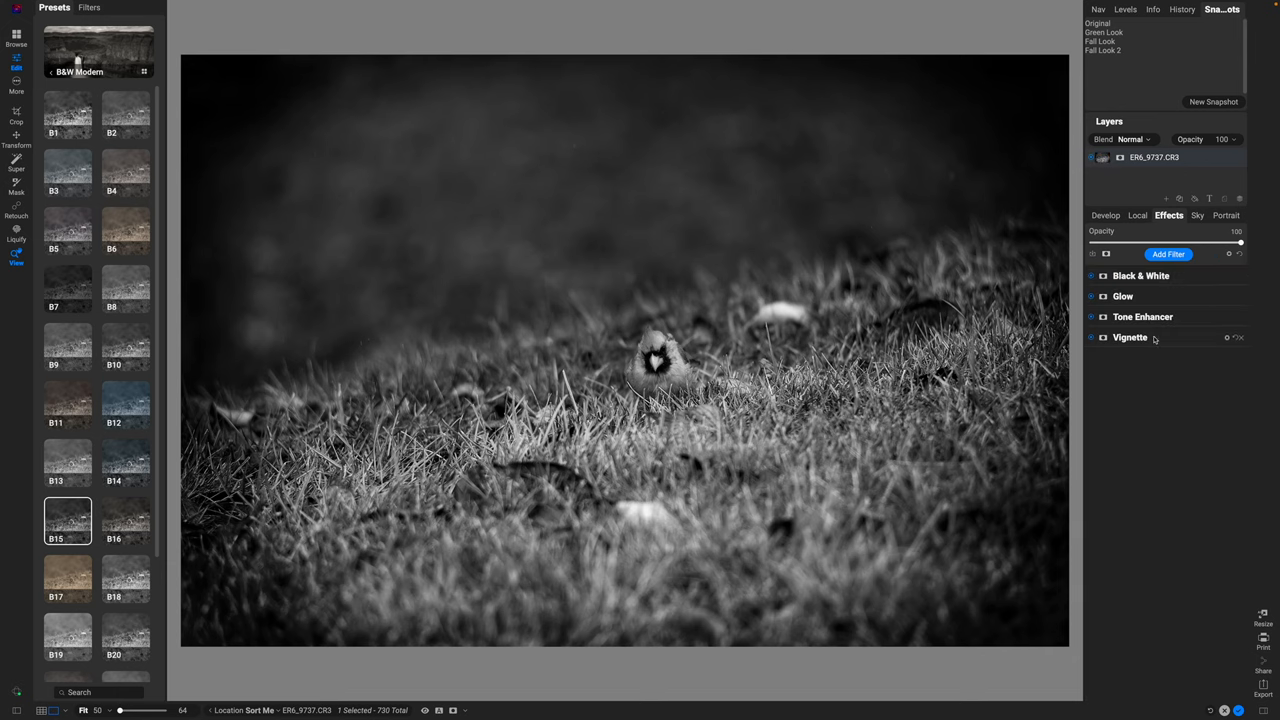
Switch off the preset's Vignette filter in Effects and move to the Local adjustments stage.
{"action": "left_click", "coordinate": [1130, 336]}
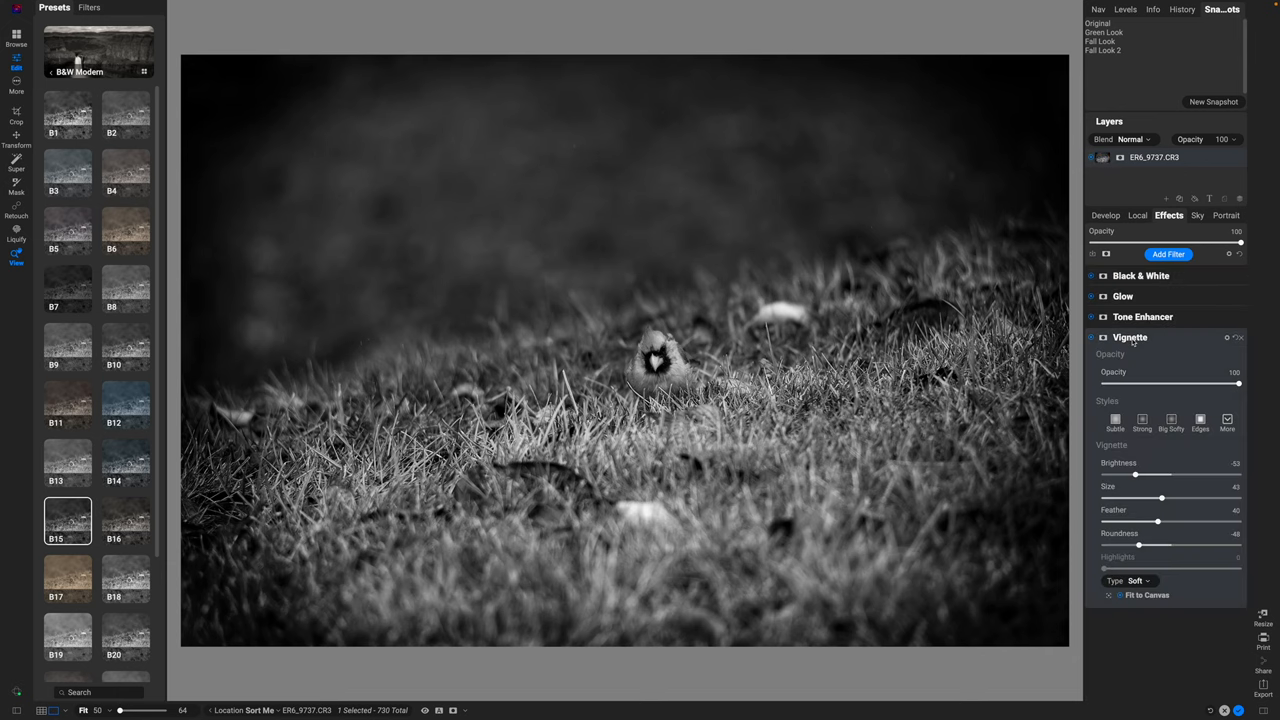
{"action": "left_click", "coordinate": [1092, 338]}
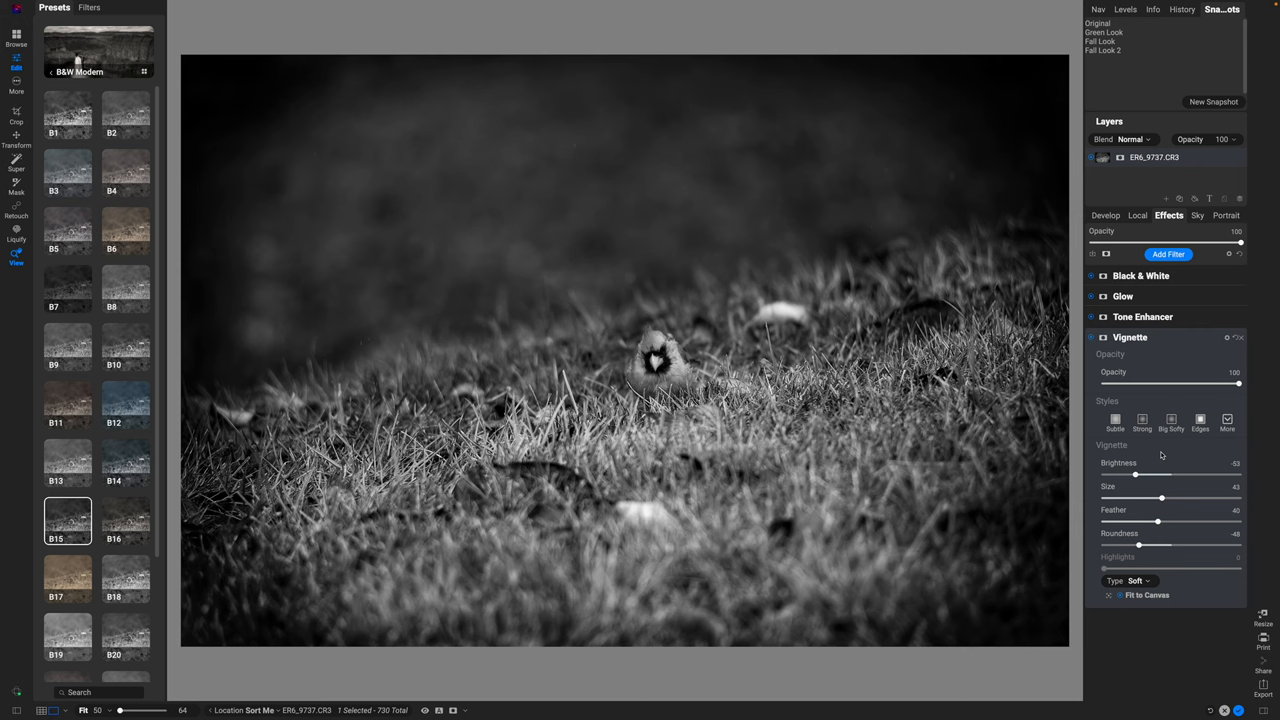
{"action": "left_click", "coordinate": [1104, 336]}
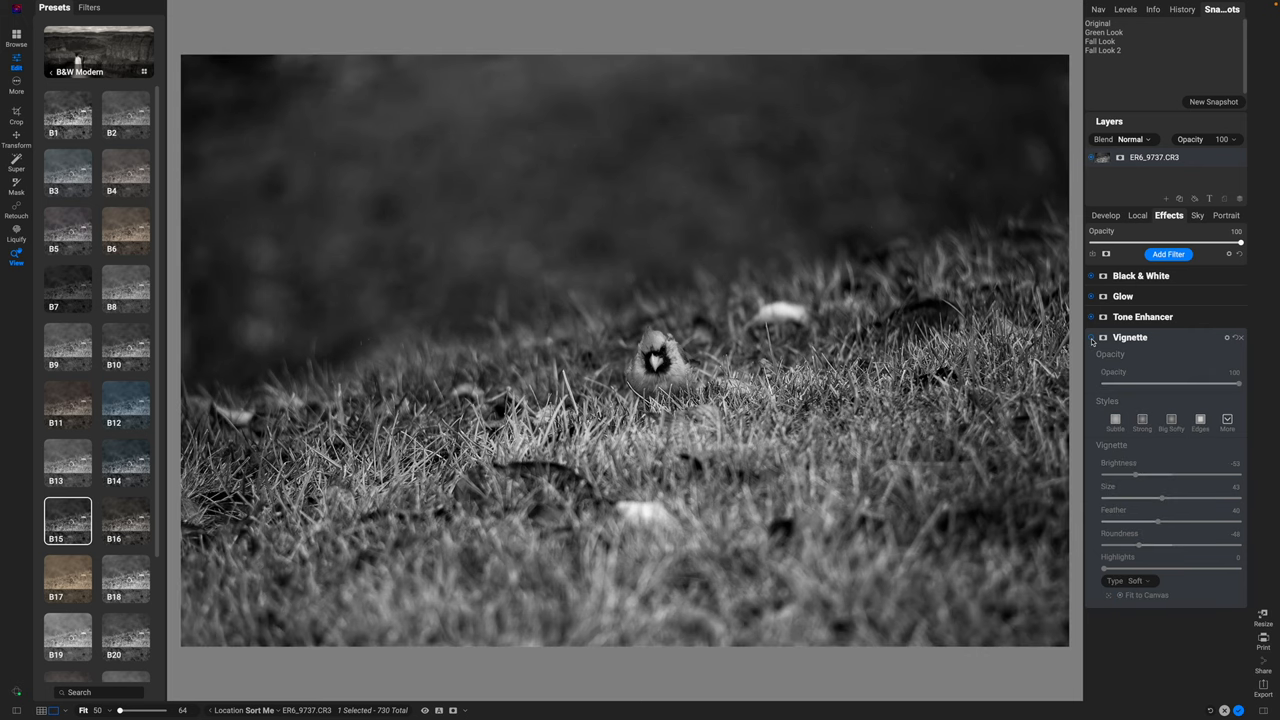
{"action": "left_click", "coordinate": [1104, 336]}
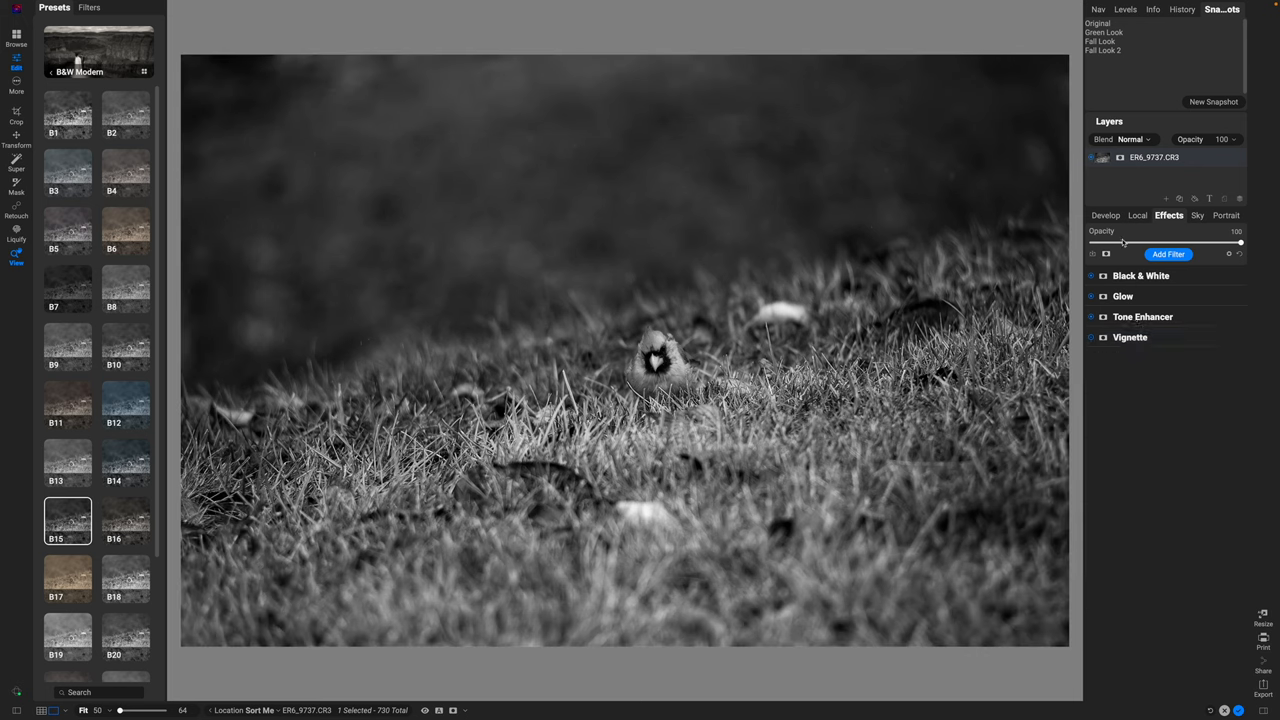
{"action": "left_click", "coordinate": [1136, 216]}
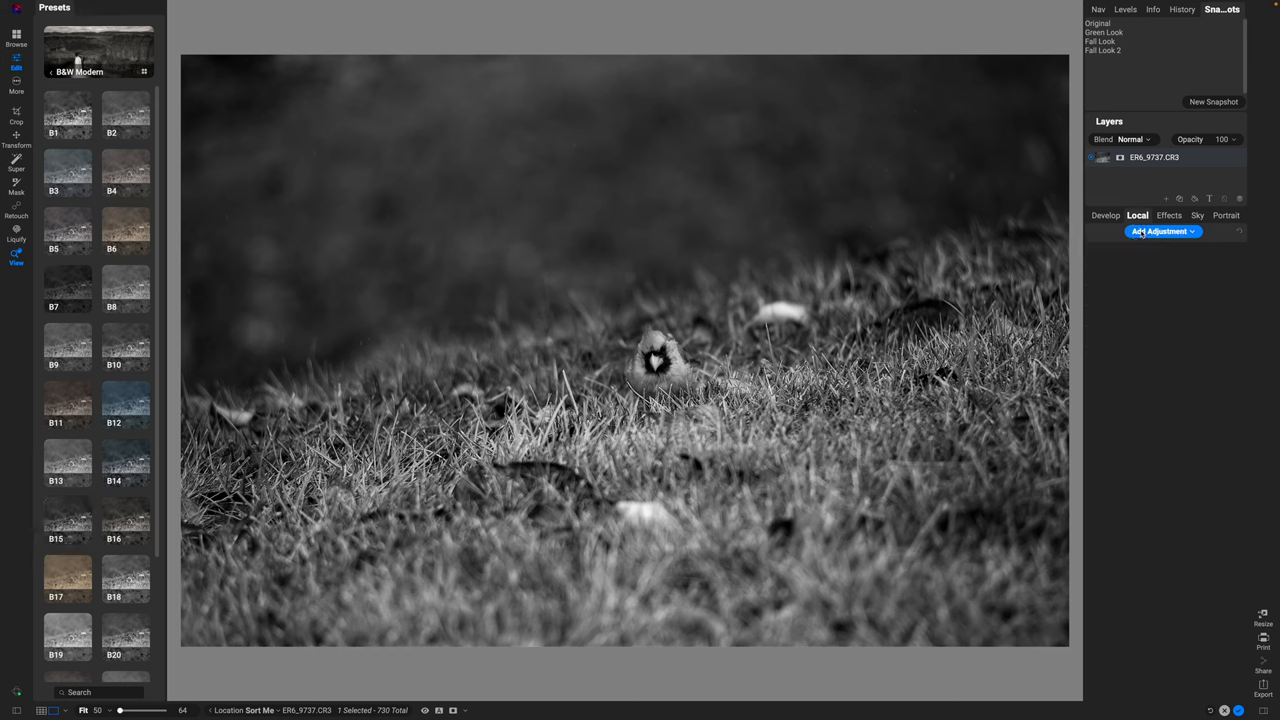
Add a local adjustment layer and pick the Vignette mask preset for it.
{"action": "left_click", "coordinate": [1164, 232]}
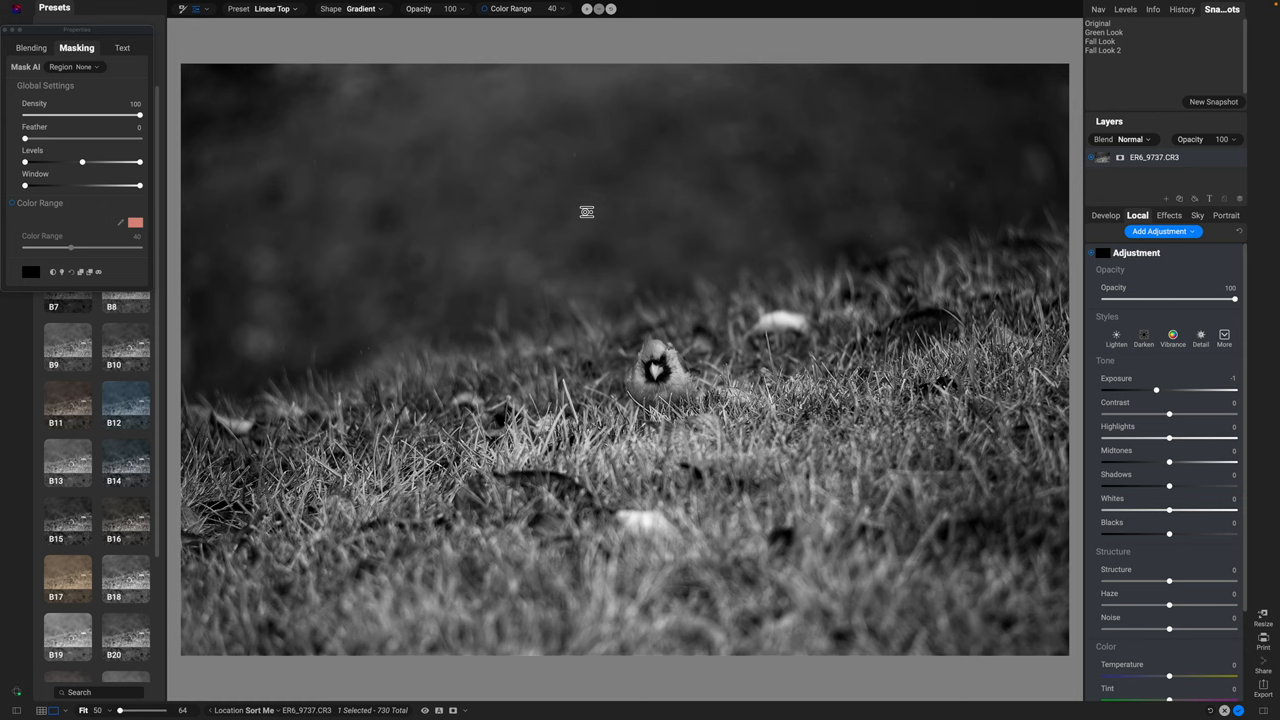
{"action": "mouse_move", "coordinate": [824, 342]}
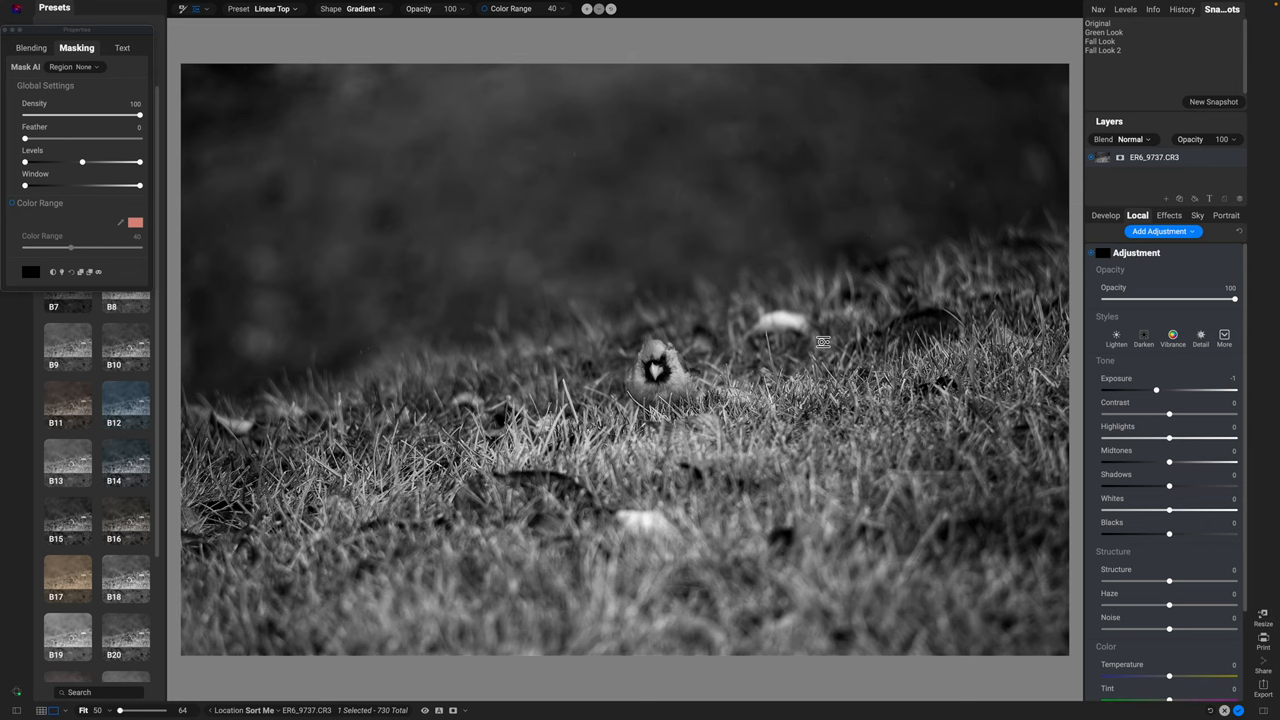
{"action": "mouse_move", "coordinate": [820, 340]}
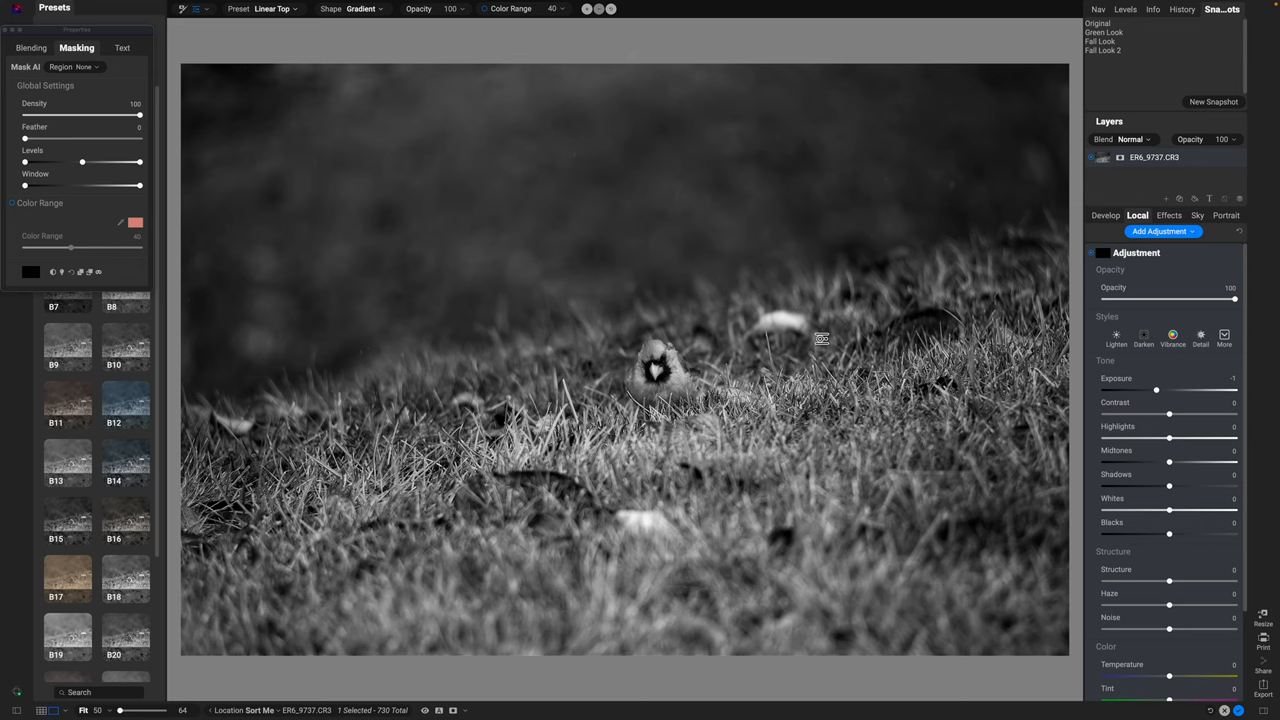
{"action": "left_click", "coordinate": [276, 8]}
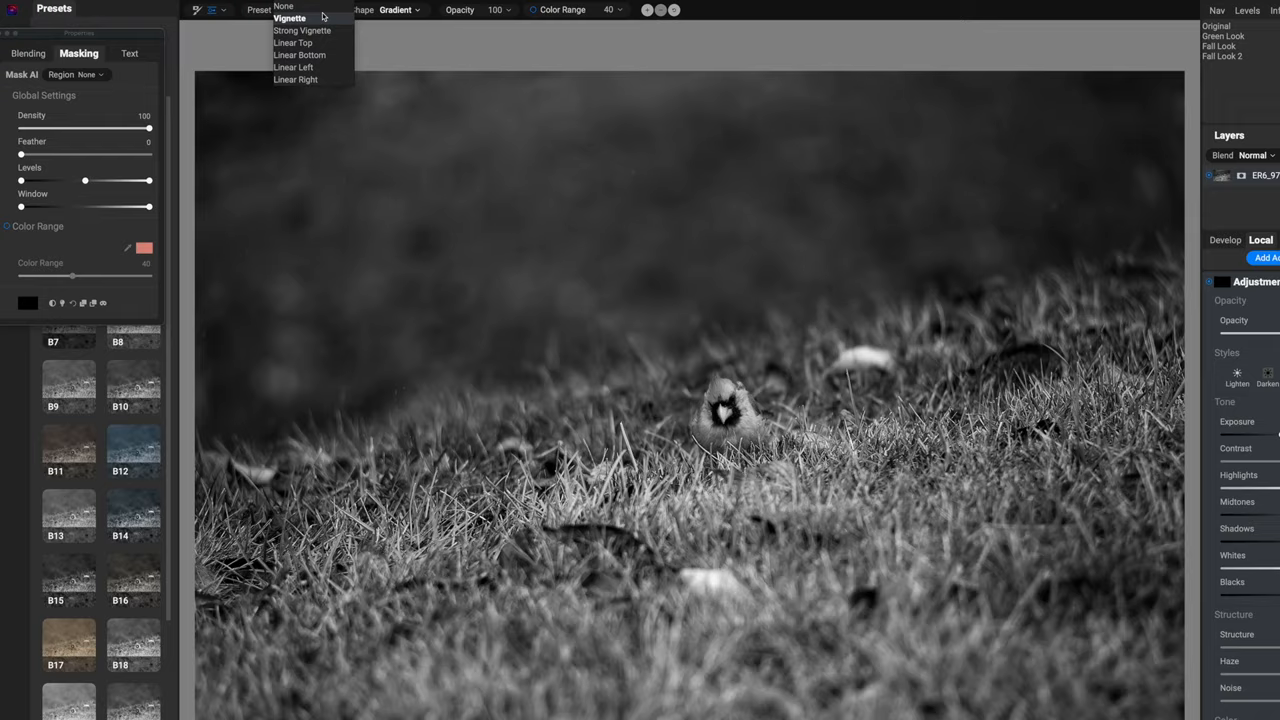
{"action": "left_click", "coordinate": [288, 18]}
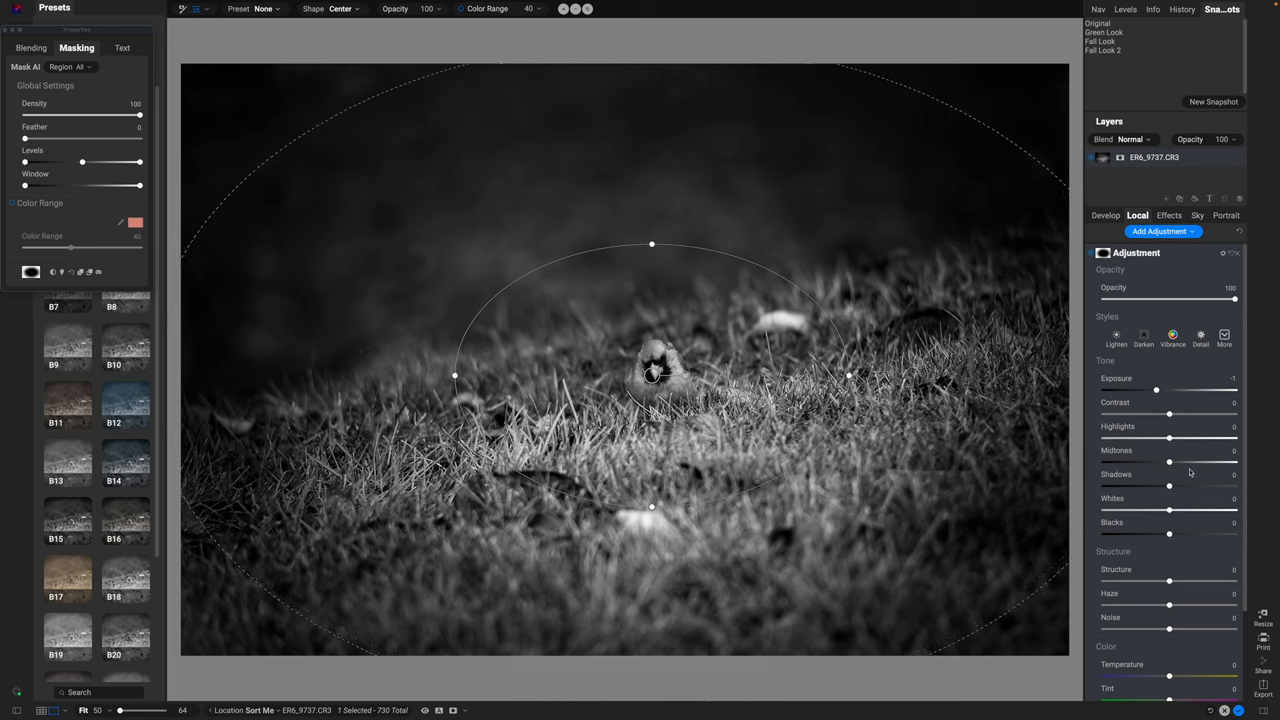
{"action": "mouse_move", "coordinate": [1170, 474]}
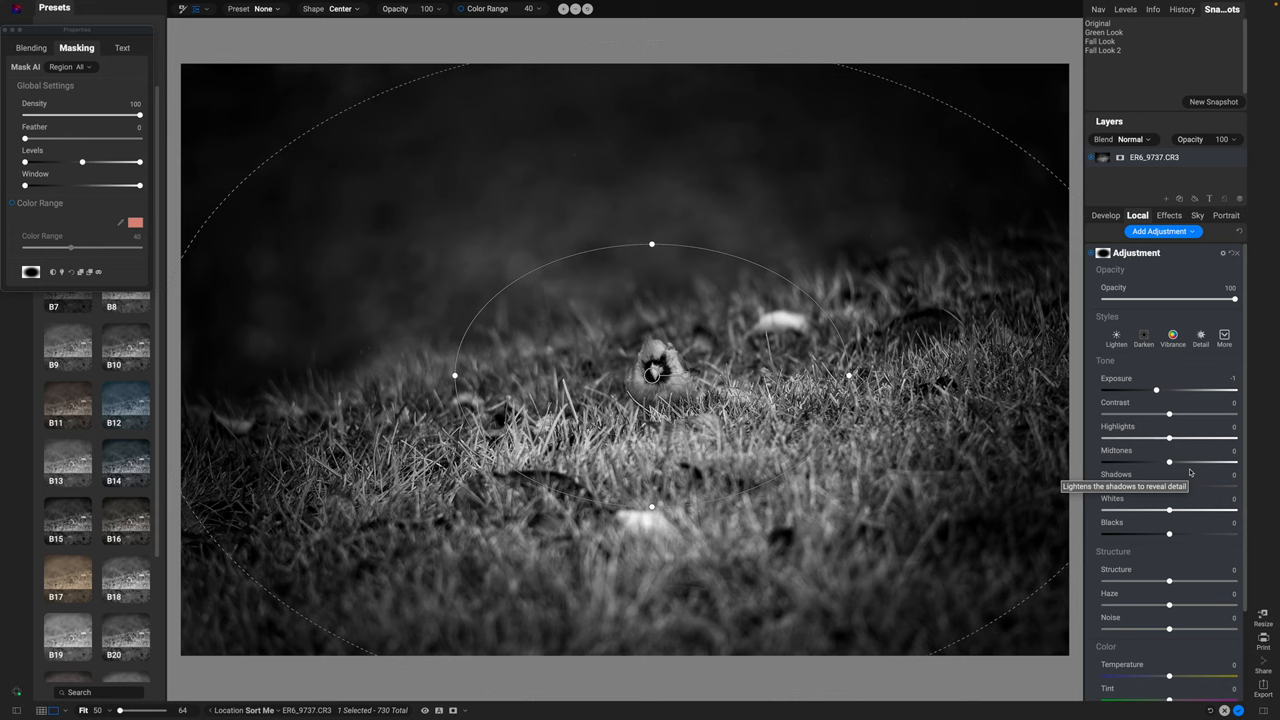
{"action": "mouse_move", "coordinate": [1176, 462]}
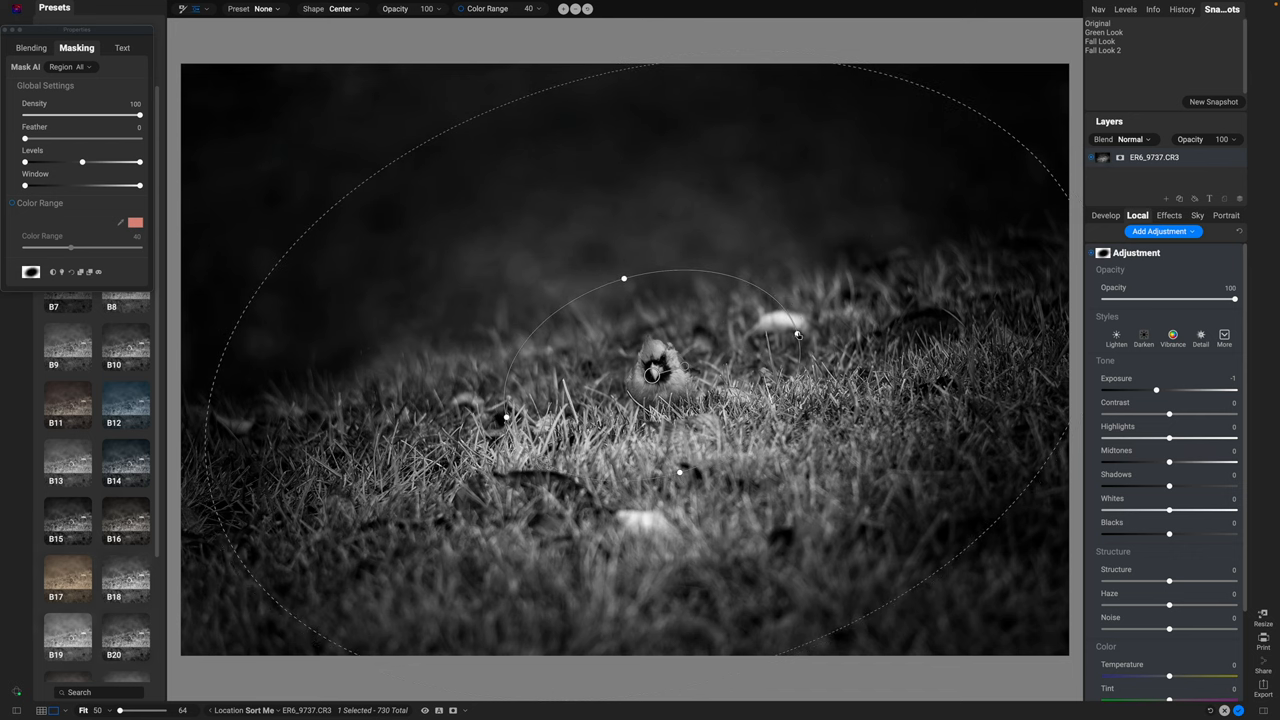
Drag a mask handle to tilt and widen the vignette ellipse around the cardinal.
{"action": "left_click_drag", "start_coordinate": [798, 334], "coordinate": [840, 322]}
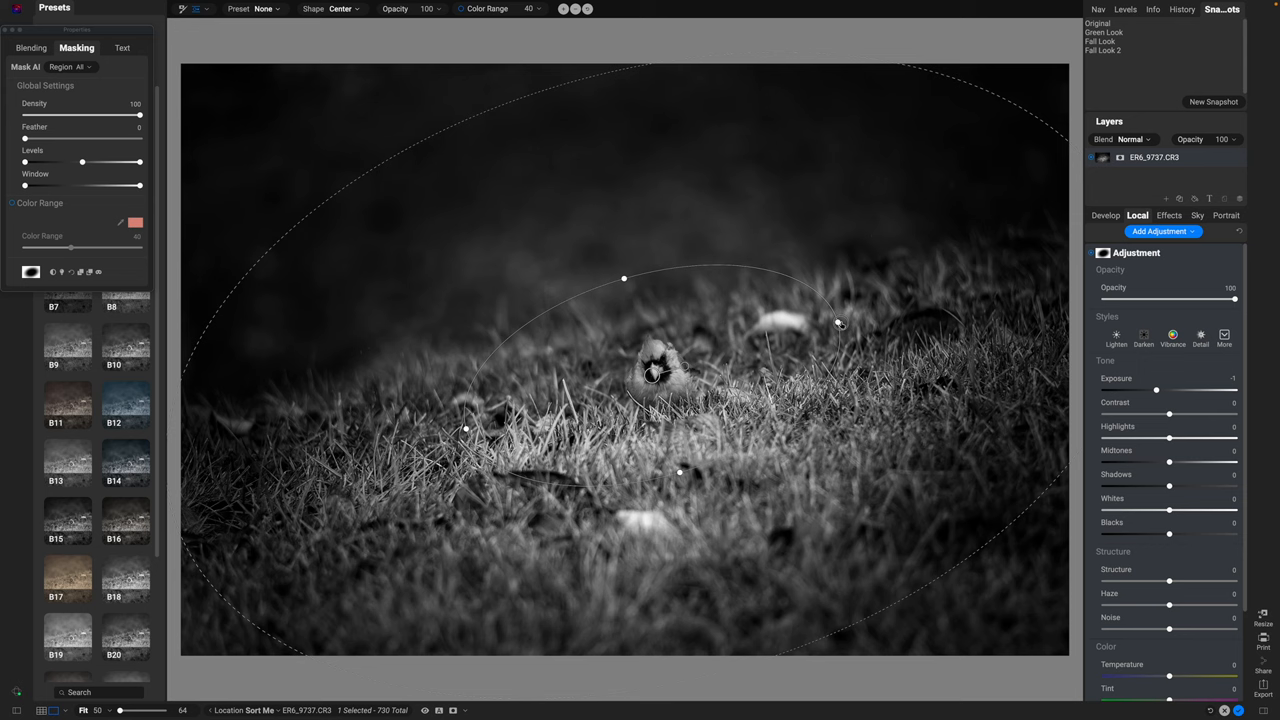